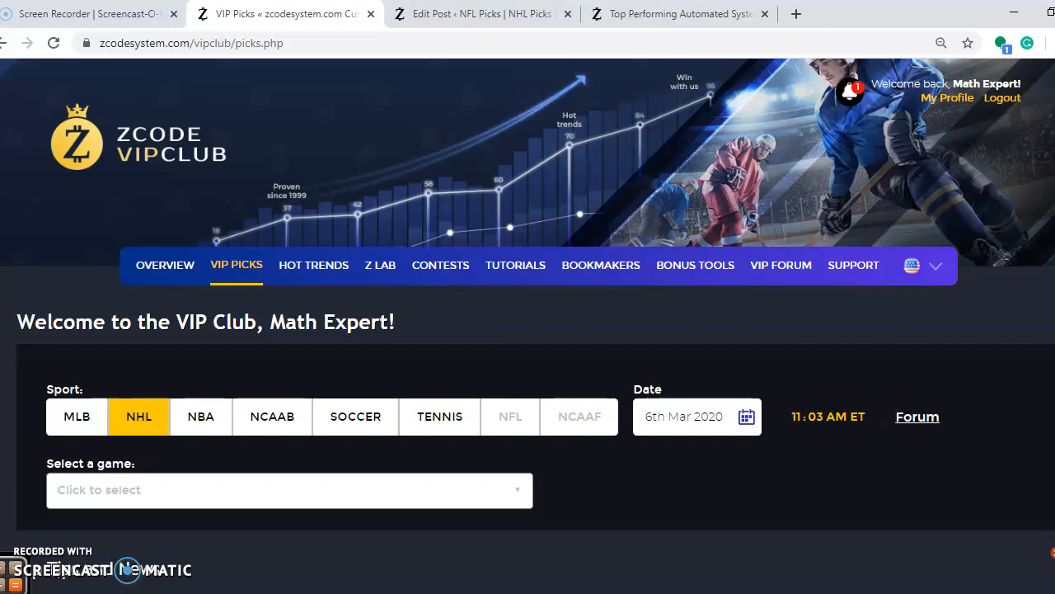
{"action": "mouse_move", "coordinate": [120, 328]}
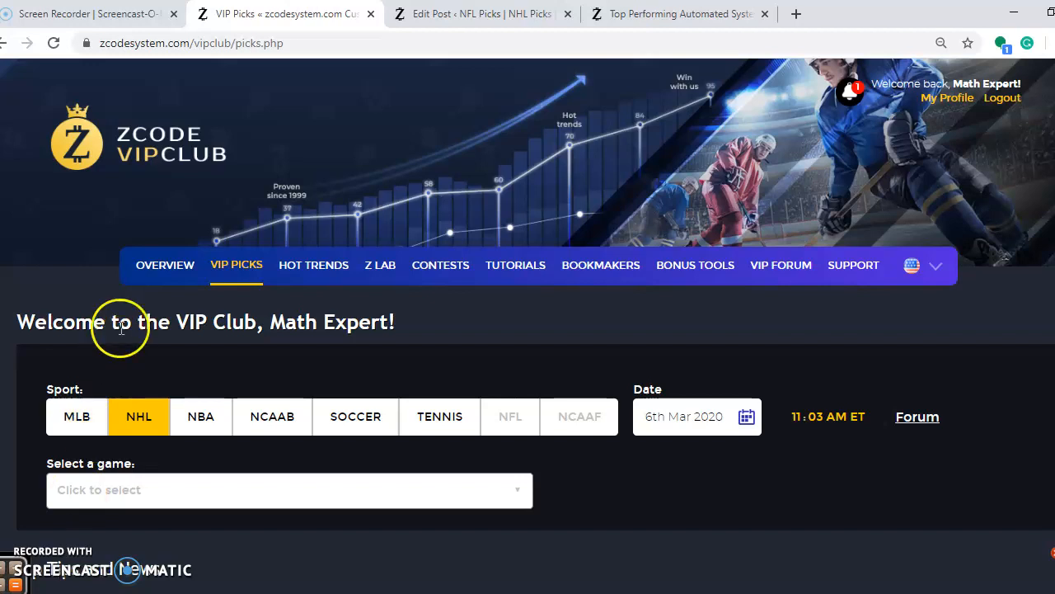
{"action": "mouse_move", "coordinate": [122, 144]}
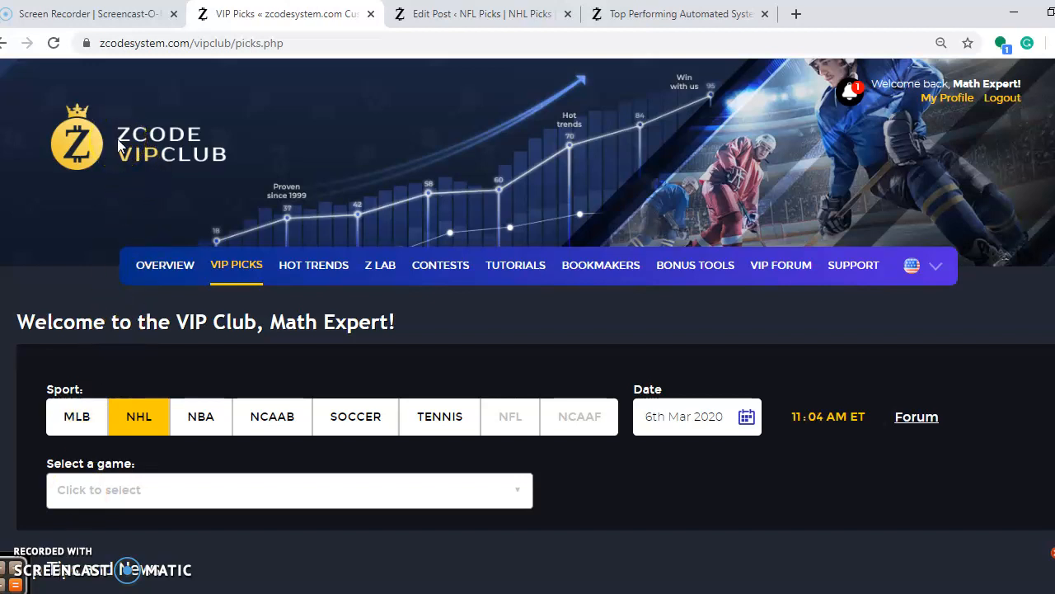
- Scroll the VIP Picks page down to the St. Louis Blues at New Jersey Devils pick card
{"action": "left_click", "coordinate": [695, 265]}
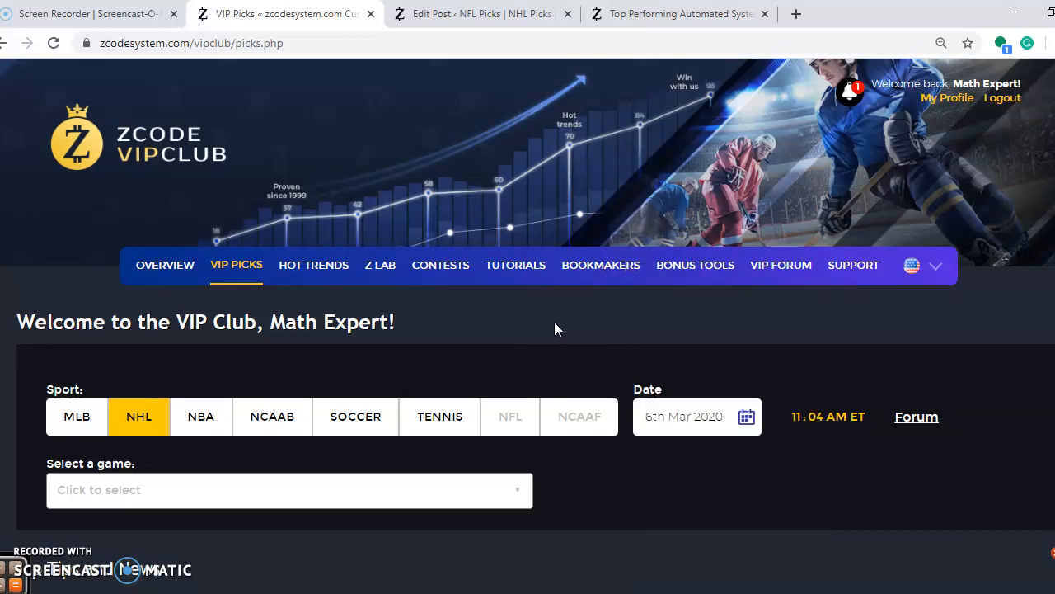
{"action": "scroll", "scroll_direction": "down", "scroll_amount": 3}
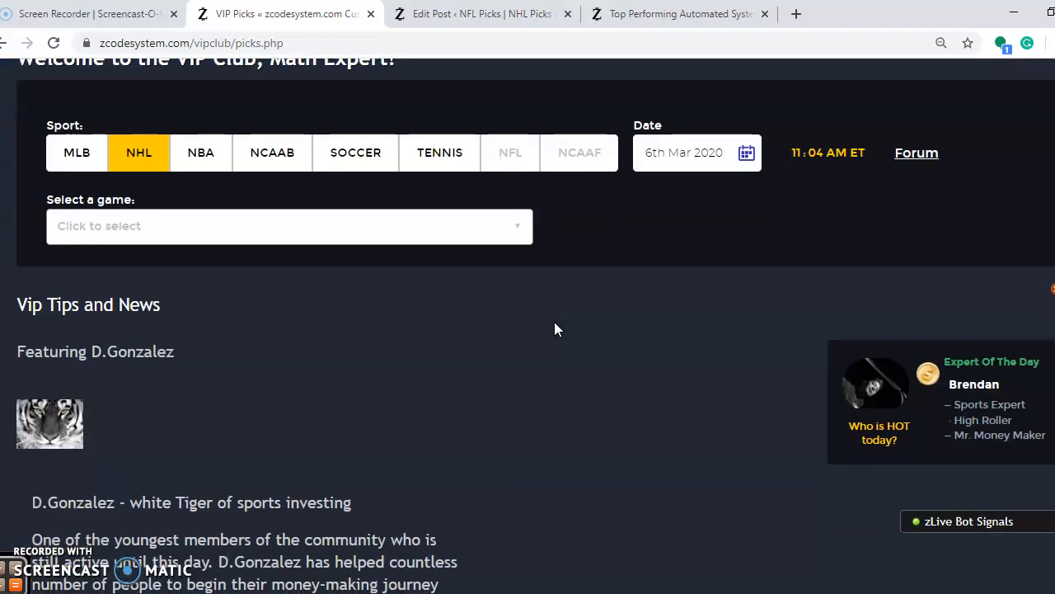
{"action": "scroll", "scroll_direction": "down", "scroll_amount": 3}
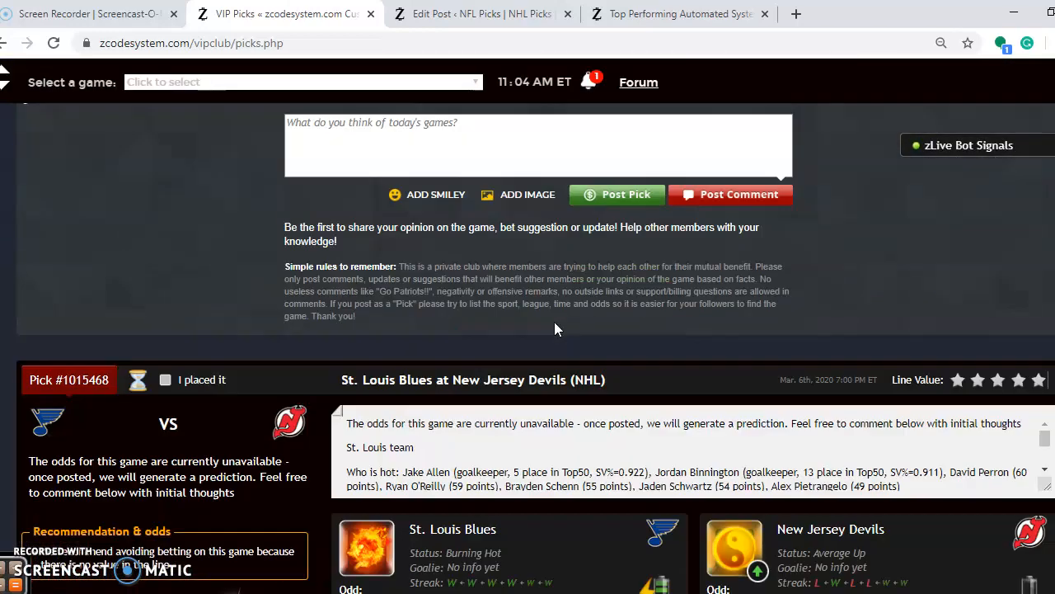
{"action": "scroll", "scroll_direction": "down", "scroll_amount": 3}
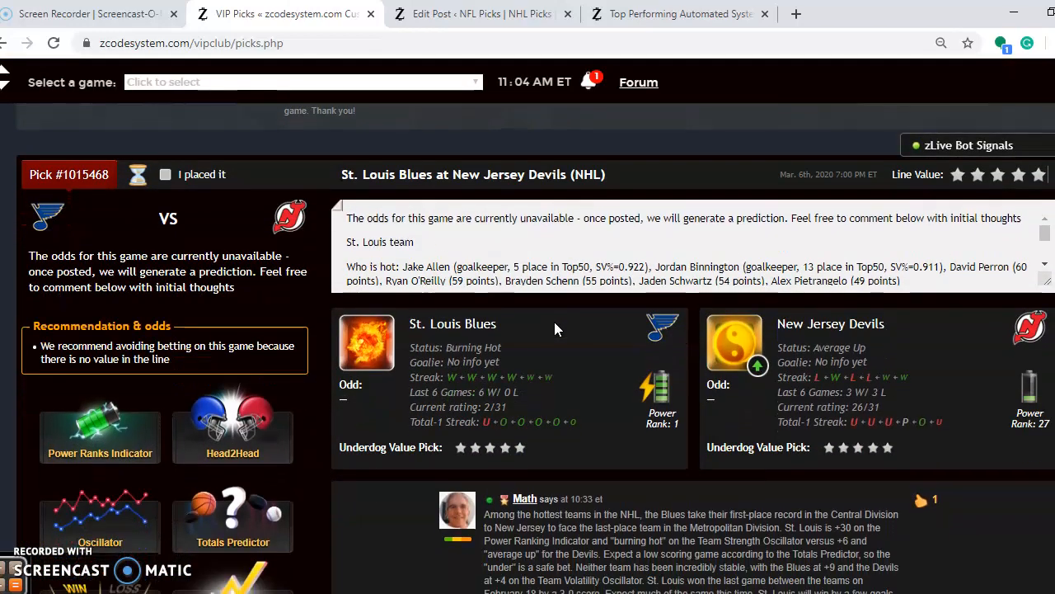
{"action": "scroll", "scroll_direction": "down", "scroll_amount": 3}
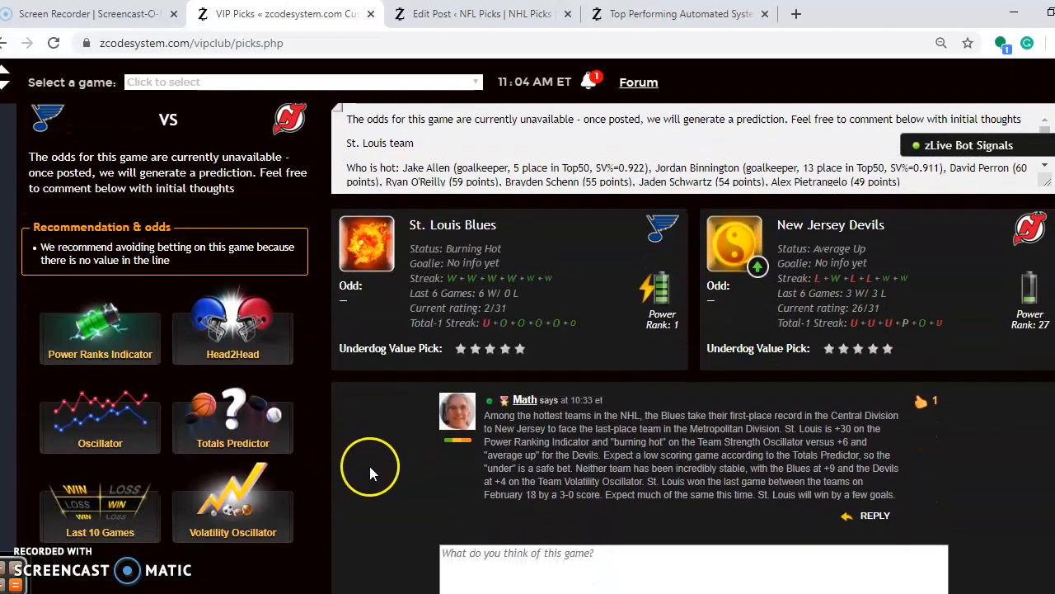
{"action": "mouse_move", "coordinate": [373, 475]}
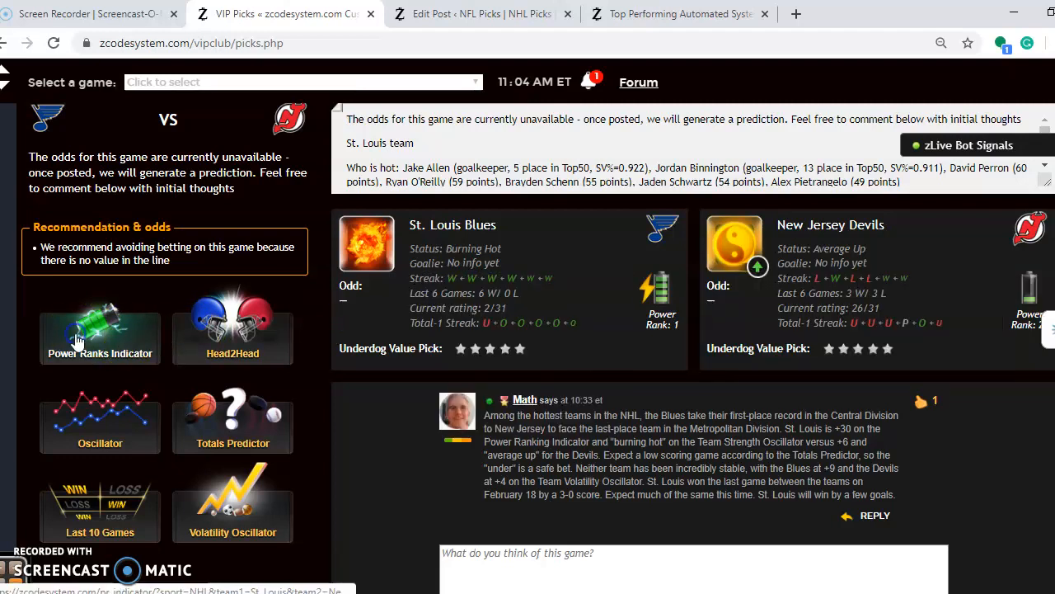
{"action": "left_click", "coordinate": [100, 334]}
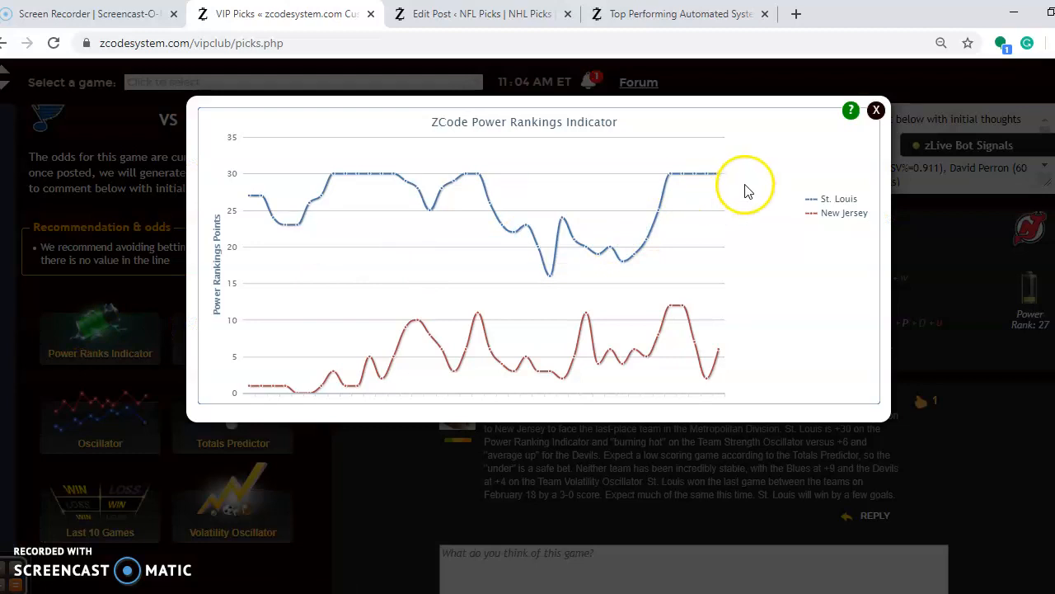
{"action": "mouse_move", "coordinate": [670, 175]}
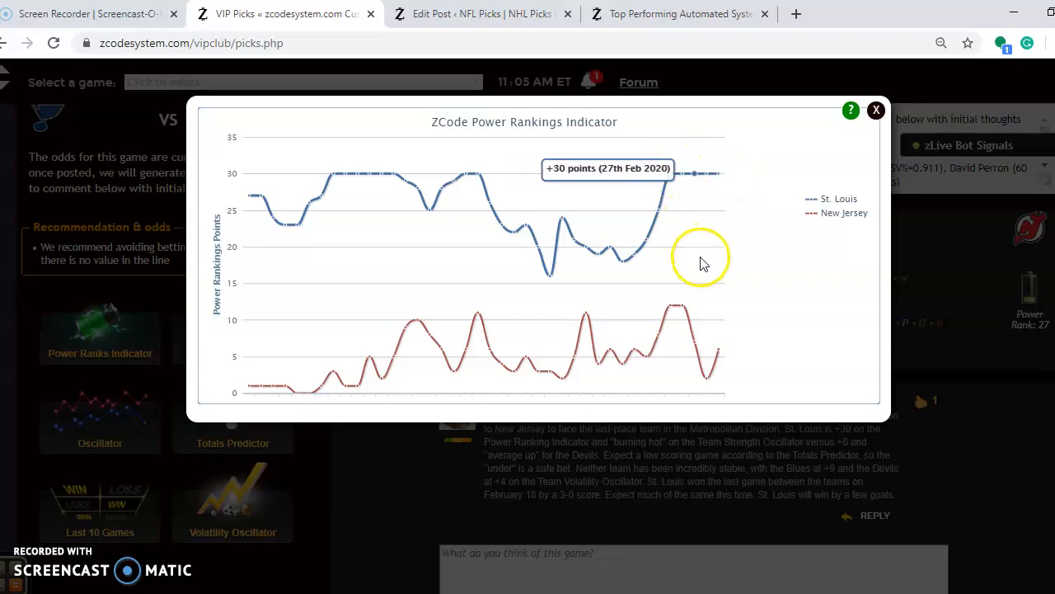
{"action": "mouse_move", "coordinate": [711, 386]}
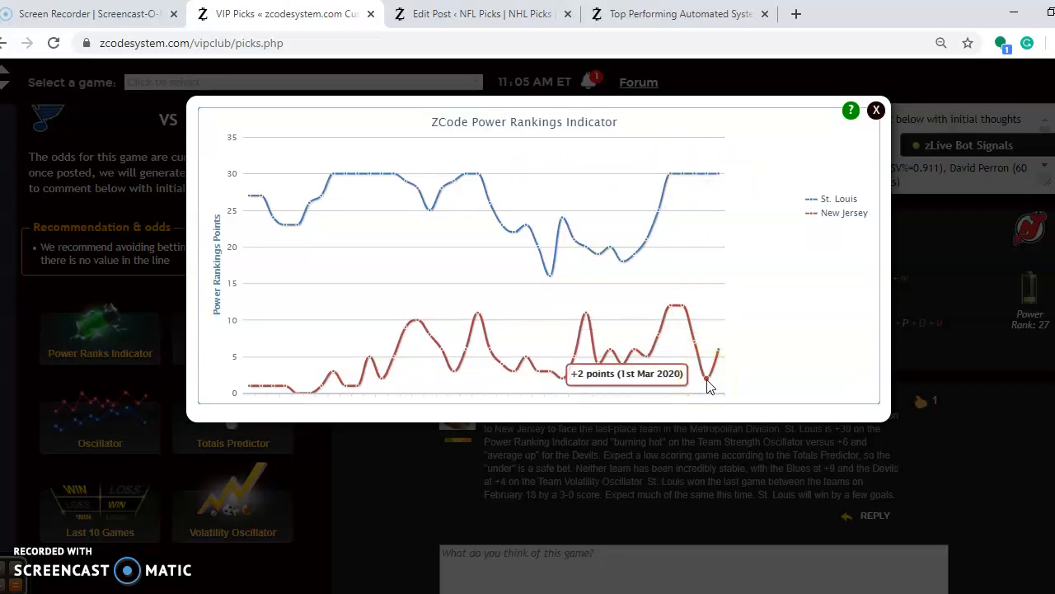
{"action": "mouse_move", "coordinate": [804, 205]}
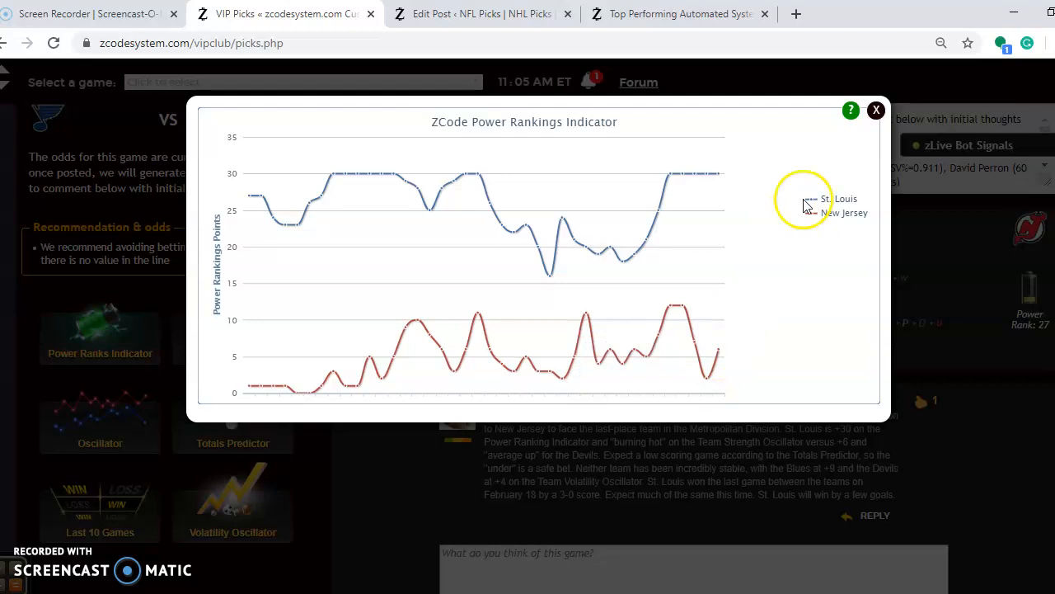
{"action": "left_click", "coordinate": [877, 109]}
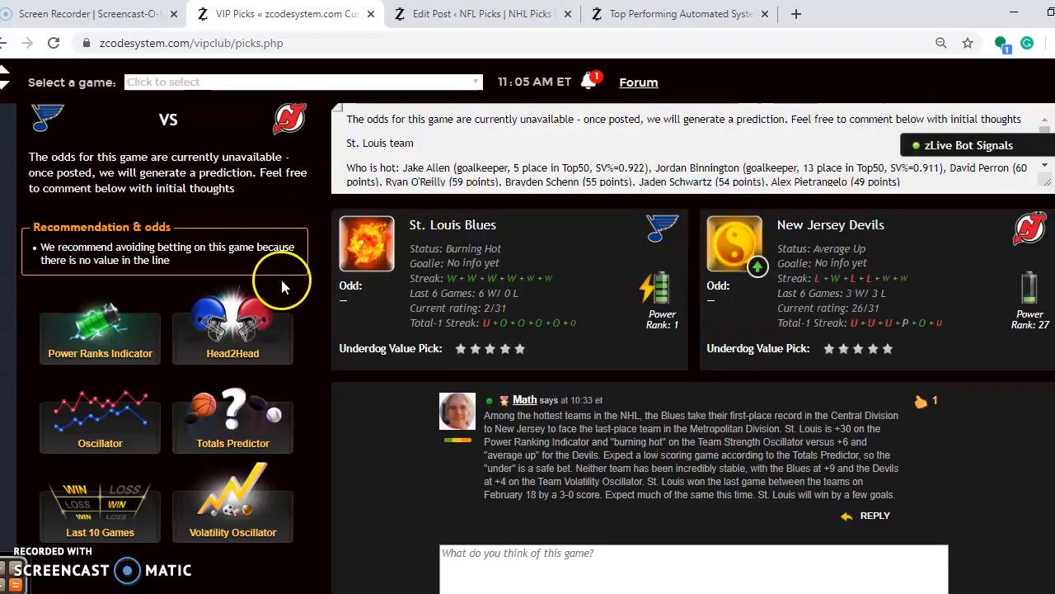
{"action": "left_click", "coordinate": [233, 338]}
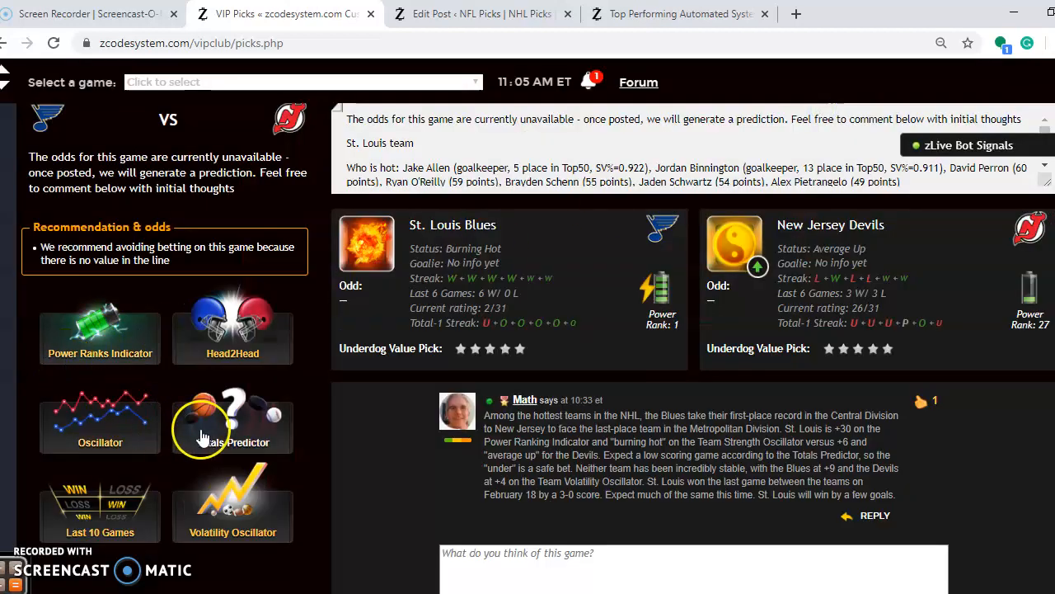
{"action": "left_click", "coordinate": [233, 417]}
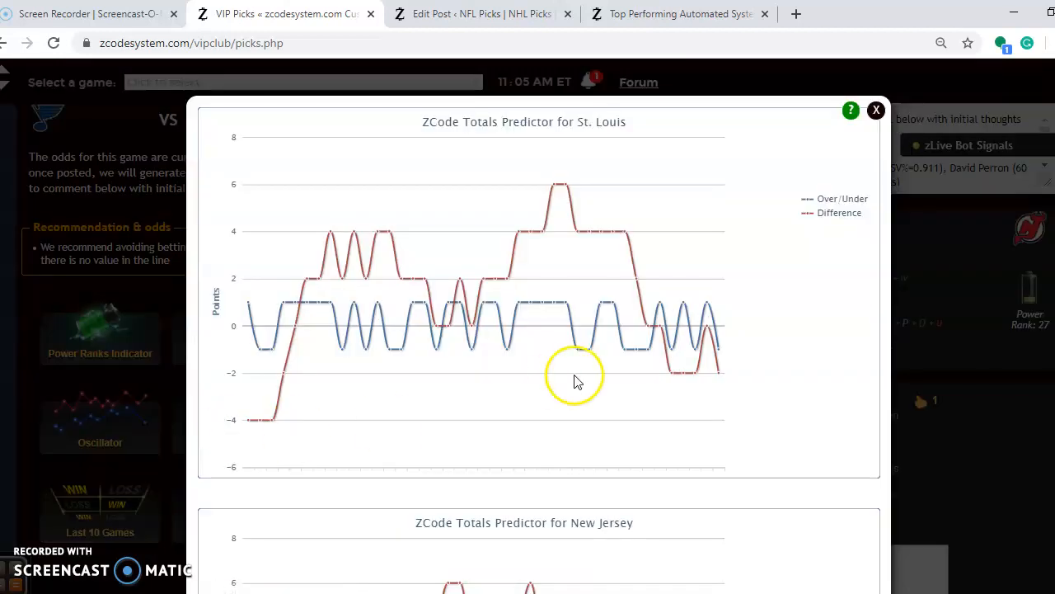
{"action": "mouse_move", "coordinate": [718, 375]}
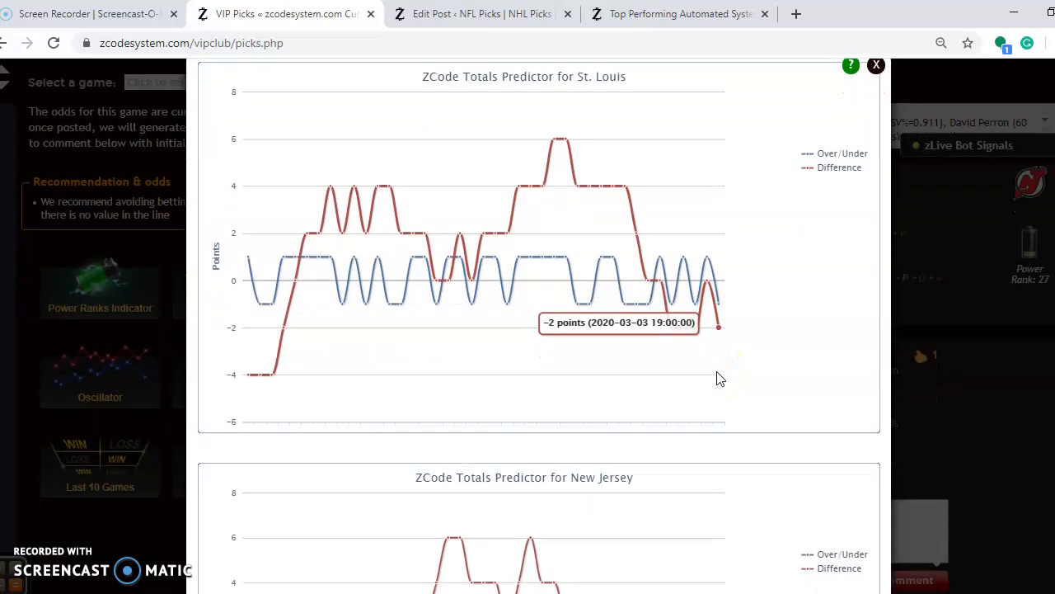
{"action": "scroll", "scroll_direction": "down", "scroll_amount": 3}
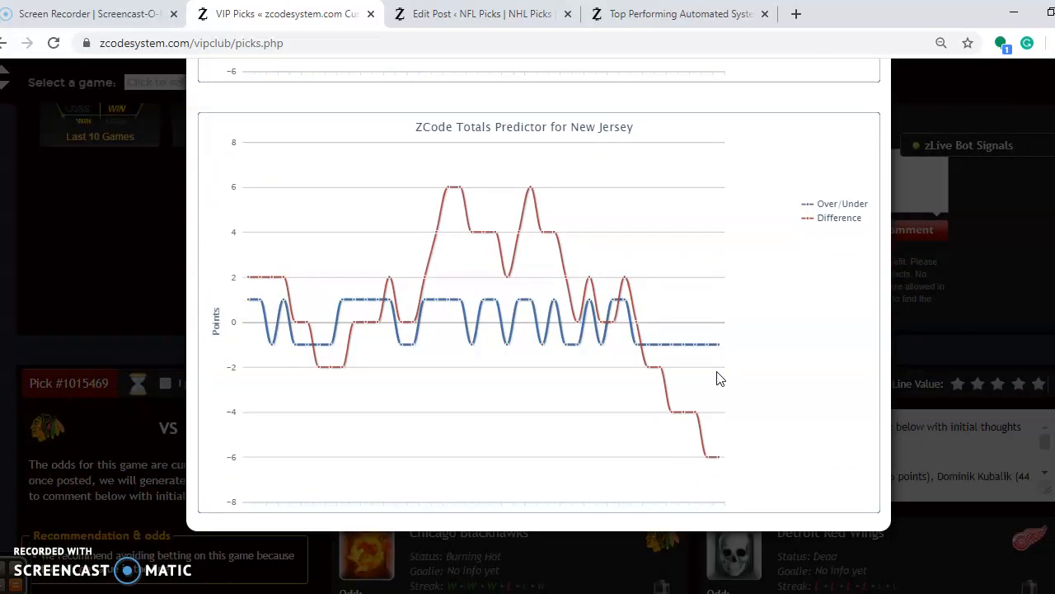
{"action": "mouse_move", "coordinate": [717, 456]}
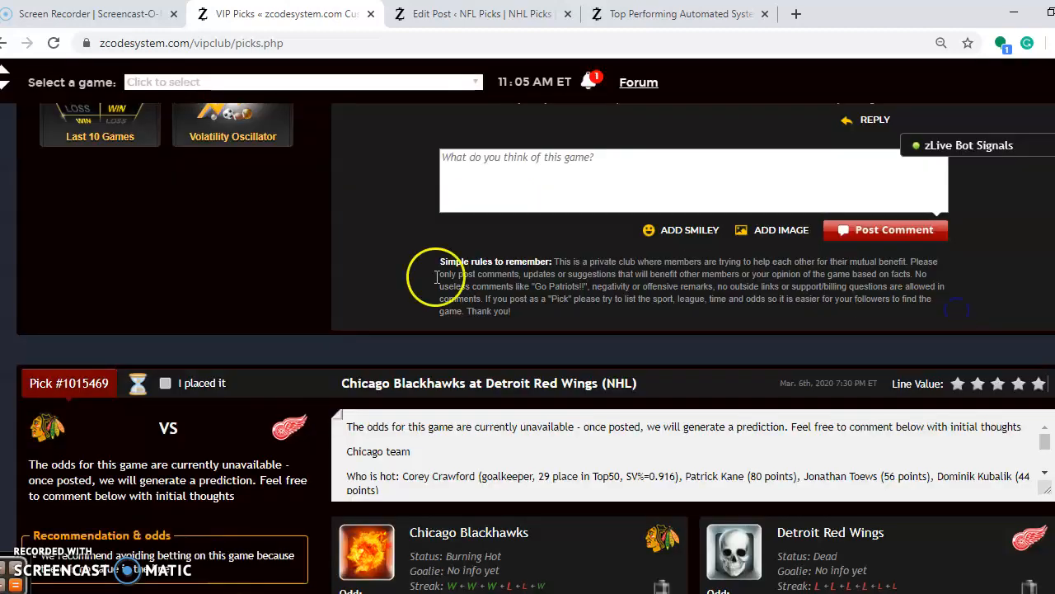
{"action": "scroll", "scroll_direction": "down", "scroll_amount": 3}
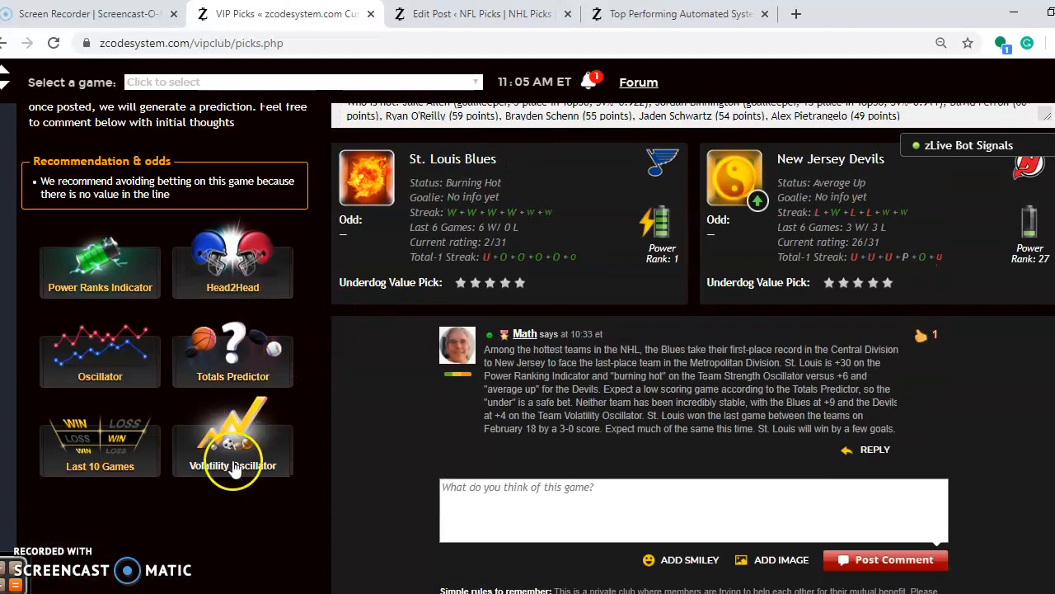
{"action": "left_click", "coordinate": [232, 445]}
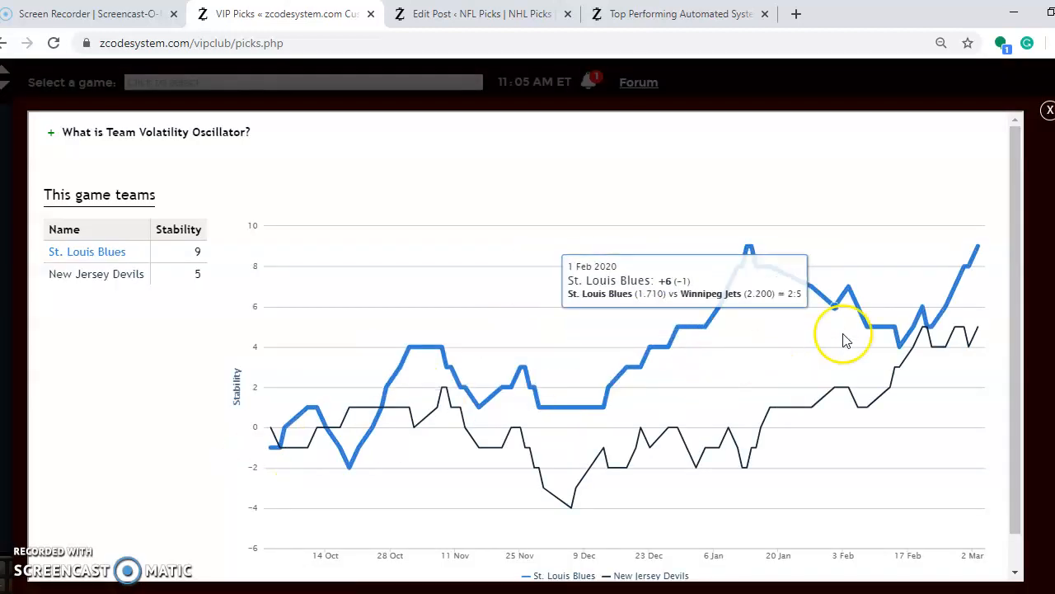
{"action": "mouse_move", "coordinate": [977, 243]}
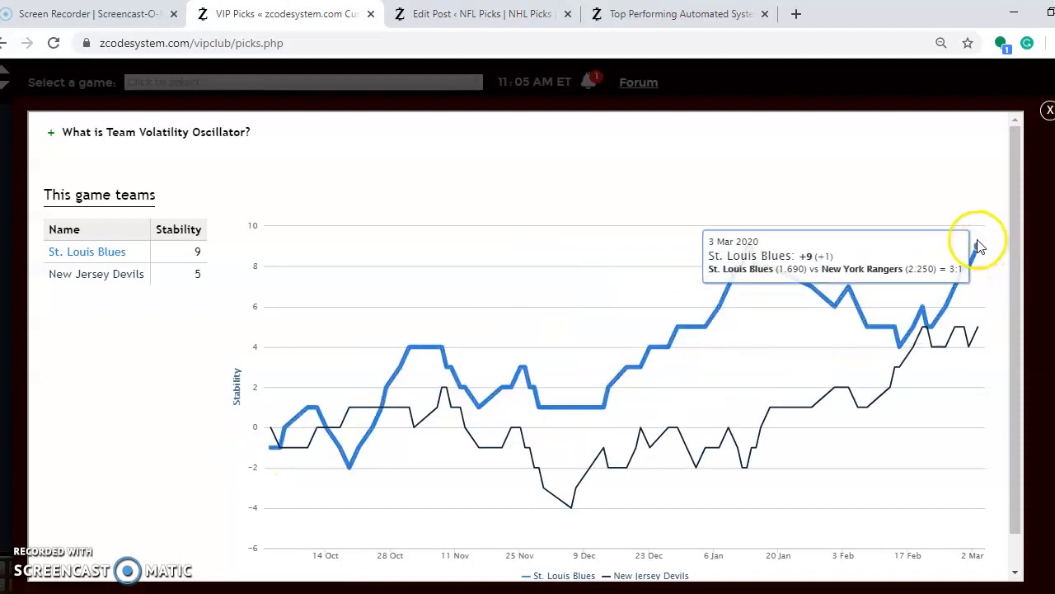
{"action": "mouse_move", "coordinate": [978, 330]}
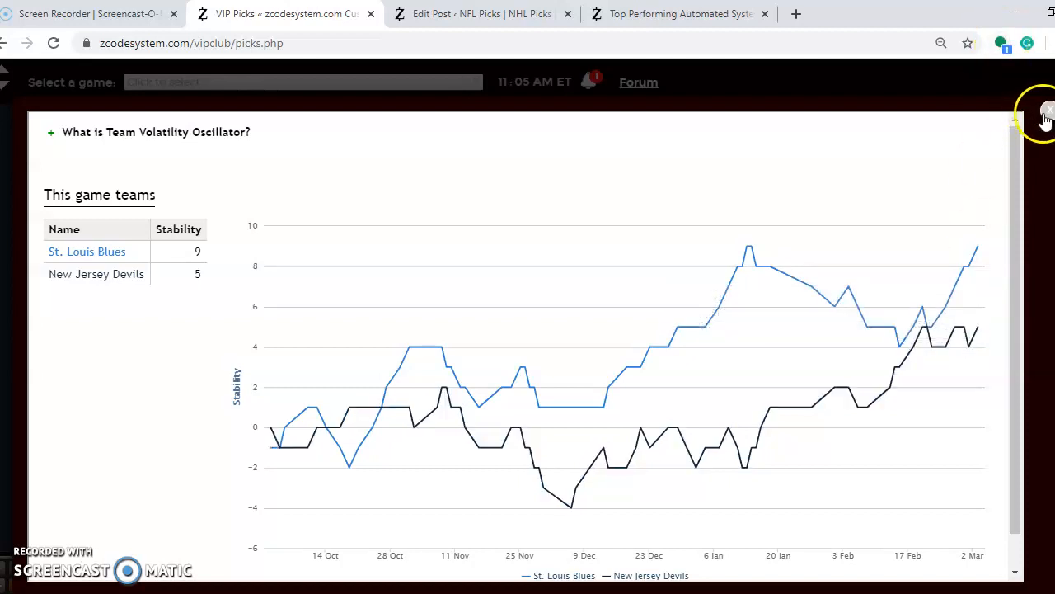
{"action": "scroll", "scroll_direction": "up", "scroll_amount": 3}
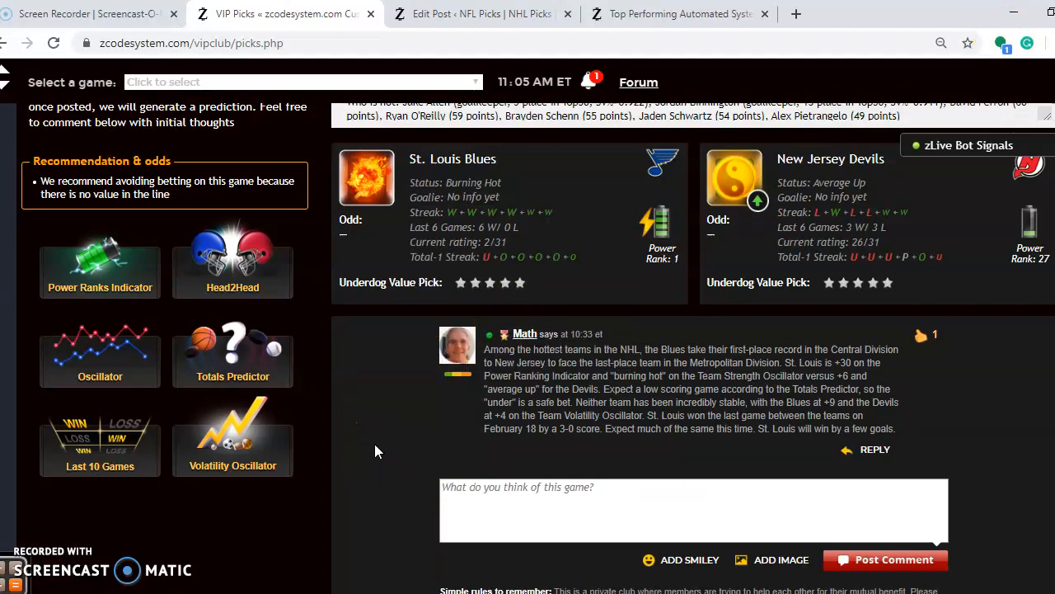
{"action": "left_click", "coordinate": [968, 145]}
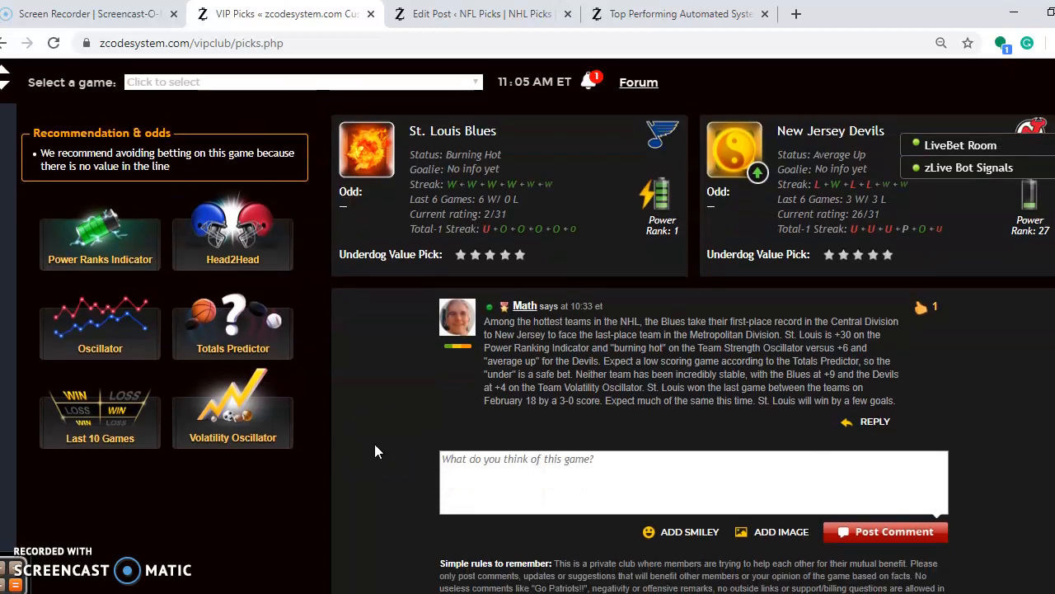
- Scroll down to the Chicago Blackhawks at Detroit Red Wings pick card with team stats
{"action": "scroll", "scroll_direction": "down", "scroll_amount": 3}
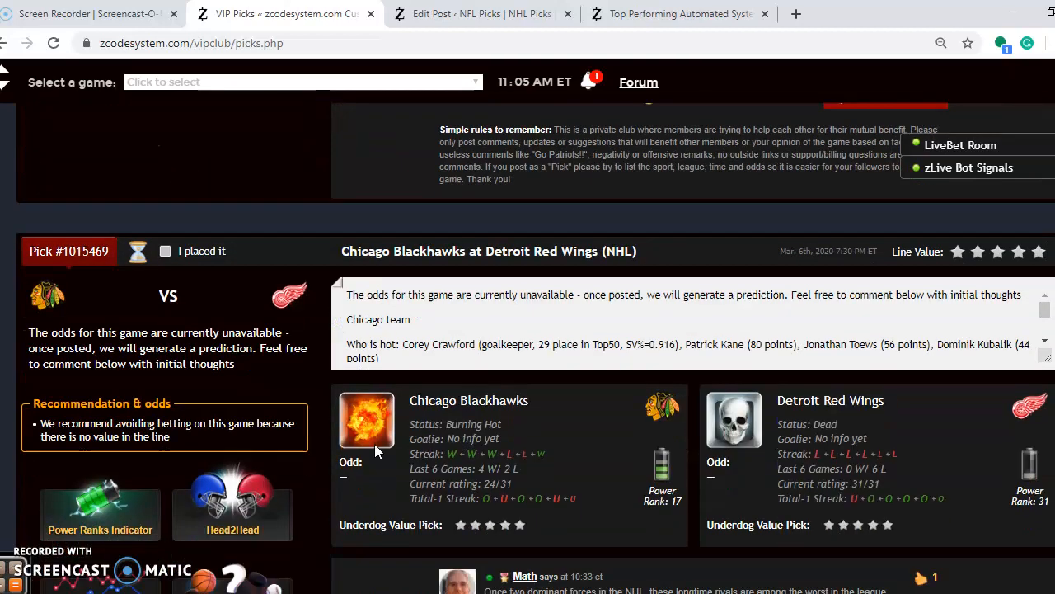
{"action": "scroll", "scroll_direction": "down", "scroll_amount": 3}
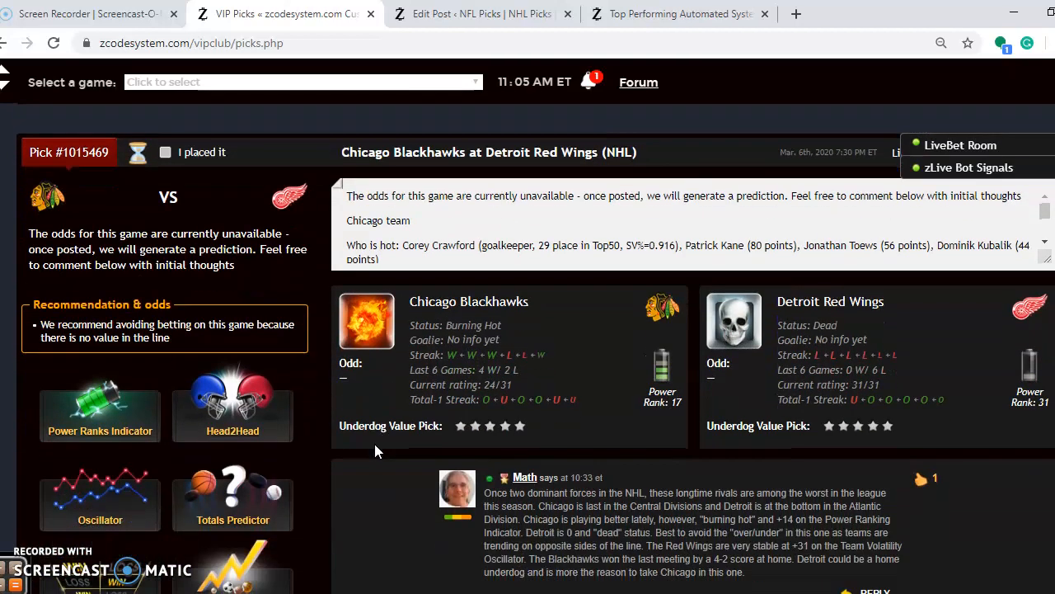
{"action": "scroll", "scroll_direction": "down", "scroll_amount": 3}
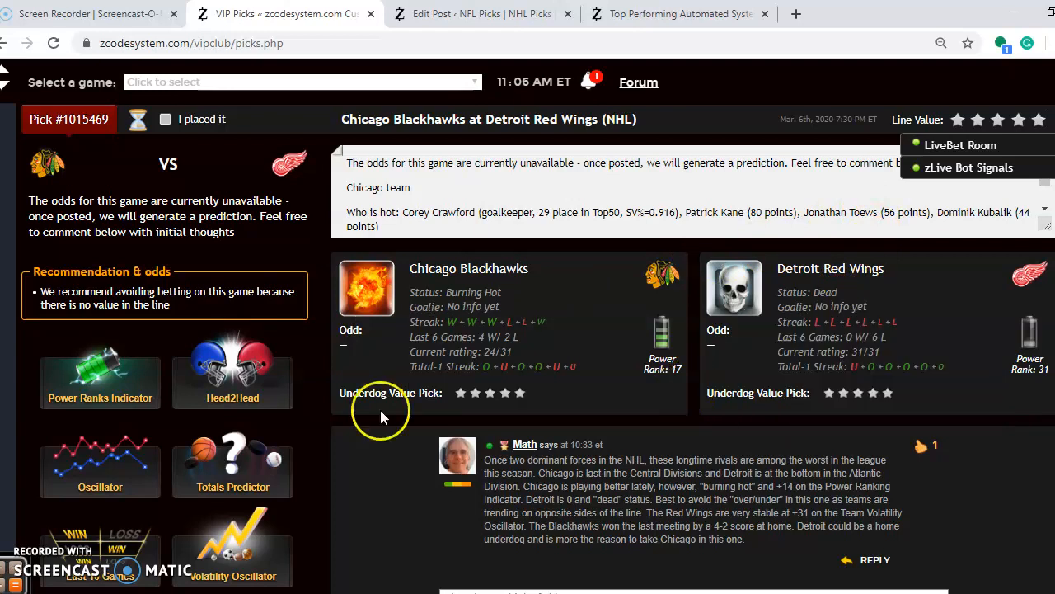
- View the Chicago–Detroit Power Rankings Indicator chart, then close it
{"action": "left_click", "coordinate": [100, 379]}
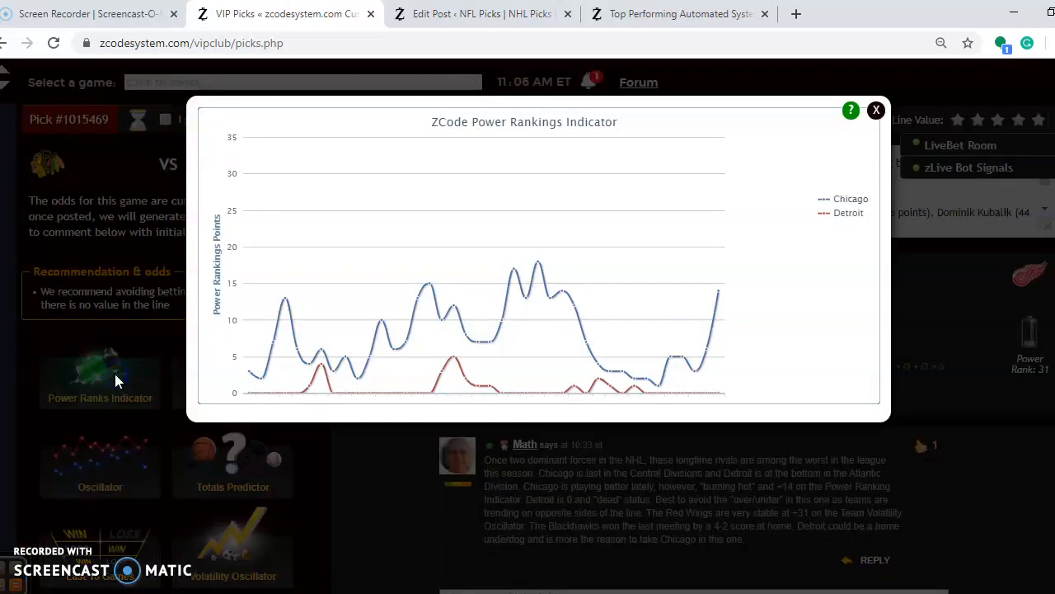
{"action": "mouse_move", "coordinate": [556, 375]}
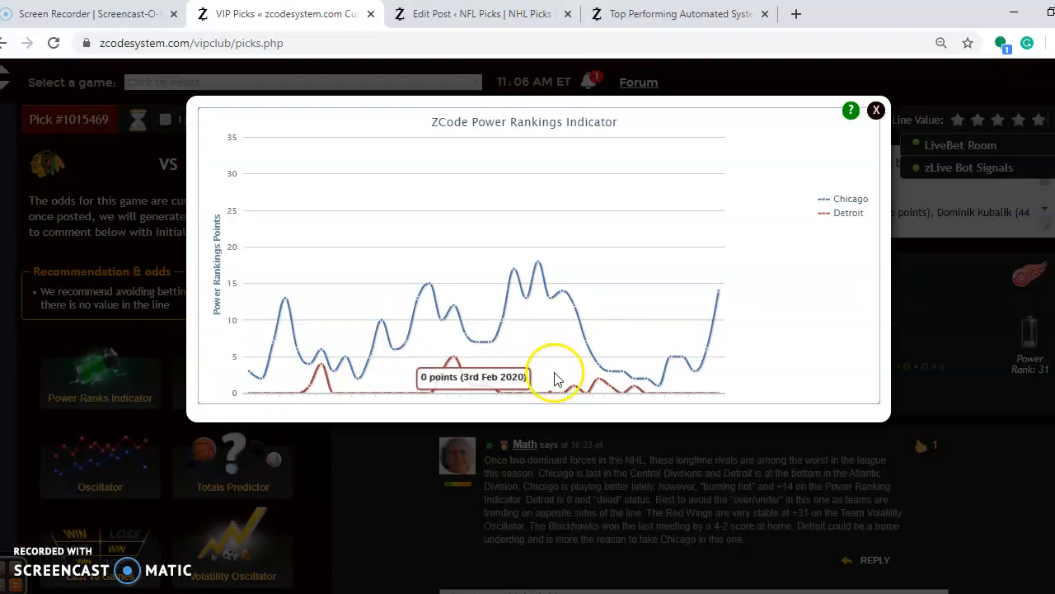
{"action": "mouse_move", "coordinate": [598, 383]}
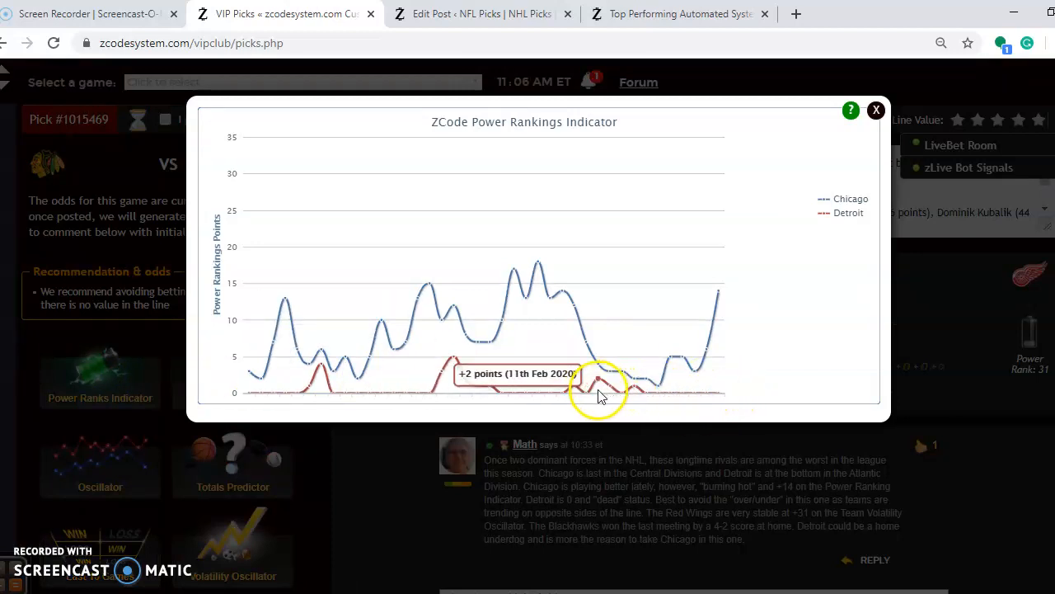
{"action": "mouse_move", "coordinate": [715, 284]}
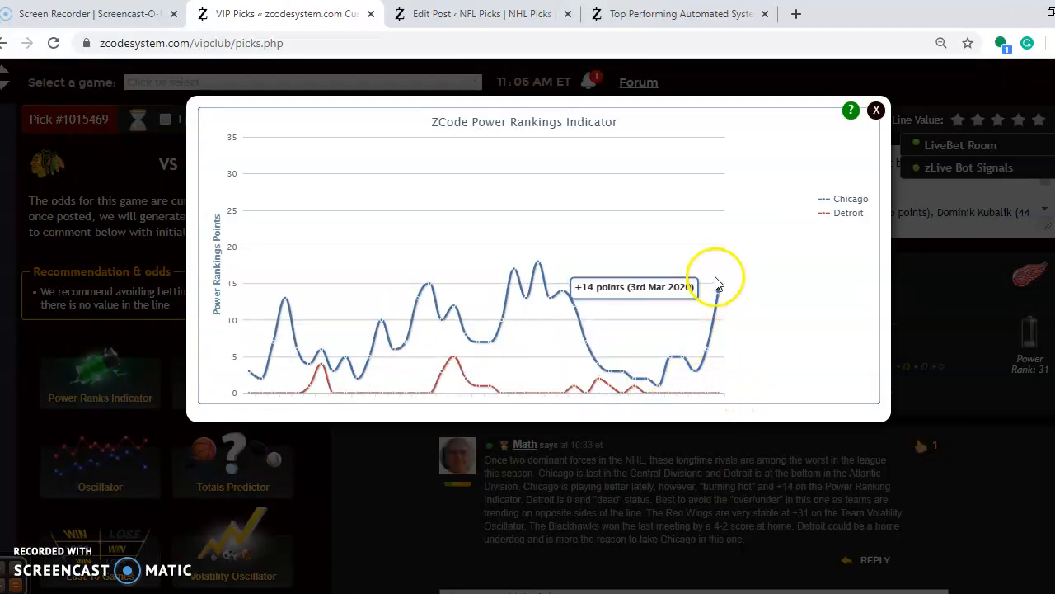
{"action": "mouse_move", "coordinate": [697, 376]}
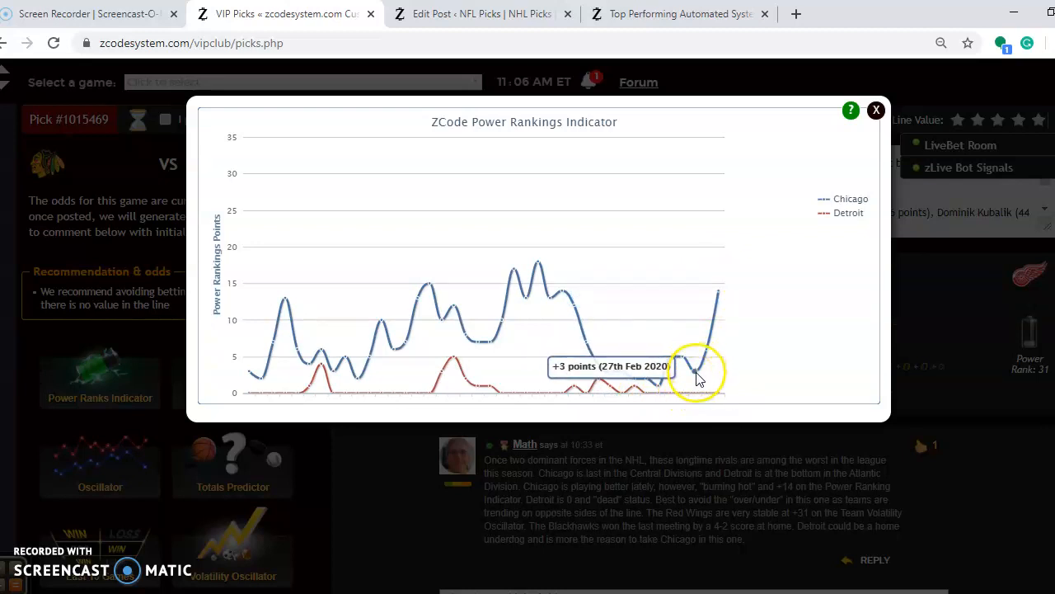
{"action": "mouse_move", "coordinate": [696, 371]}
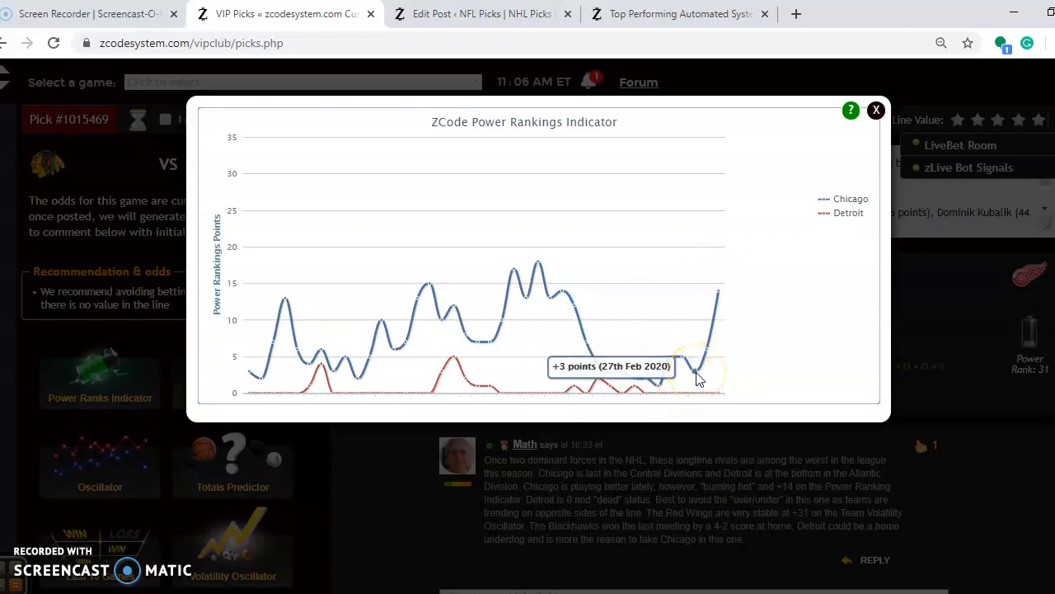
{"action": "mouse_move", "coordinate": [718, 329]}
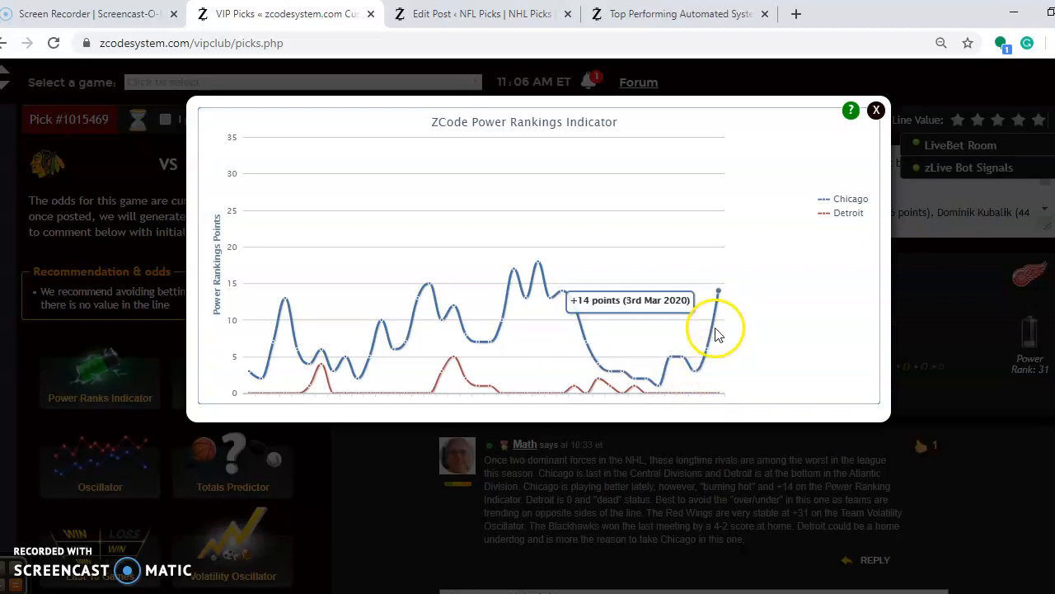
{"action": "mouse_move", "coordinate": [875, 118]}
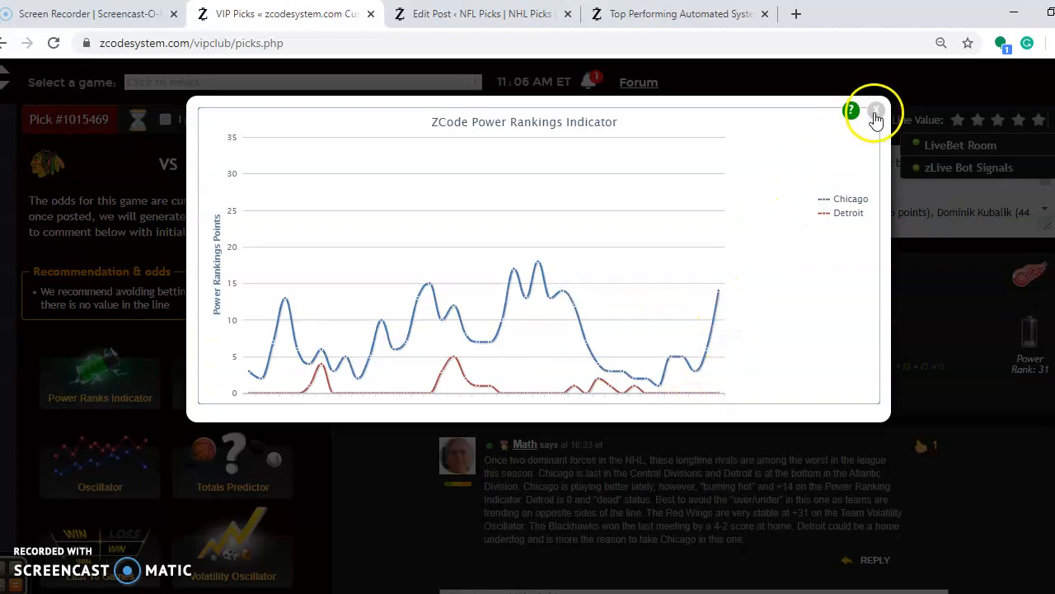
{"action": "left_click", "coordinate": [876, 111]}
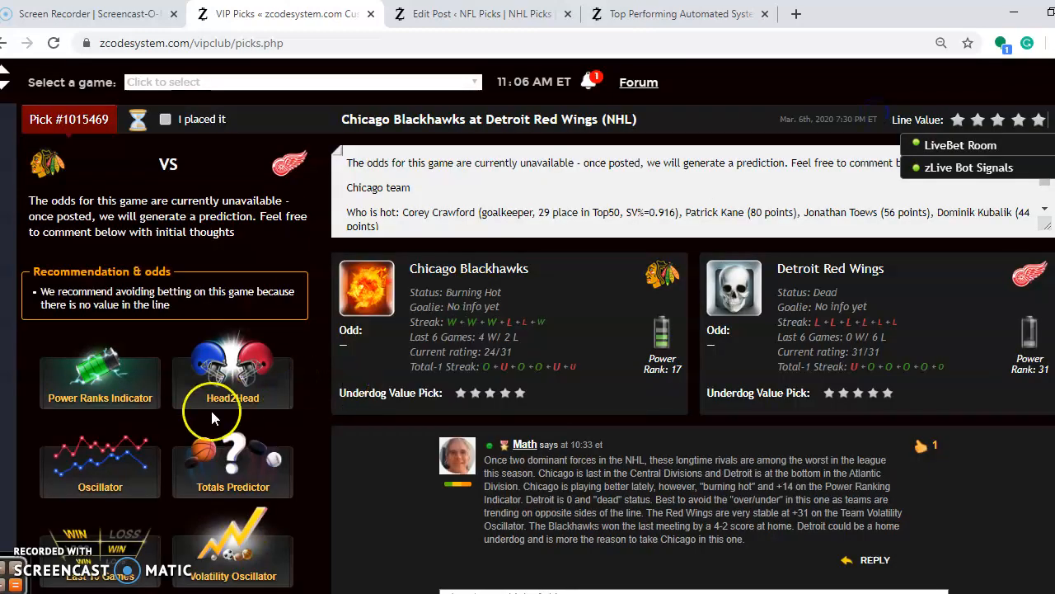
{"action": "left_click", "coordinate": [233, 470]}
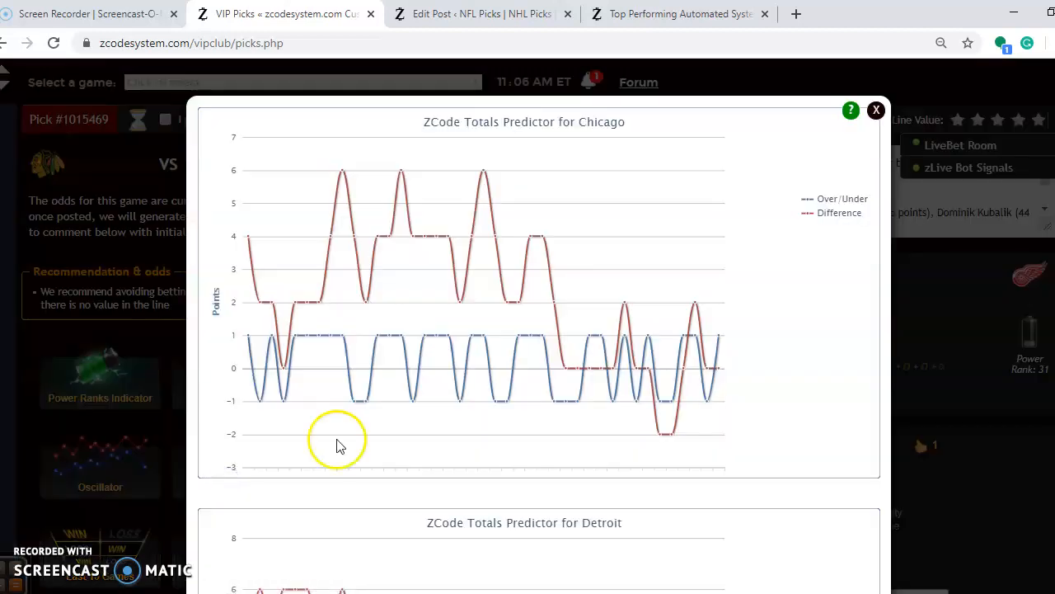
{"action": "mouse_move", "coordinate": [719, 368]}
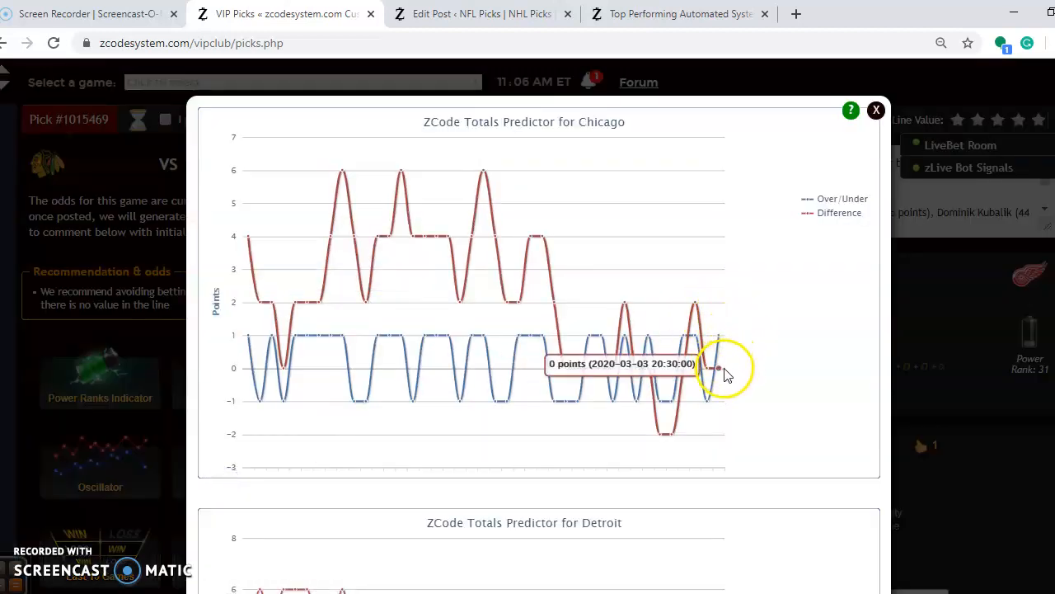
{"action": "mouse_move", "coordinate": [721, 367]}
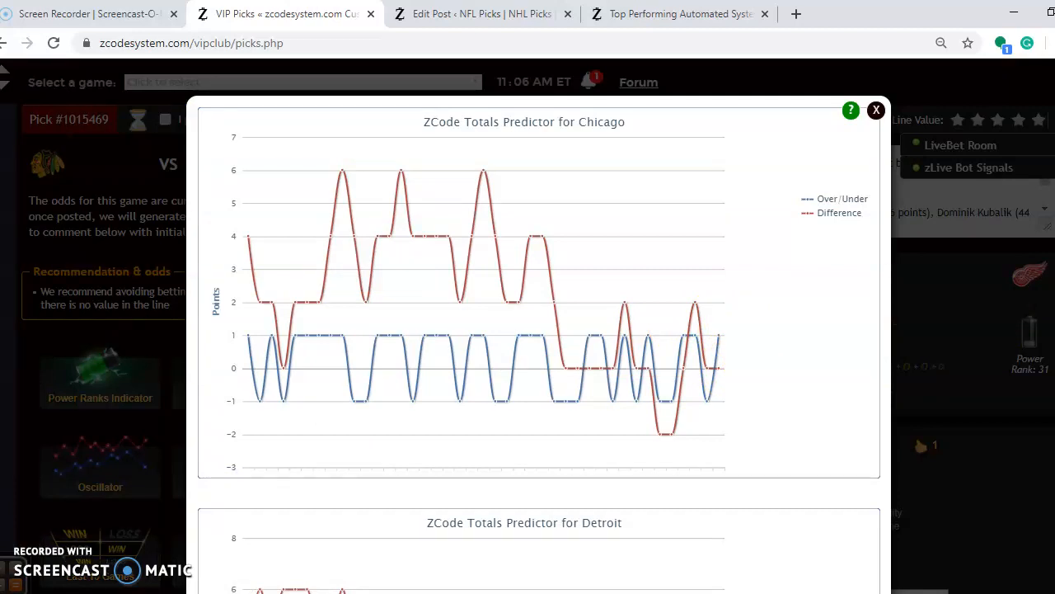
{"action": "scroll", "scroll_direction": "down", "scroll_amount": 3}
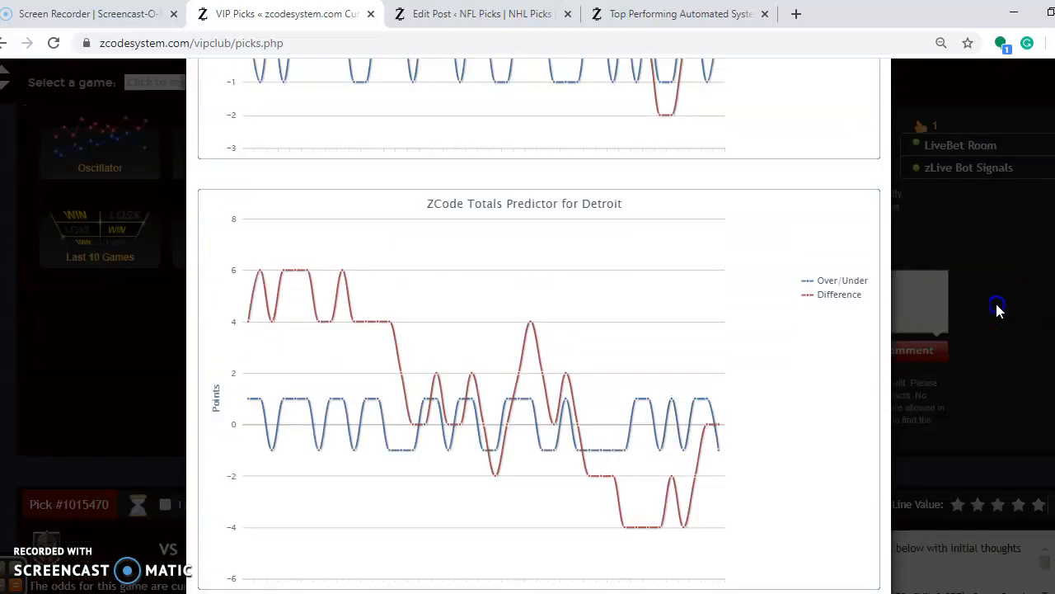
{"action": "scroll", "scroll_direction": "up", "scroll_amount": 3}
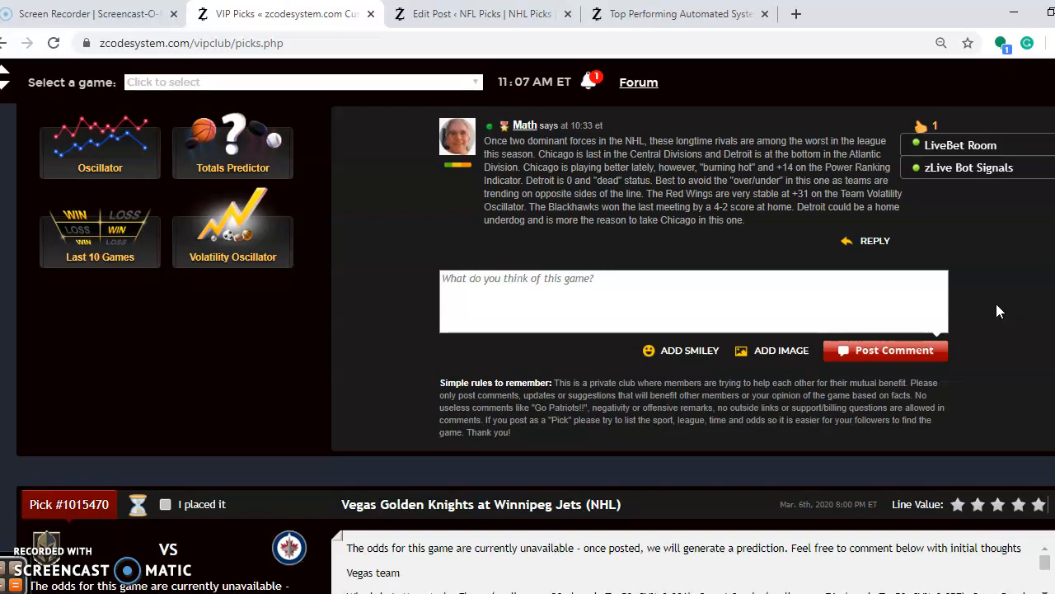
{"action": "scroll", "scroll_direction": "down", "scroll_amount": 3}
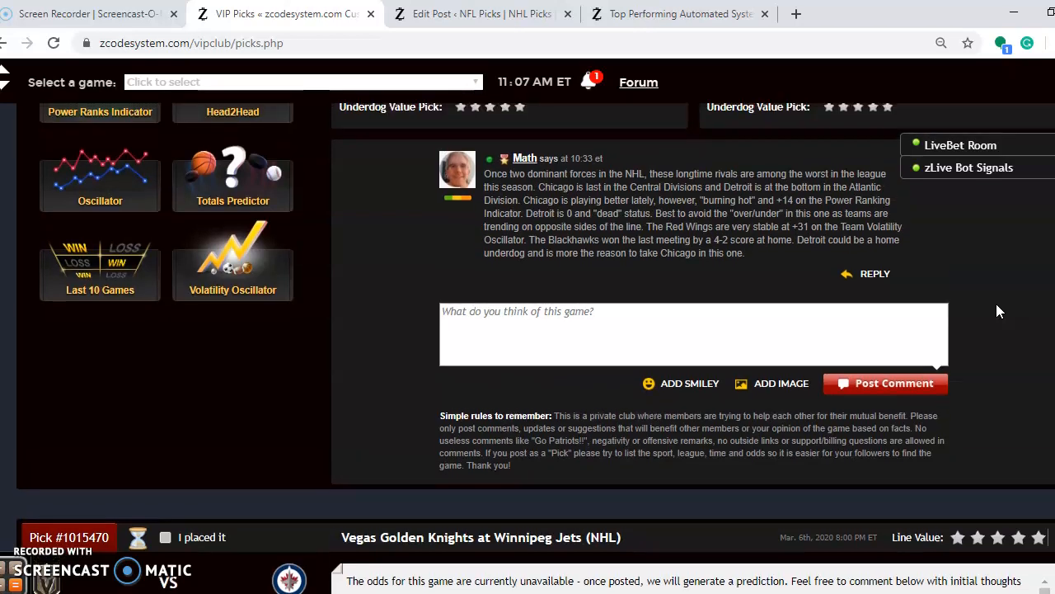
{"action": "scroll", "scroll_direction": "up", "scroll_amount": 3}
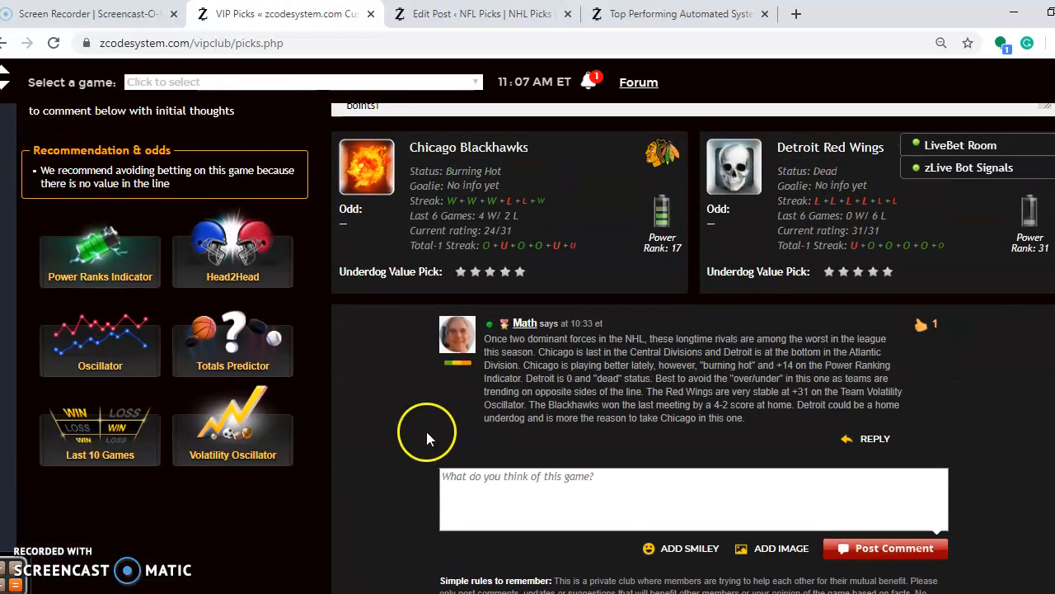
{"action": "left_click", "coordinate": [233, 260]}
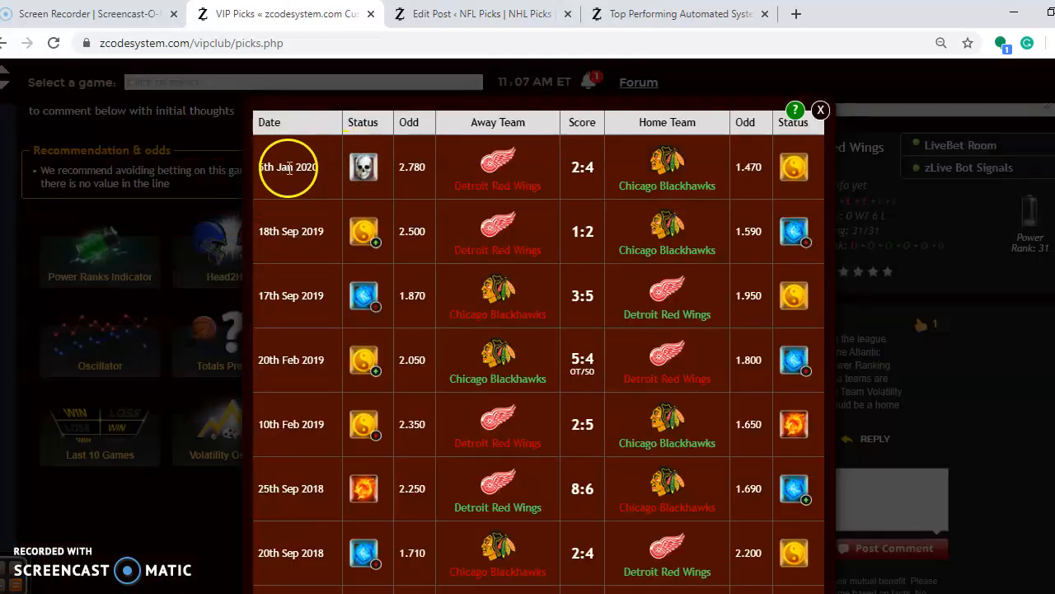
{"action": "mouse_move", "coordinate": [353, 207]}
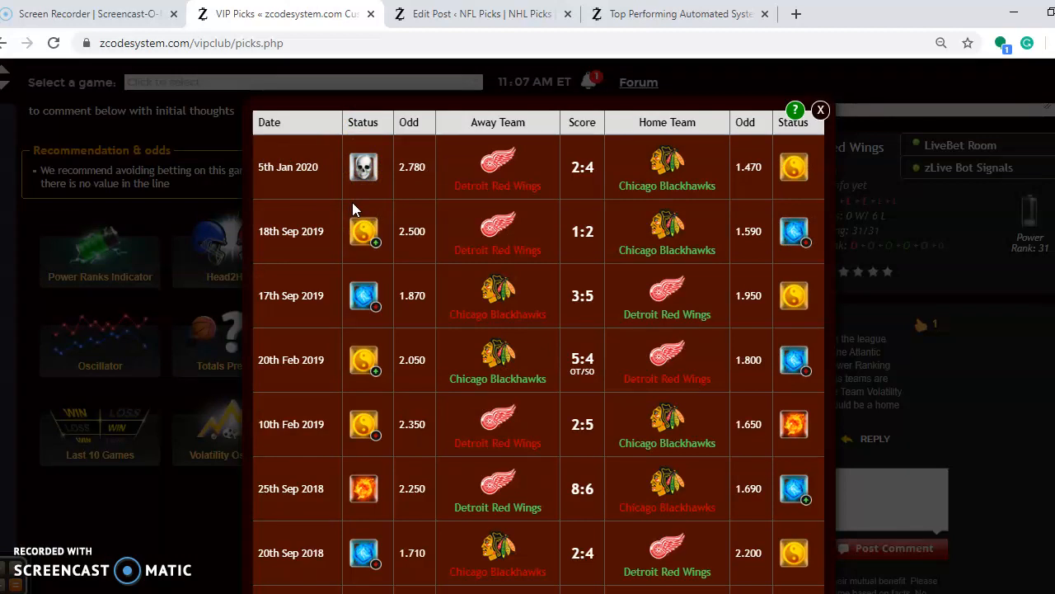
{"action": "mouse_move", "coordinate": [806, 151]}
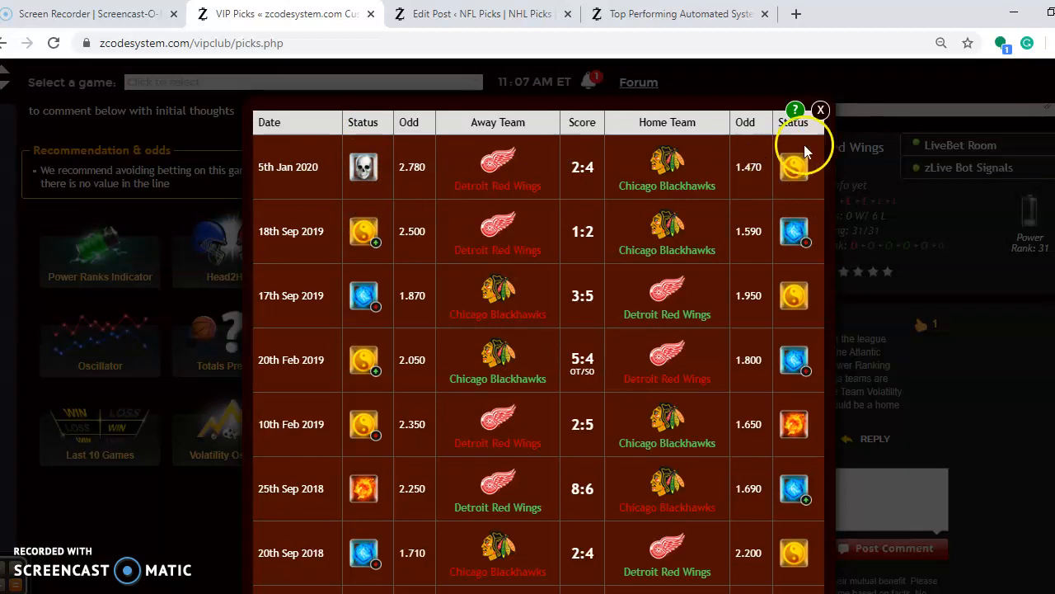
{"action": "left_click", "coordinate": [821, 110]}
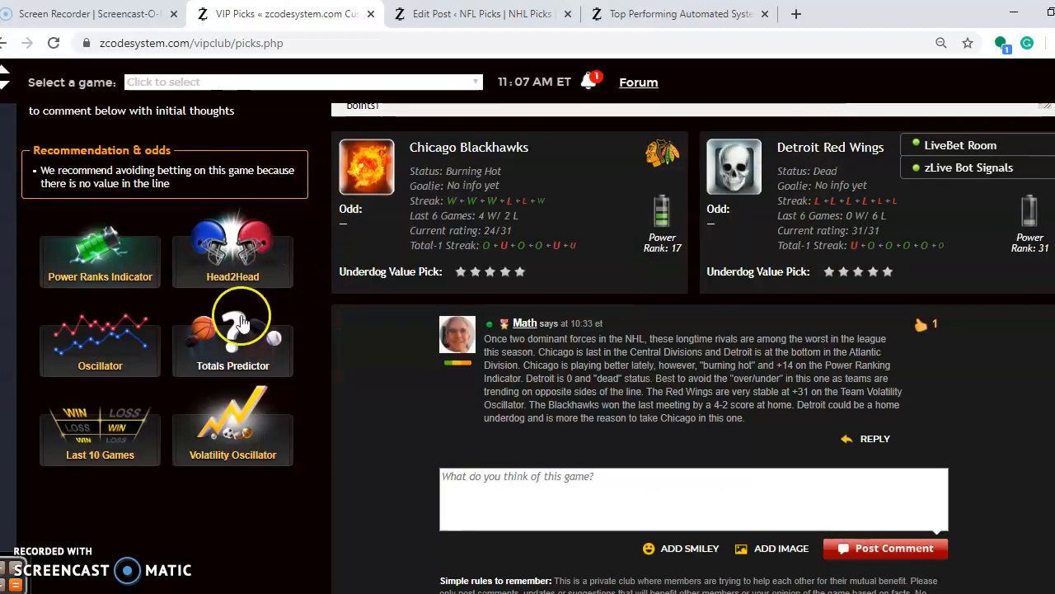
{"action": "left_click", "coordinate": [233, 330]}
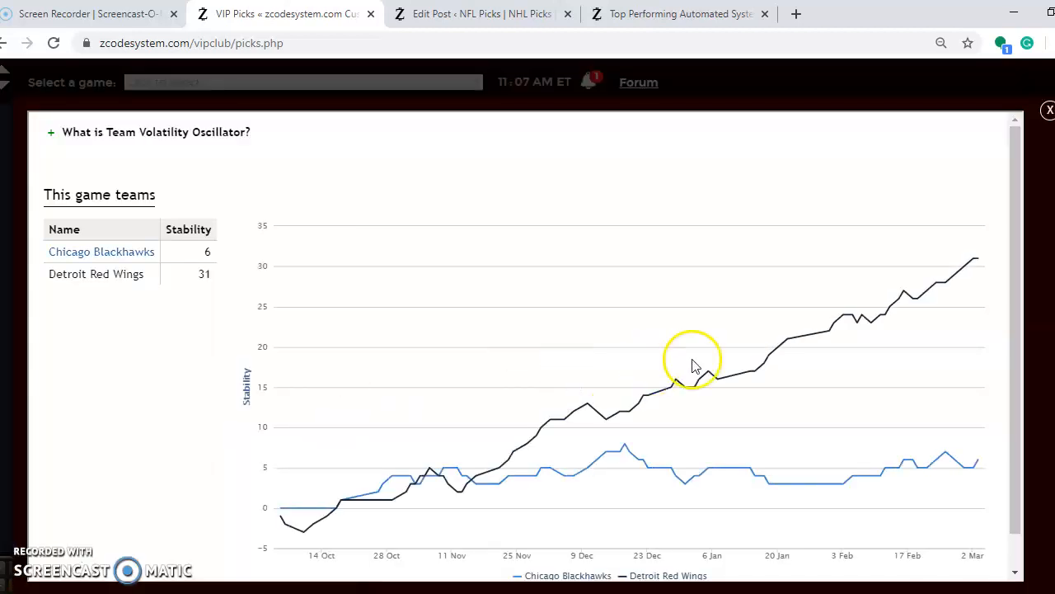
{"action": "mouse_move", "coordinate": [978, 260]}
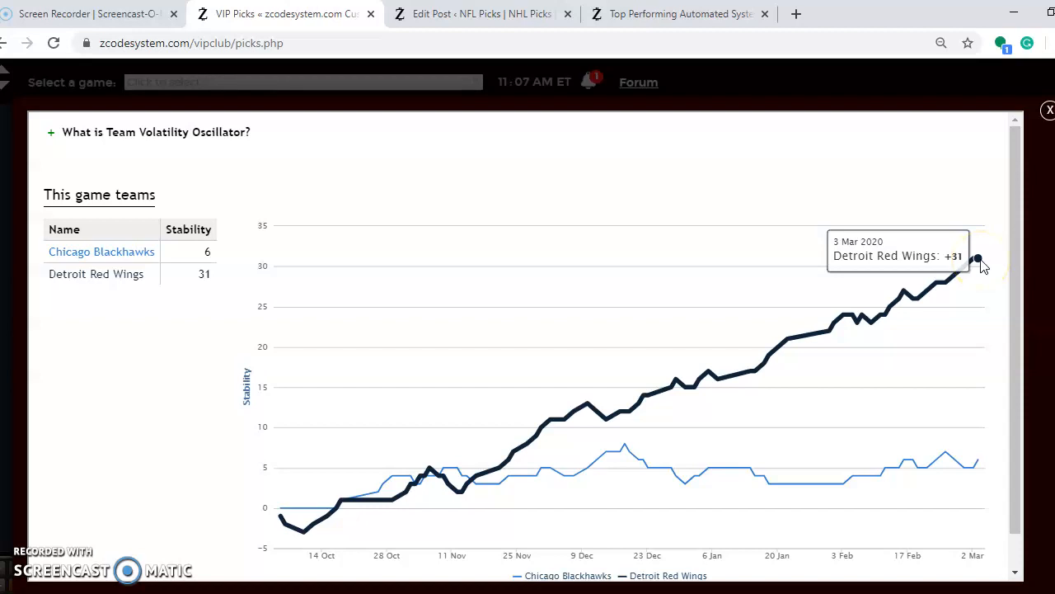
{"action": "mouse_move", "coordinate": [977, 460]}
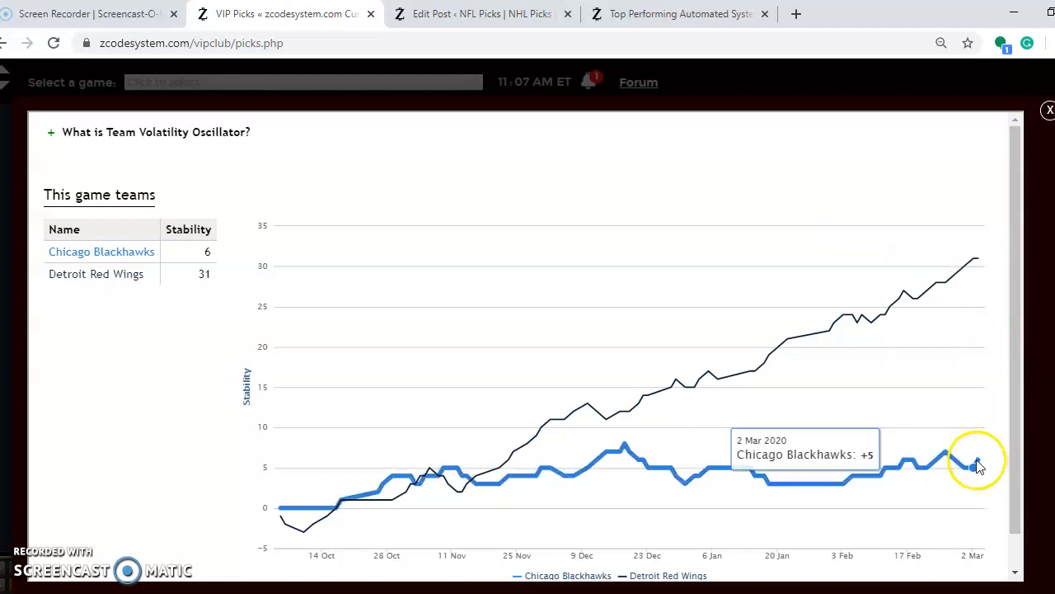
{"action": "mouse_move", "coordinate": [1047, 115]}
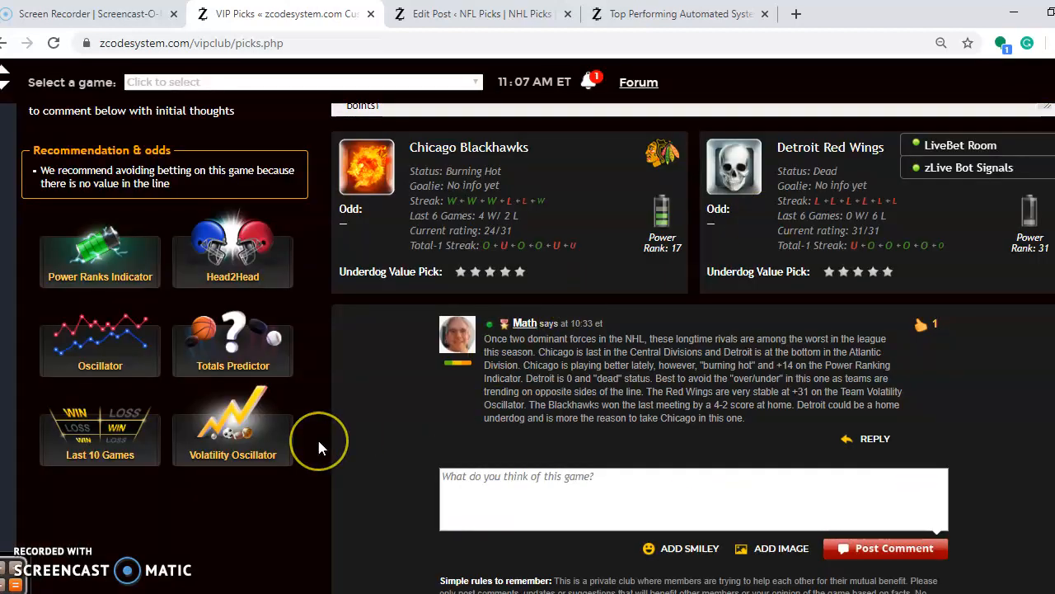
{"action": "mouse_move", "coordinate": [320, 448]}
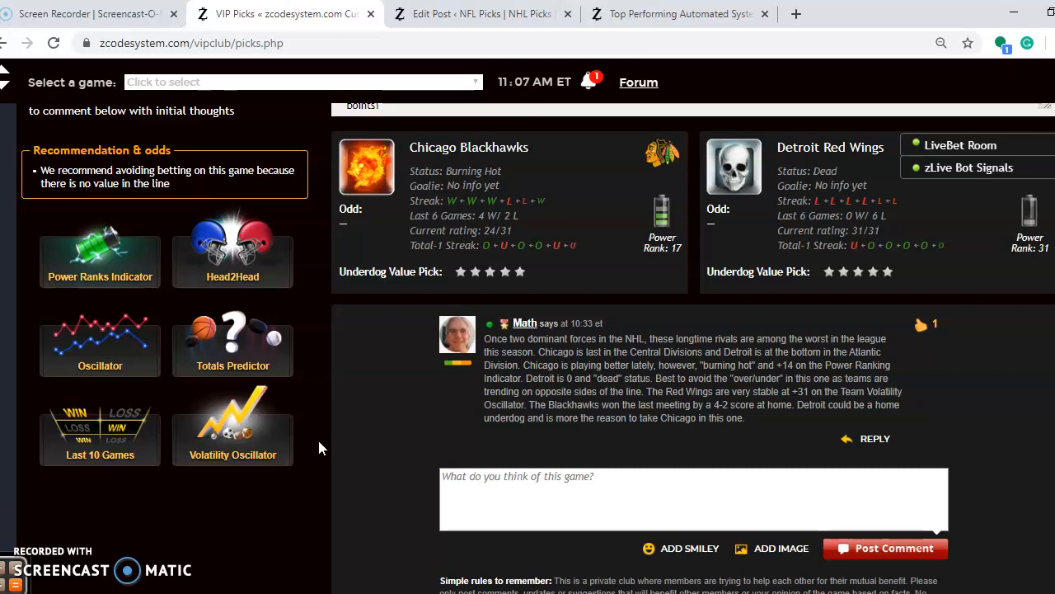
- Scroll to Pick #1015470, Vegas Golden Knights at Winnipeg Jets
{"action": "scroll", "scroll_direction": "up", "scroll_amount": 3}
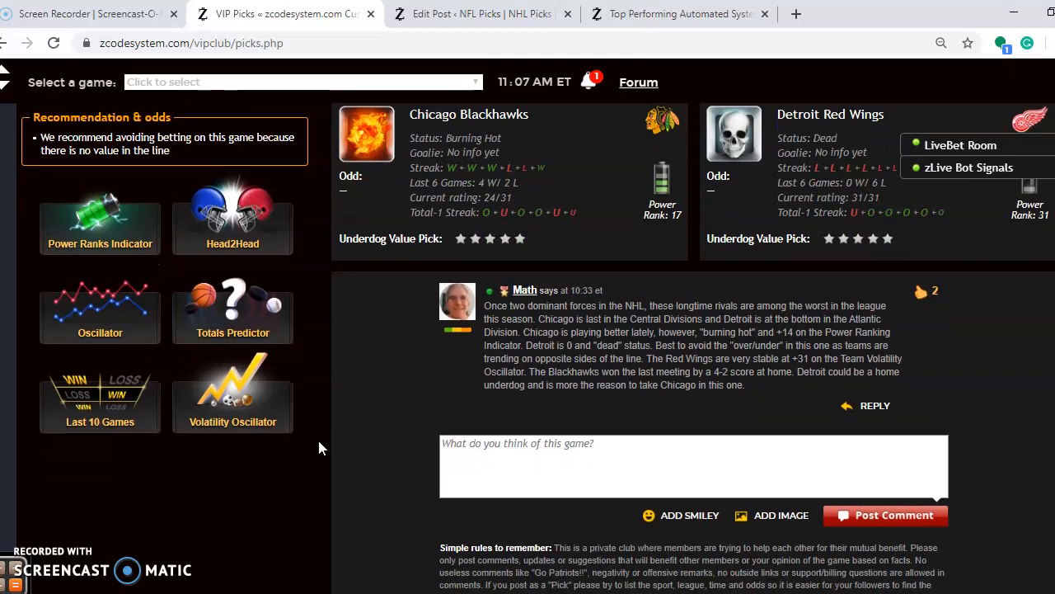
{"action": "scroll", "scroll_direction": "down", "scroll_amount": 3}
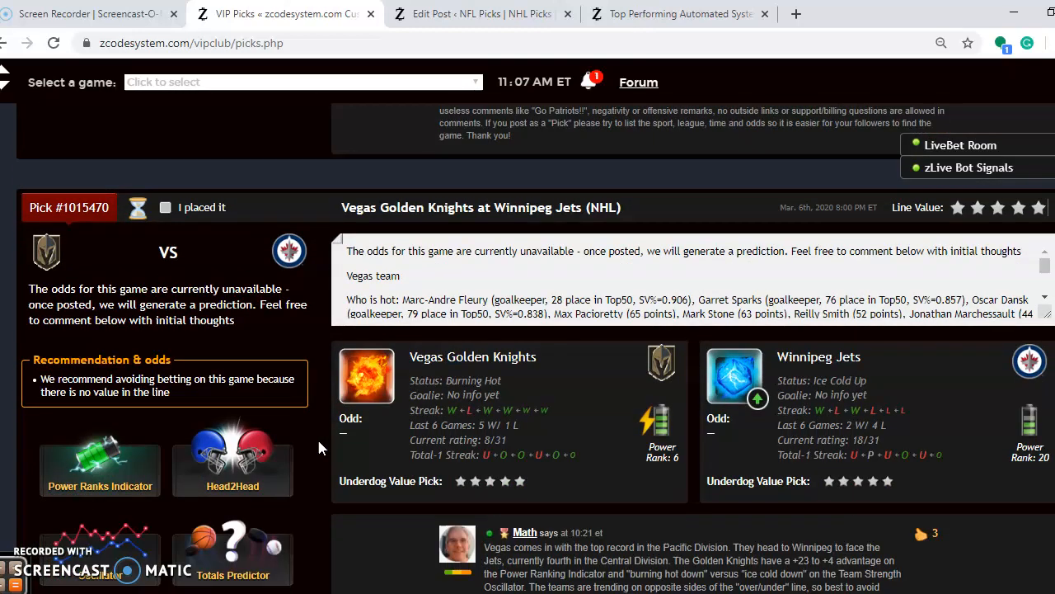
{"action": "scroll", "scroll_direction": "down", "scroll_amount": 3}
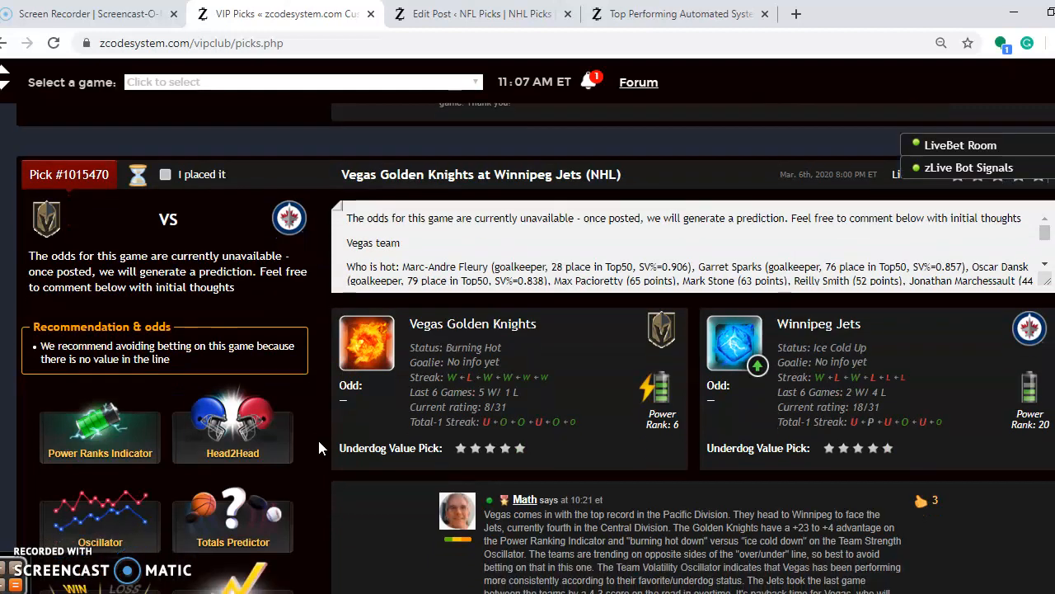
{"action": "scroll", "scroll_direction": "down", "scroll_amount": 3}
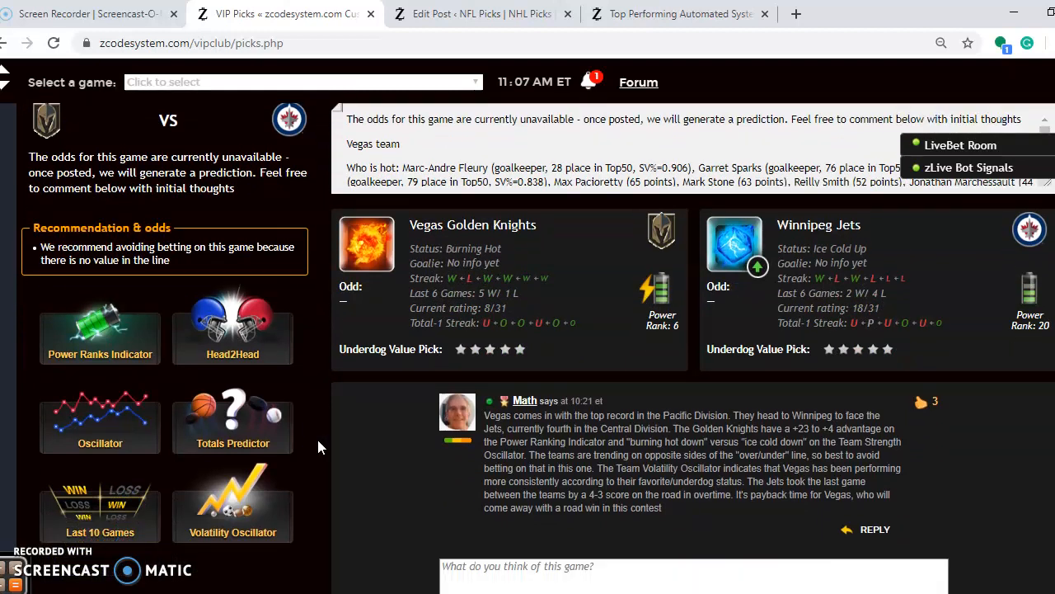
{"action": "mouse_move", "coordinate": [384, 272]}
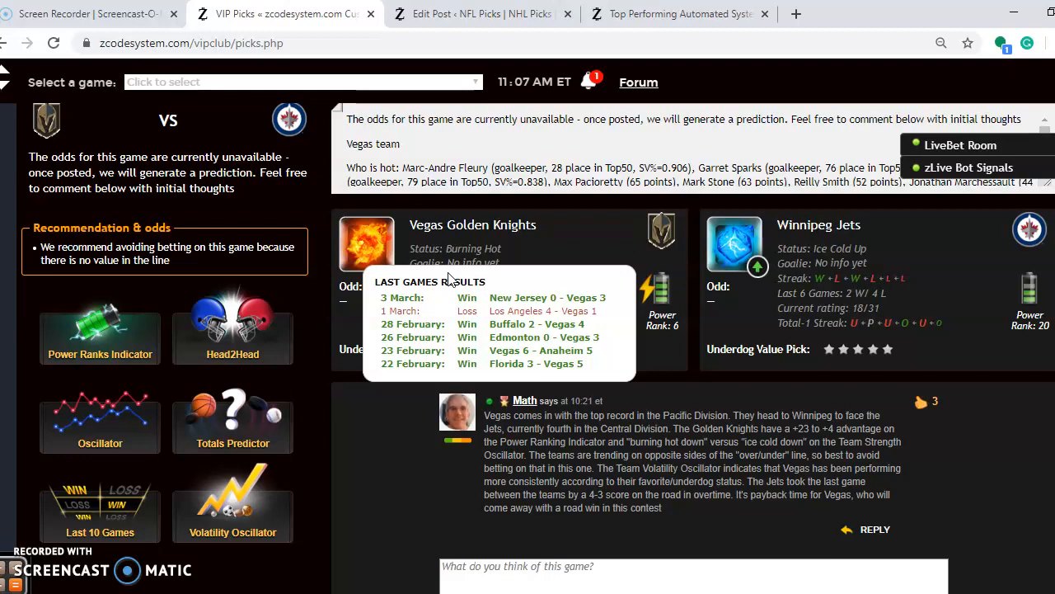
{"action": "mouse_move", "coordinate": [804, 293]}
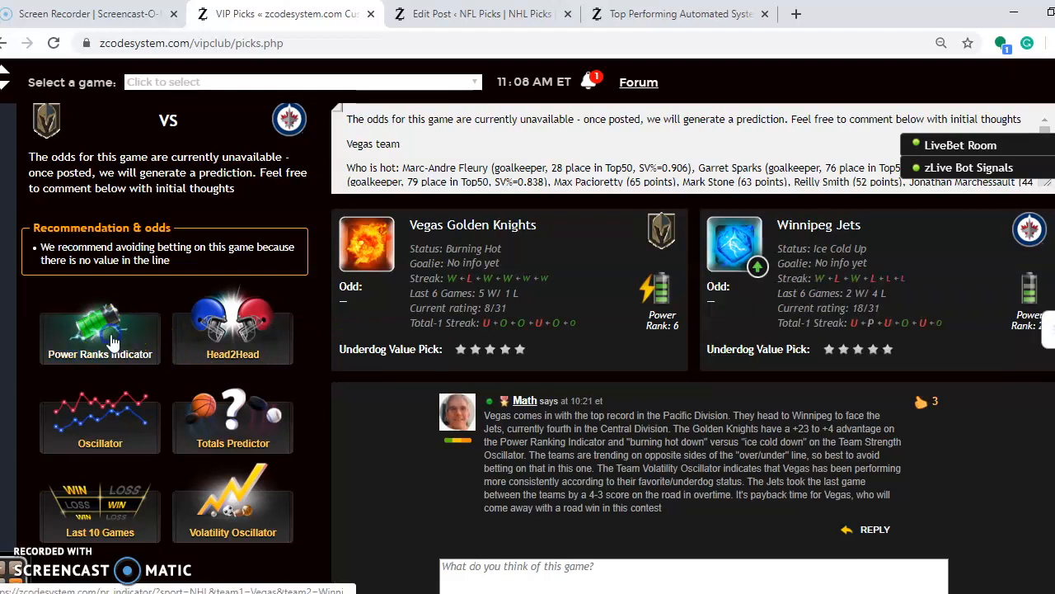
- View the Vegas–Winnipeg Power Rankings Indicator chart, then close it
{"action": "left_click", "coordinate": [99, 334]}
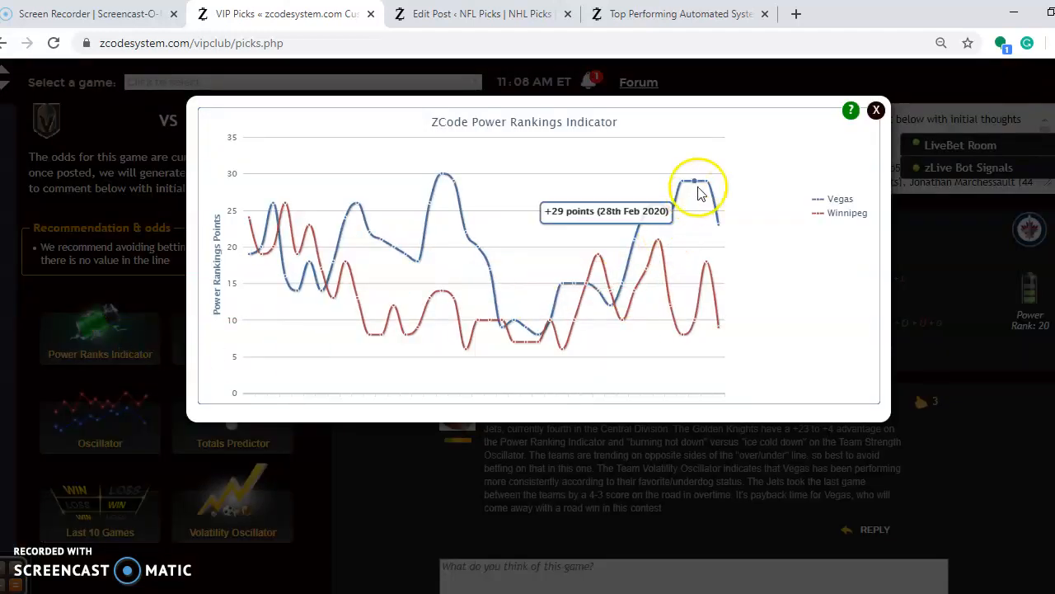
{"action": "mouse_move", "coordinate": [721, 231]}
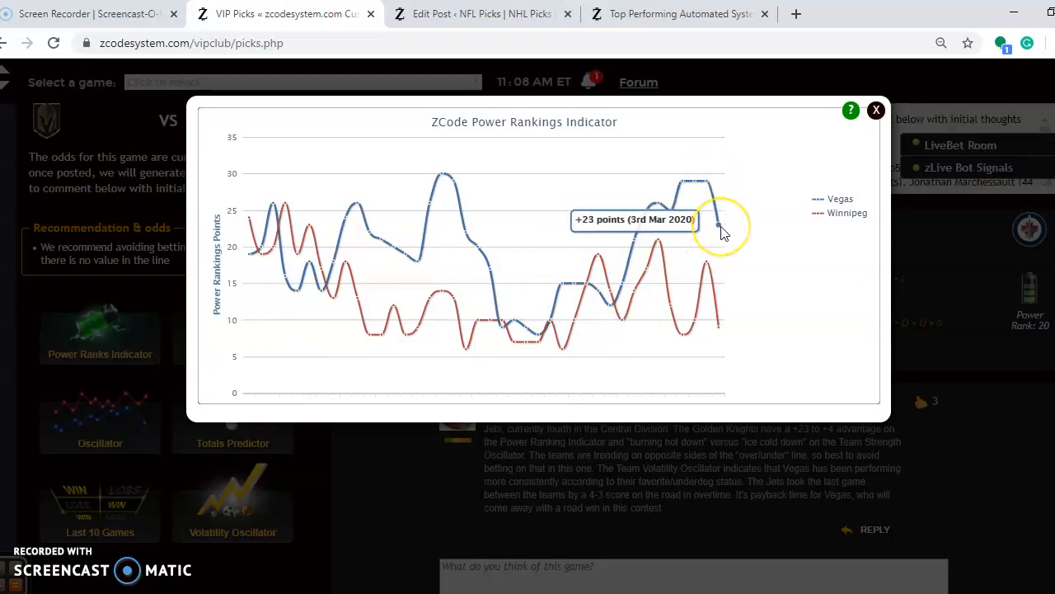
{"action": "mouse_move", "coordinate": [707, 266]}
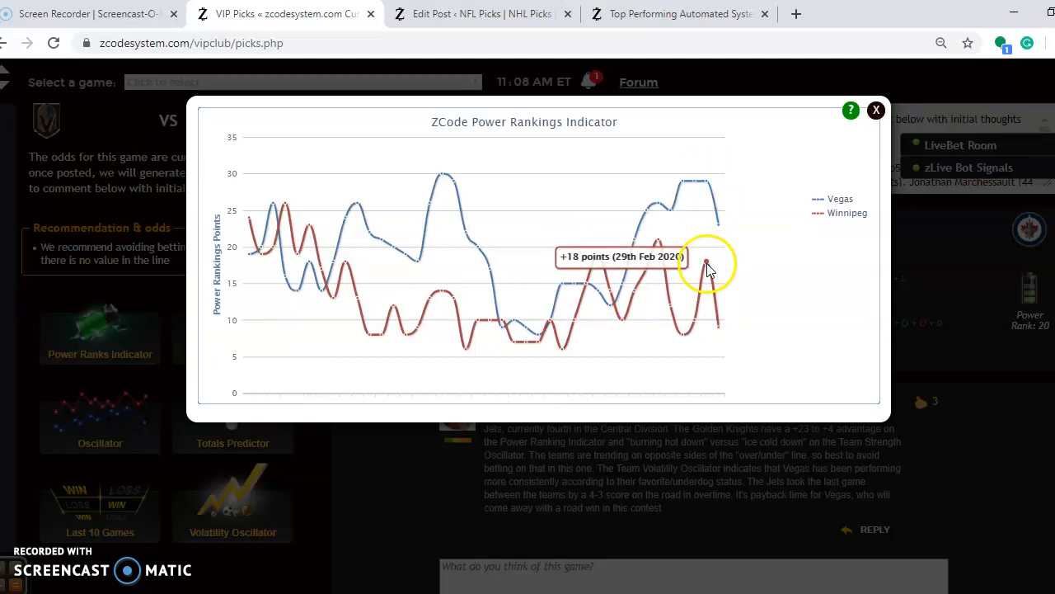
{"action": "mouse_move", "coordinate": [719, 325]}
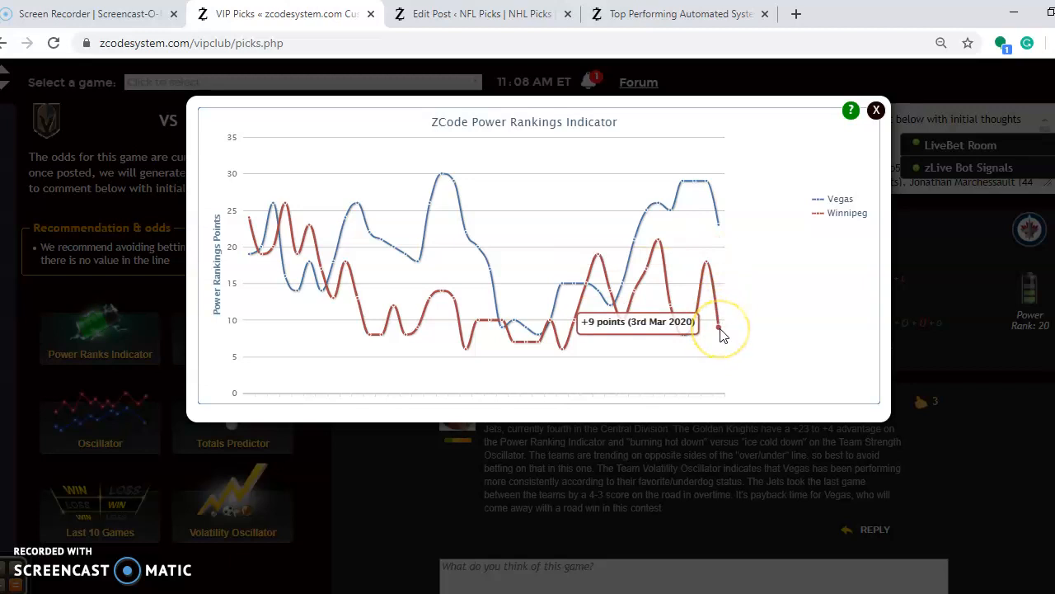
{"action": "mouse_move", "coordinate": [705, 262]}
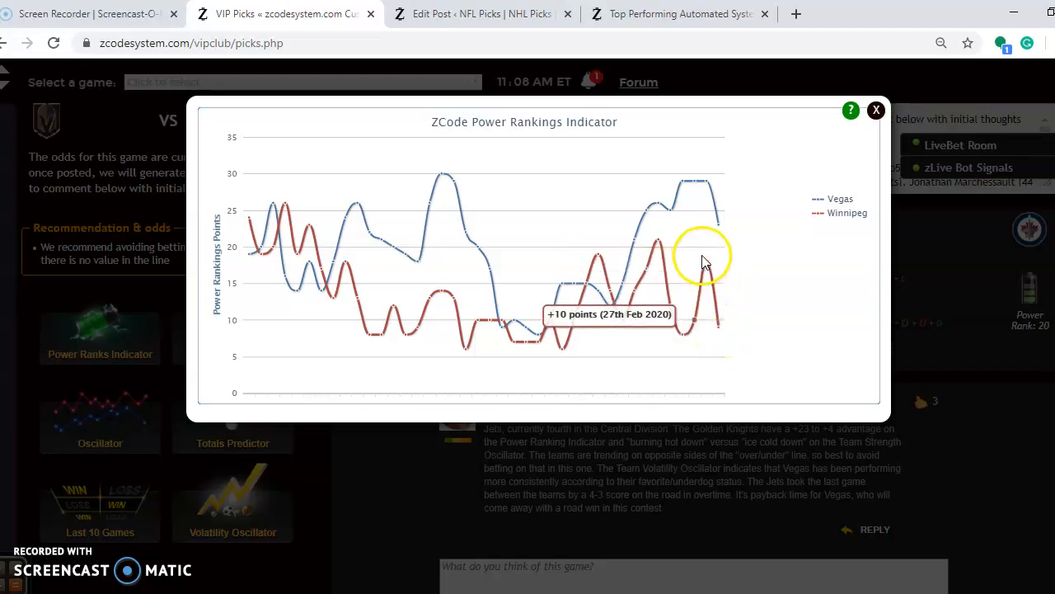
{"action": "left_click", "coordinate": [877, 110]}
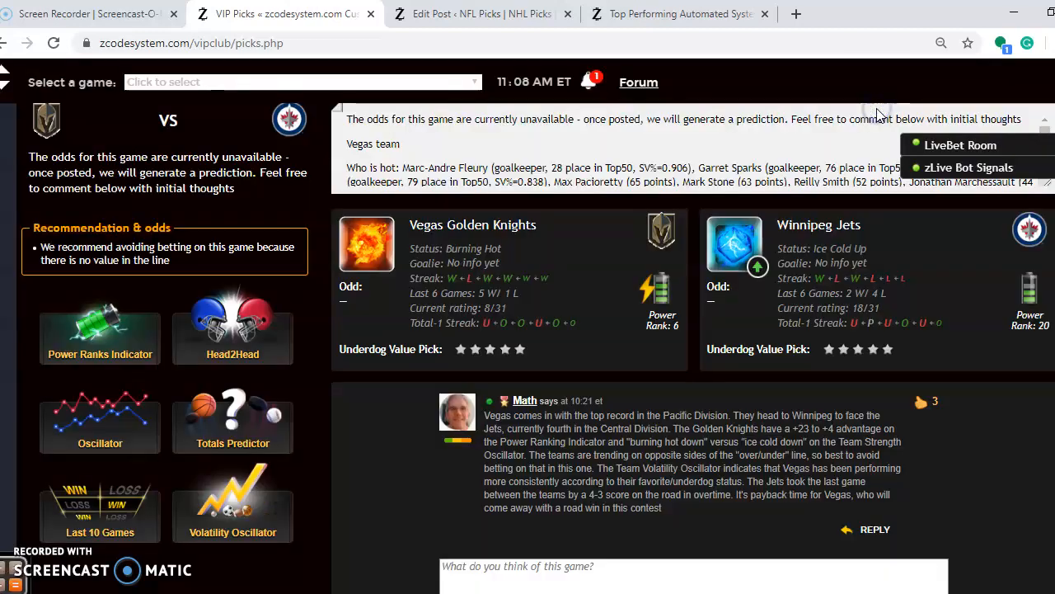
- Show the Head2Head table of past Winnipeg–Vegas meetings with scores and odds
{"action": "left_click", "coordinate": [233, 338]}
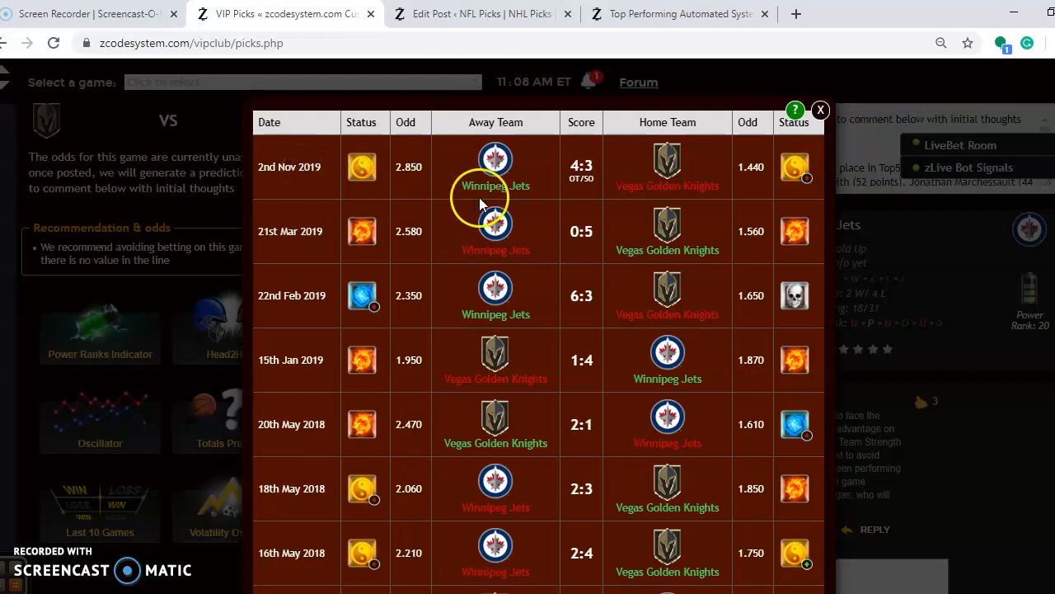
{"action": "mouse_move", "coordinate": [515, 190]}
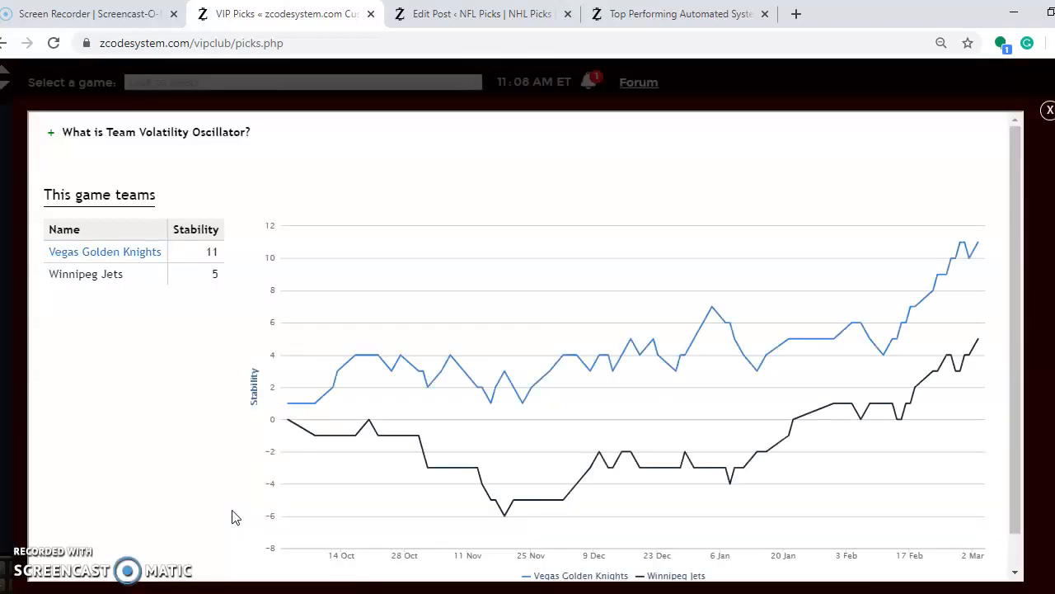
{"action": "mouse_move", "coordinate": [973, 247]}
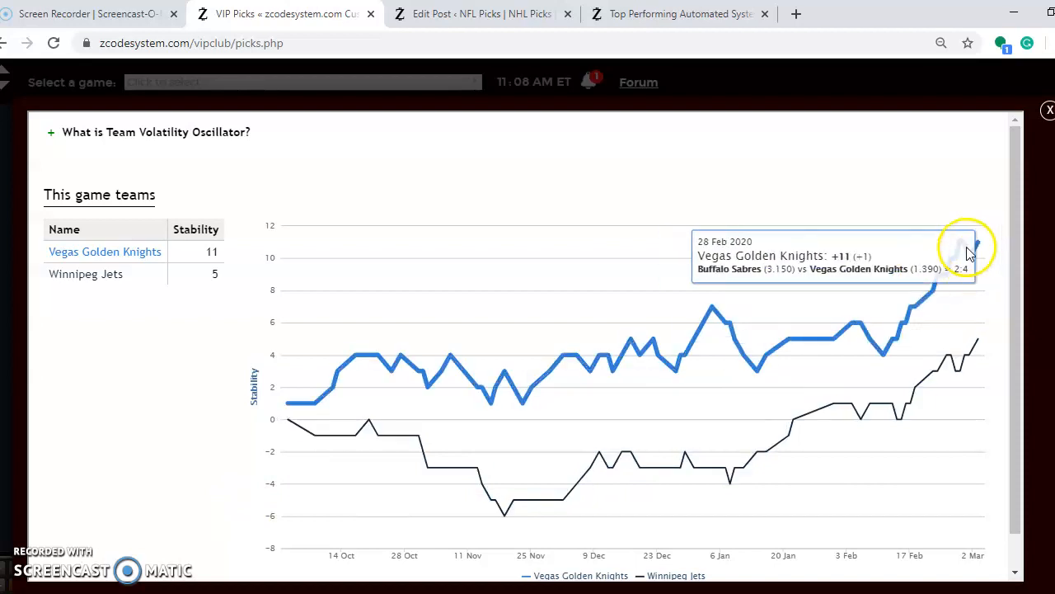
{"action": "mouse_move", "coordinate": [965, 248]}
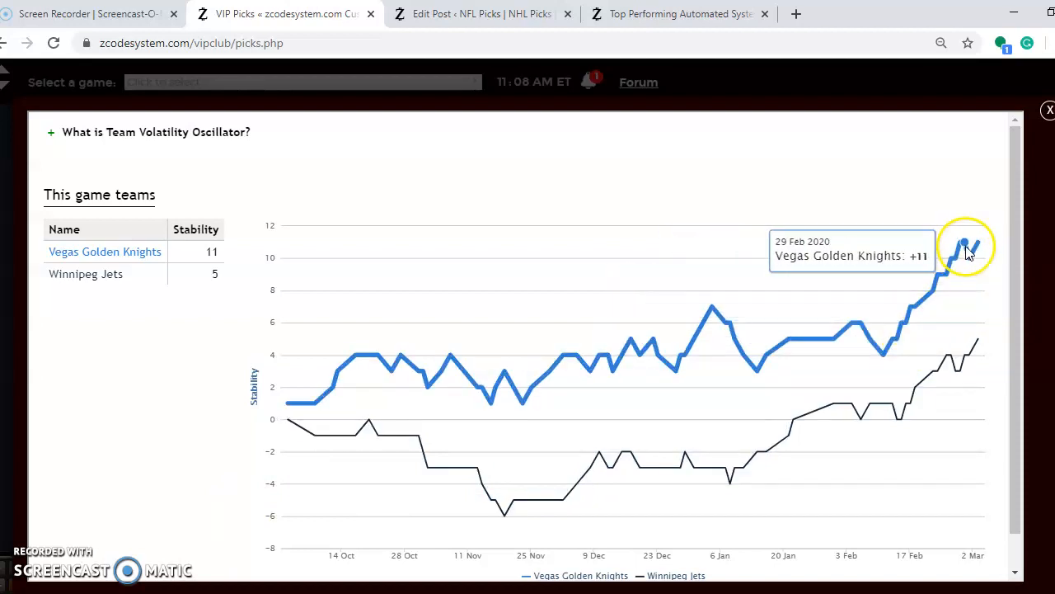
{"action": "mouse_move", "coordinate": [952, 359]}
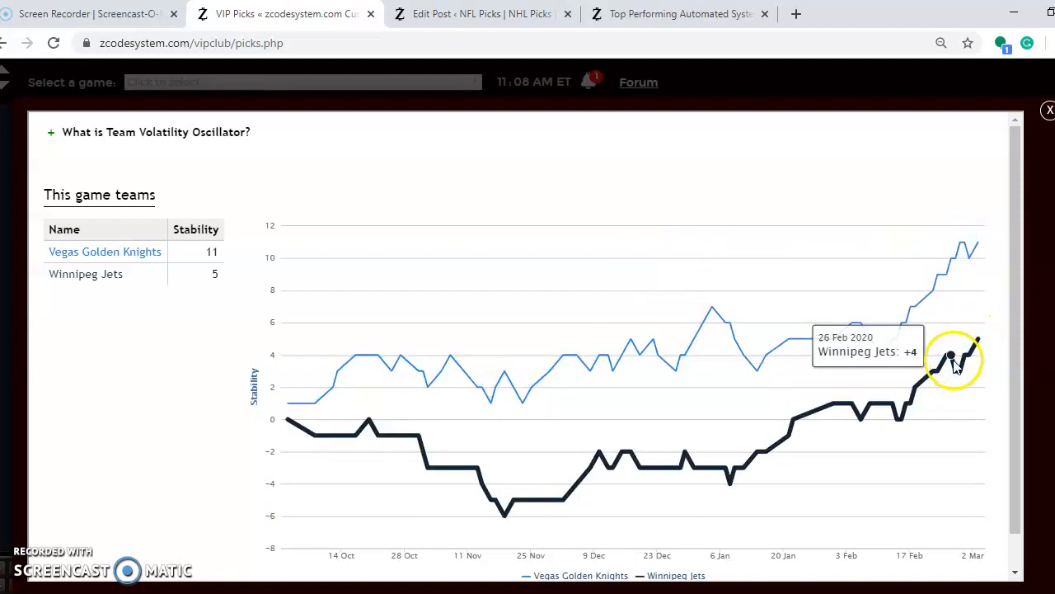
{"action": "mouse_move", "coordinate": [956, 371]}
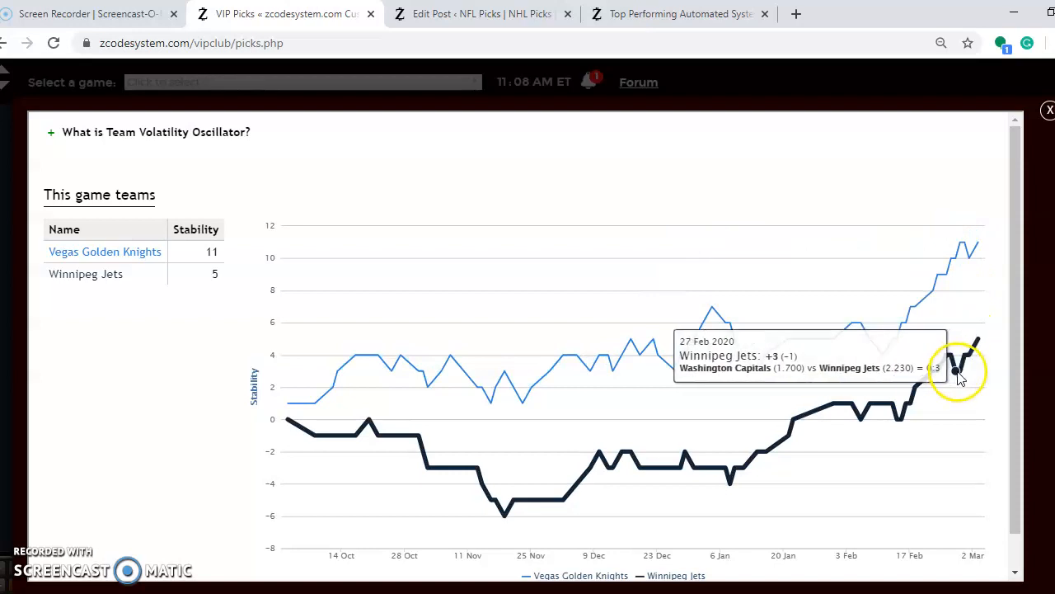
{"action": "mouse_move", "coordinate": [981, 341]}
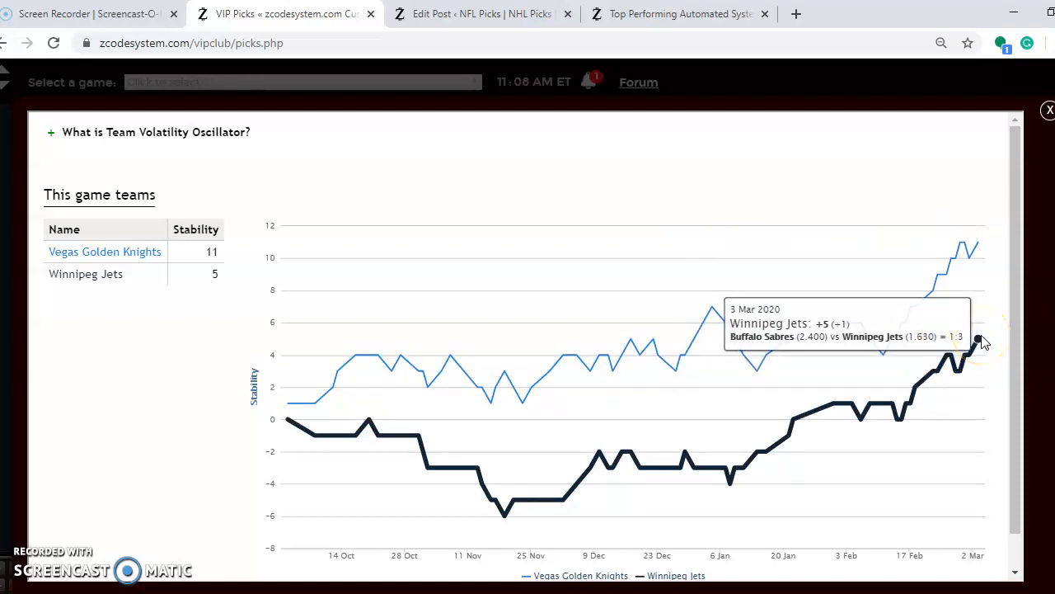
- Close the Volatility Oscillator and bring up the Vegas–Winnipeg Totals Predictor charts
{"action": "left_click", "coordinate": [1048, 110]}
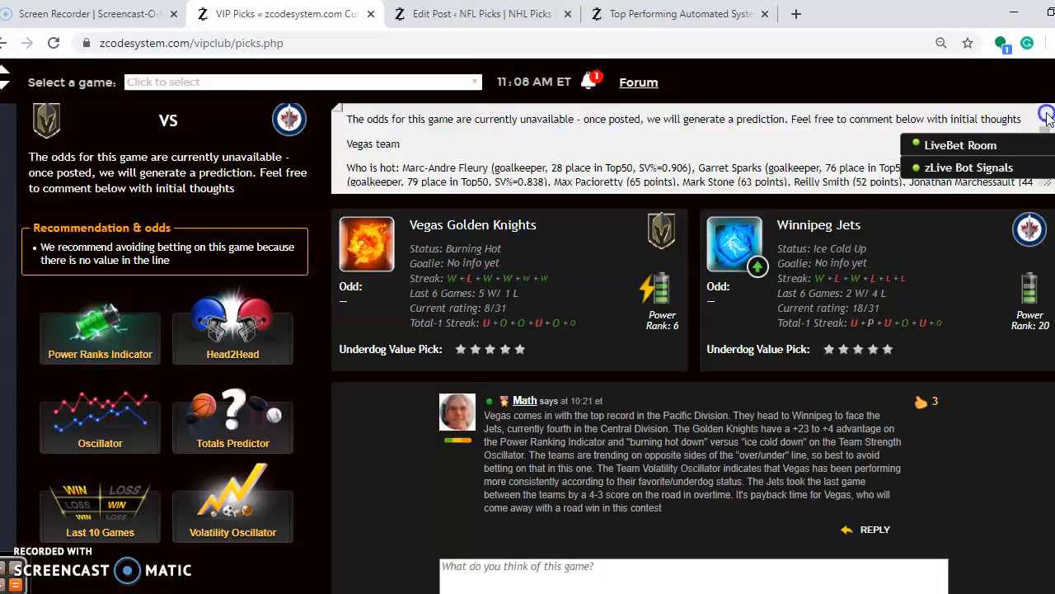
{"action": "mouse_move", "coordinate": [239, 451]}
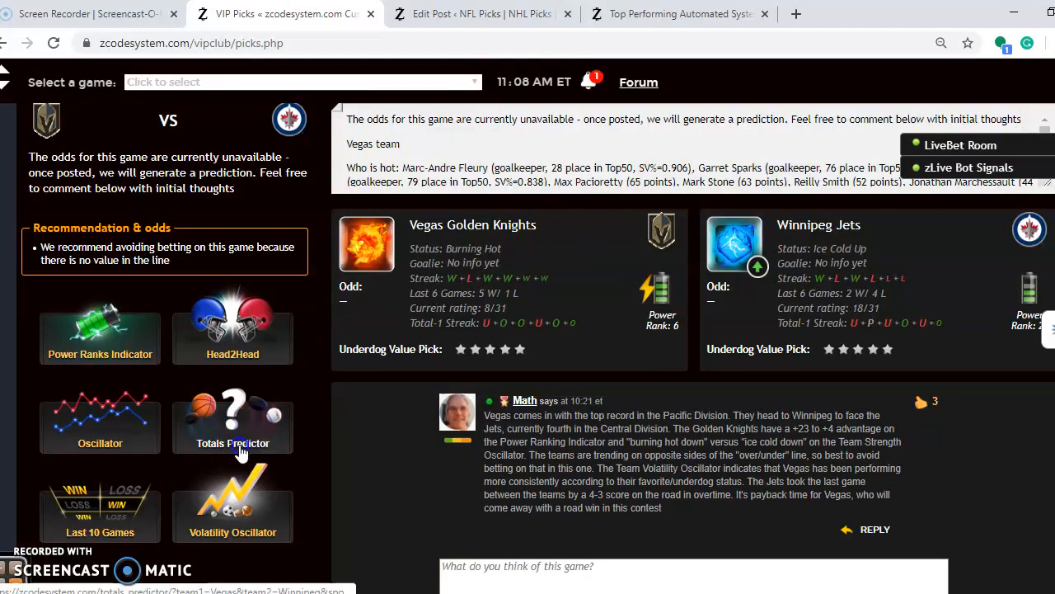
{"action": "left_click", "coordinate": [233, 421]}
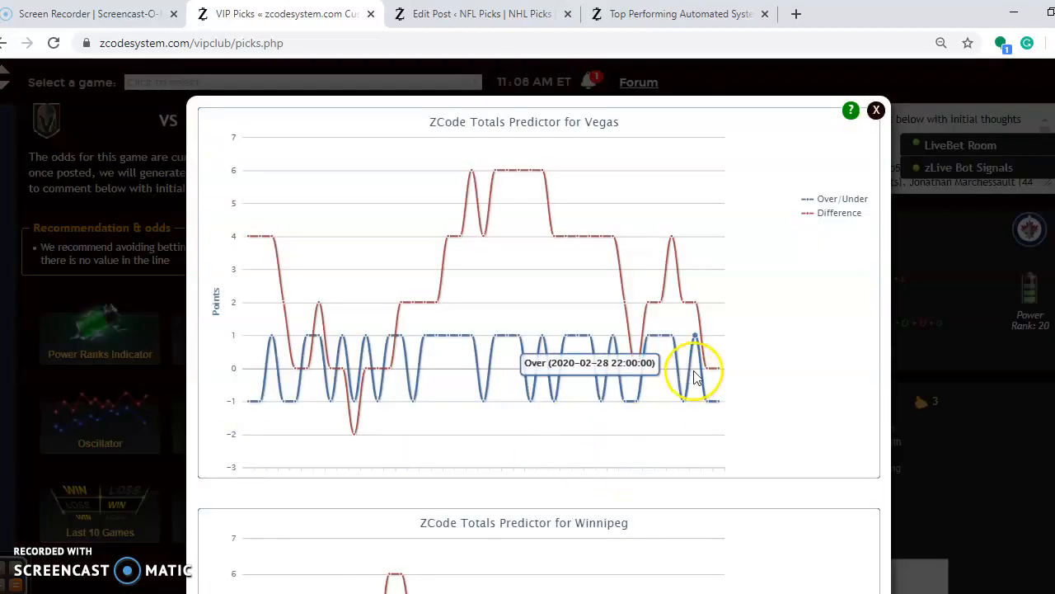
{"action": "mouse_move", "coordinate": [717, 369]}
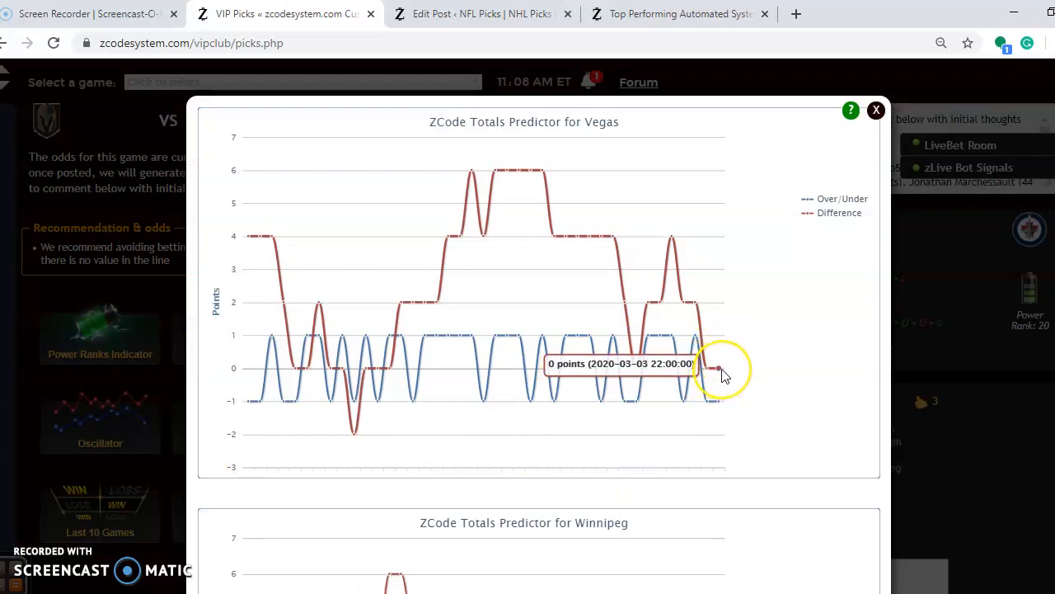
{"action": "mouse_move", "coordinate": [721, 369]}
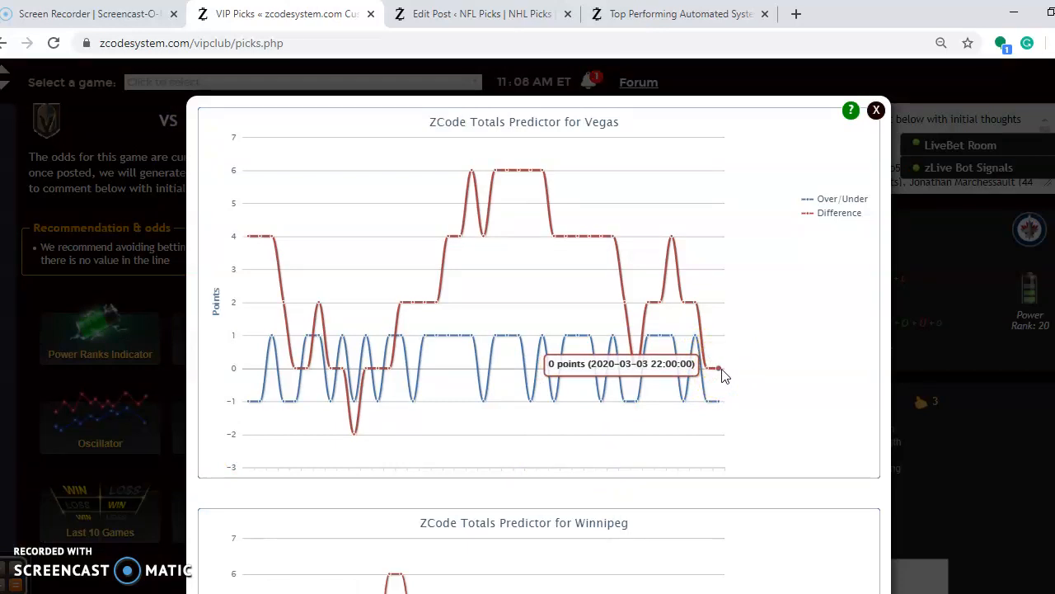
- Scroll the Totals Predictor panel down to Winnipeg's over/under and difference chart
{"action": "scroll", "scroll_direction": "down", "scroll_amount": 3}
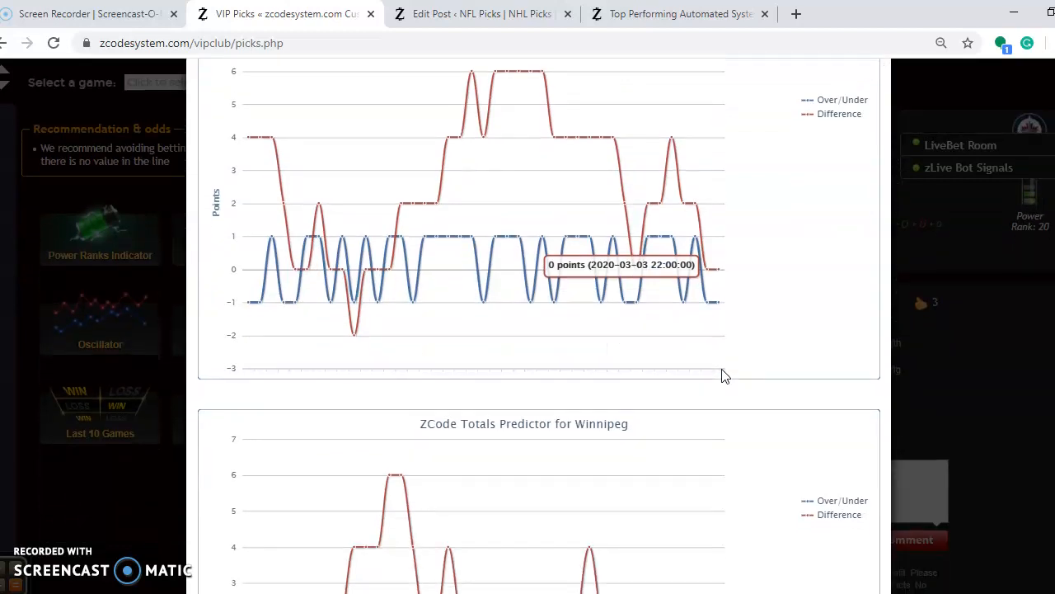
{"action": "scroll", "scroll_direction": "down", "scroll_amount": 3}
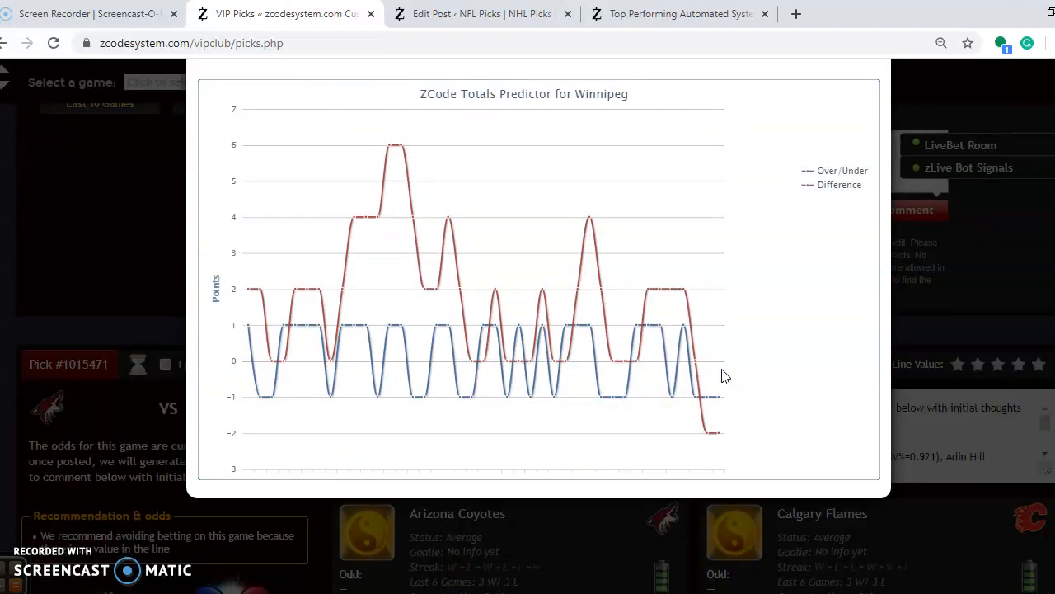
{"action": "mouse_move", "coordinate": [956, 314]}
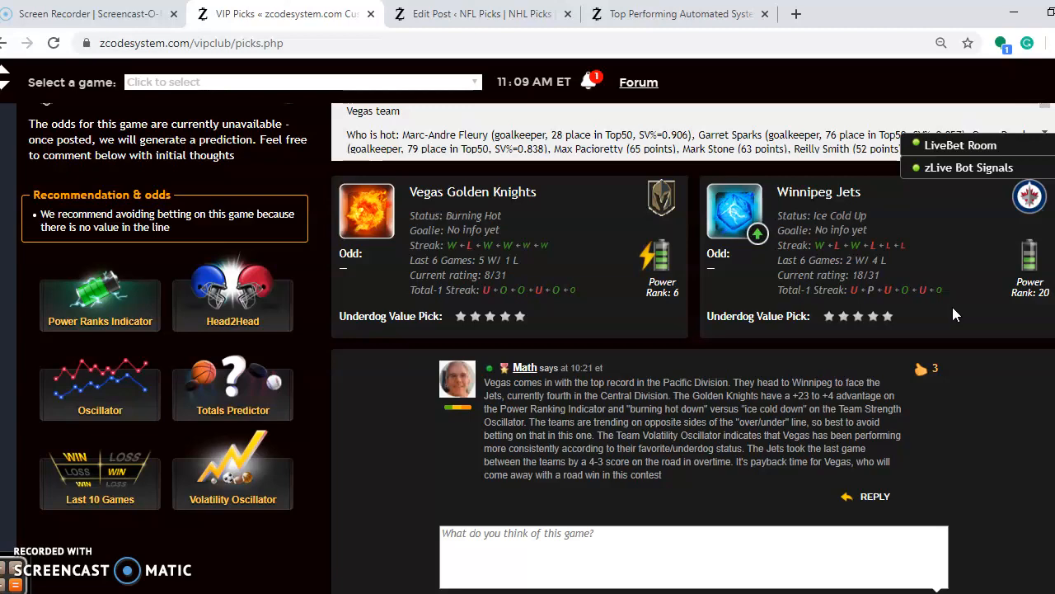
- Scroll down to the Colorado Avalanche at Vancouver Canucks pick with team stats and comment
{"action": "scroll", "scroll_direction": "down", "scroll_amount": 3}
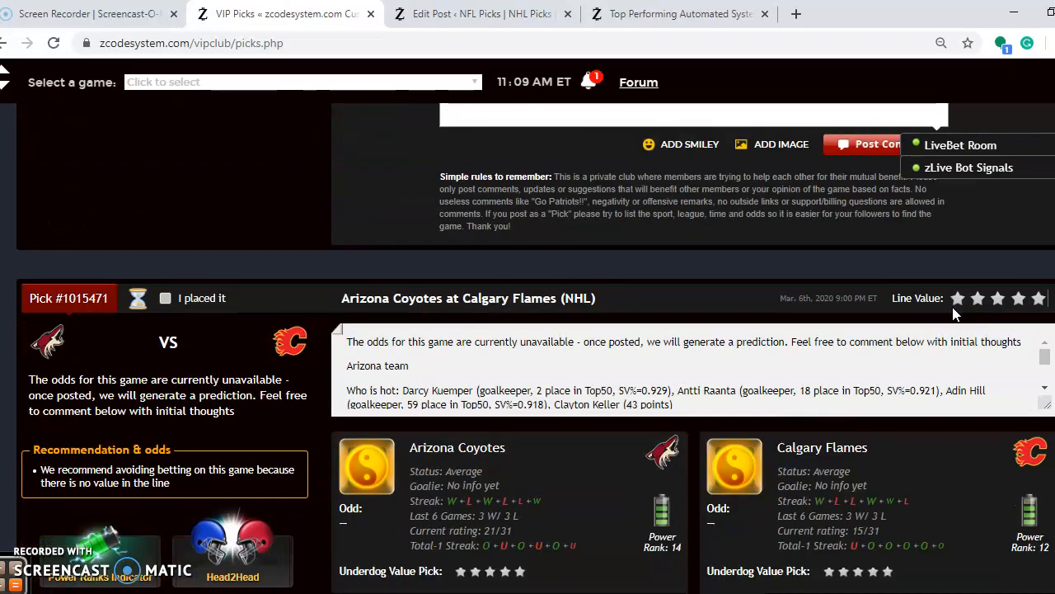
{"action": "scroll", "scroll_direction": "down", "scroll_amount": 3}
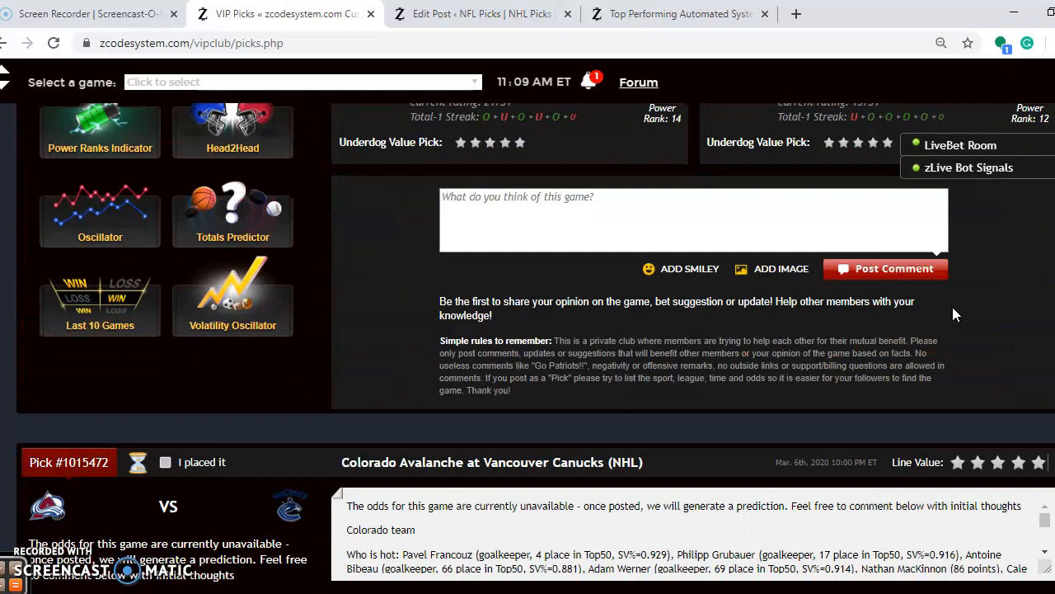
{"action": "scroll", "scroll_direction": "down", "scroll_amount": 3}
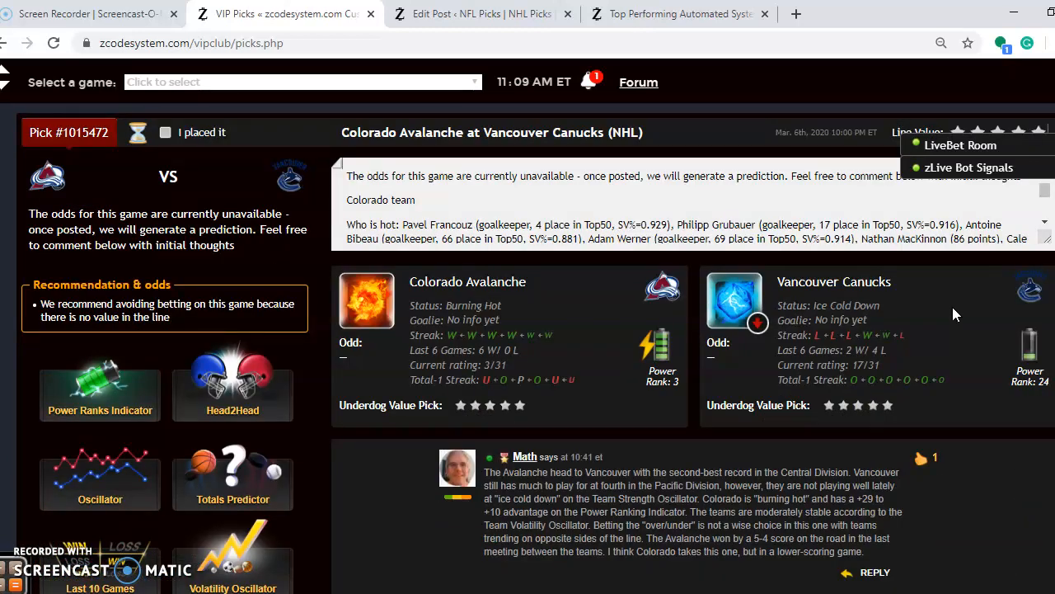
{"action": "scroll", "scroll_direction": "down", "scroll_amount": 3}
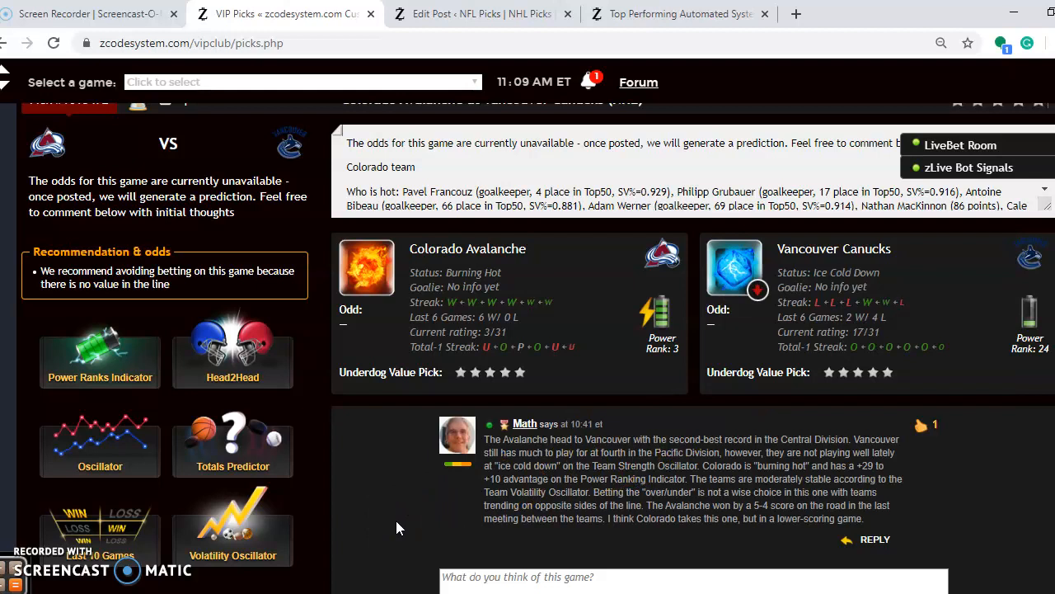
{"action": "mouse_move", "coordinate": [630, 438]}
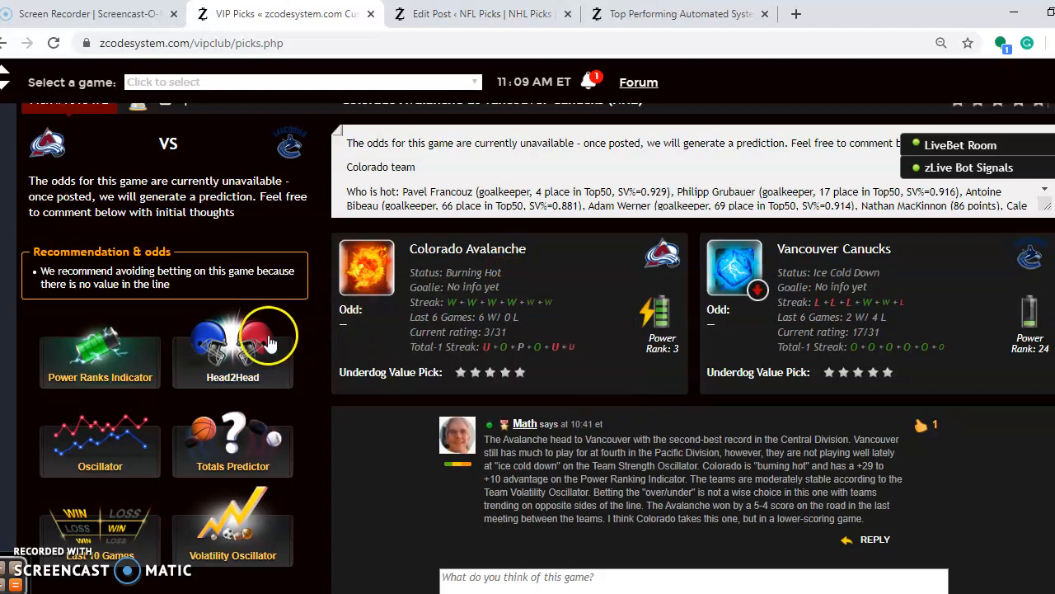
{"action": "left_click", "coordinate": [233, 346]}
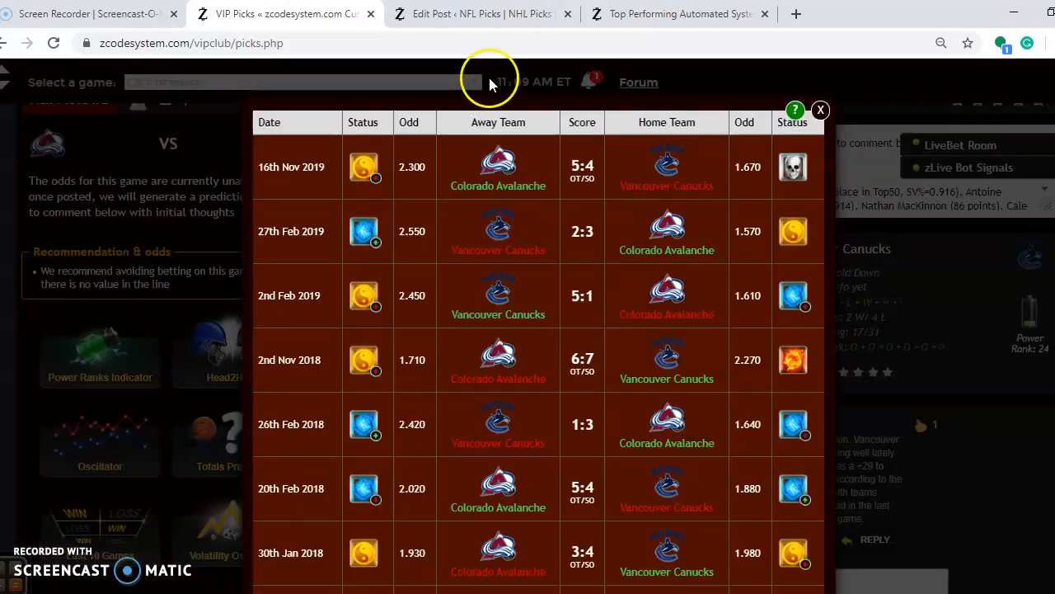
{"action": "mouse_move", "coordinate": [452, 204]}
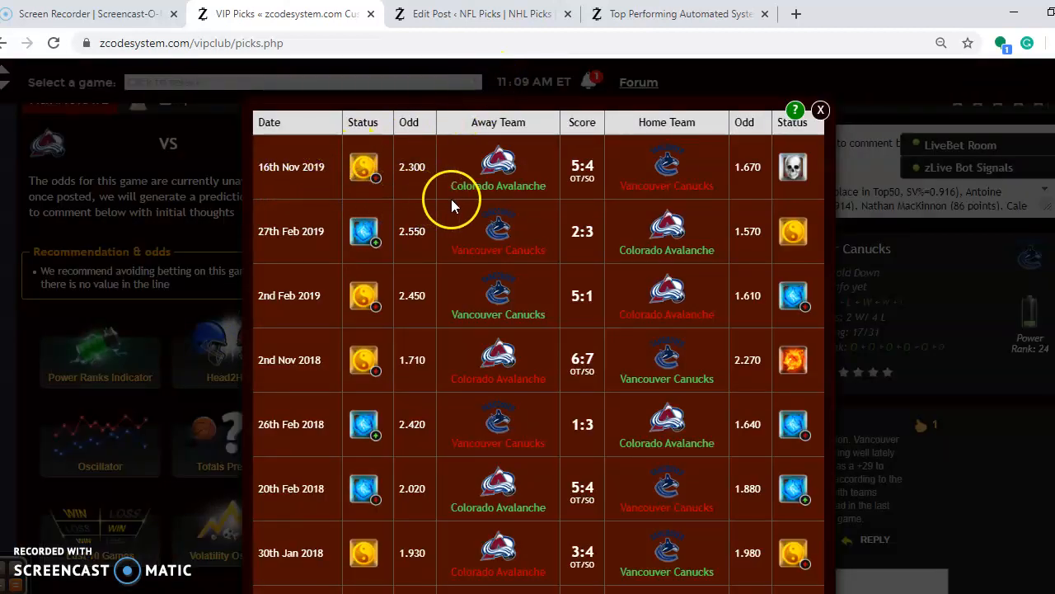
{"action": "mouse_move", "coordinate": [697, 155]}
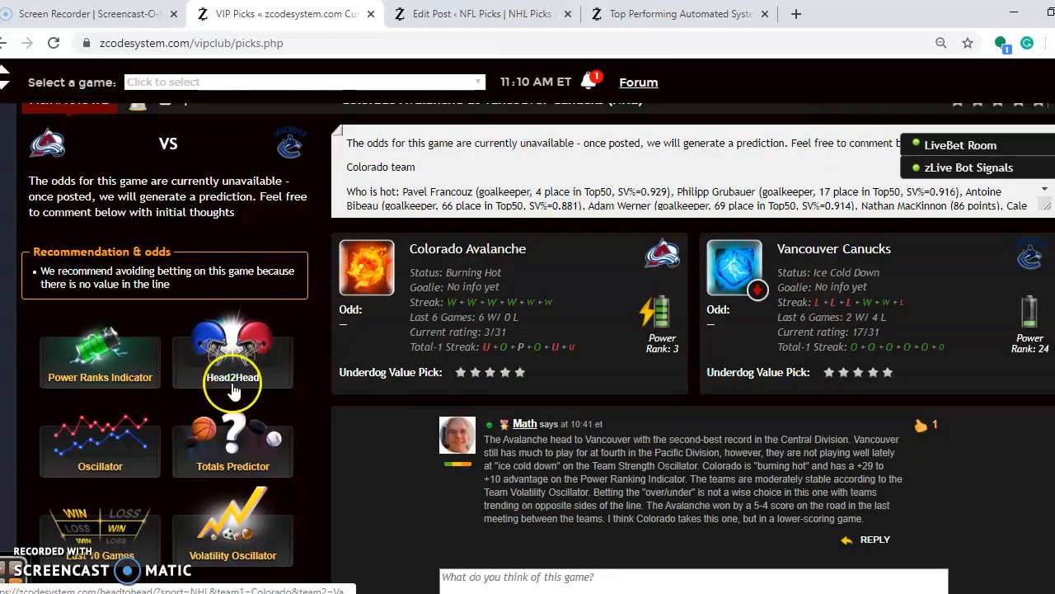
- Browse the Colorado–Vancouver Totals Predictor charts down and back up
{"action": "left_click", "coordinate": [232, 449]}
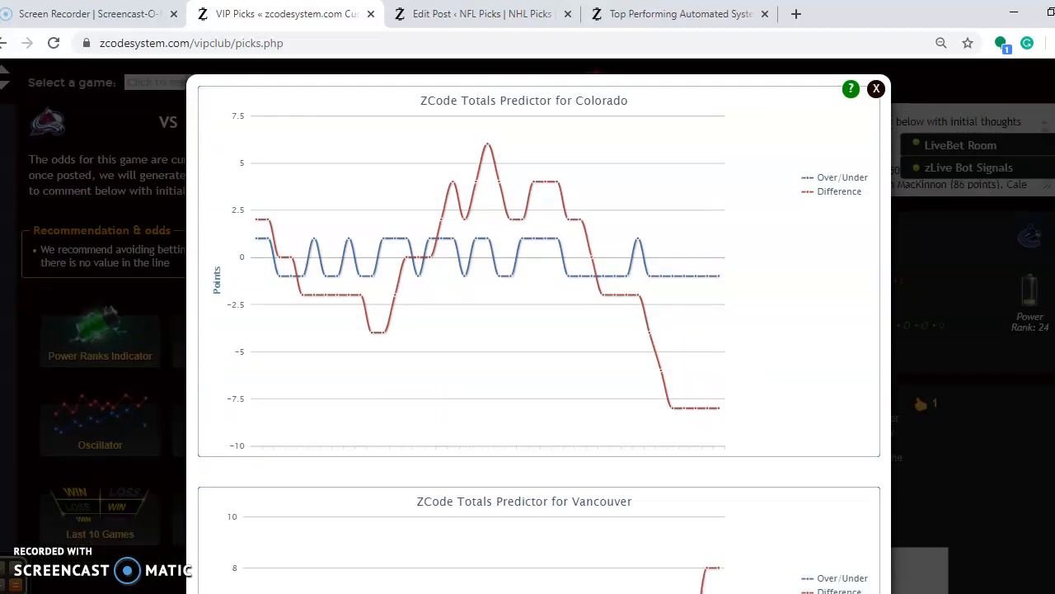
{"action": "scroll", "scroll_direction": "down", "scroll_amount": 3}
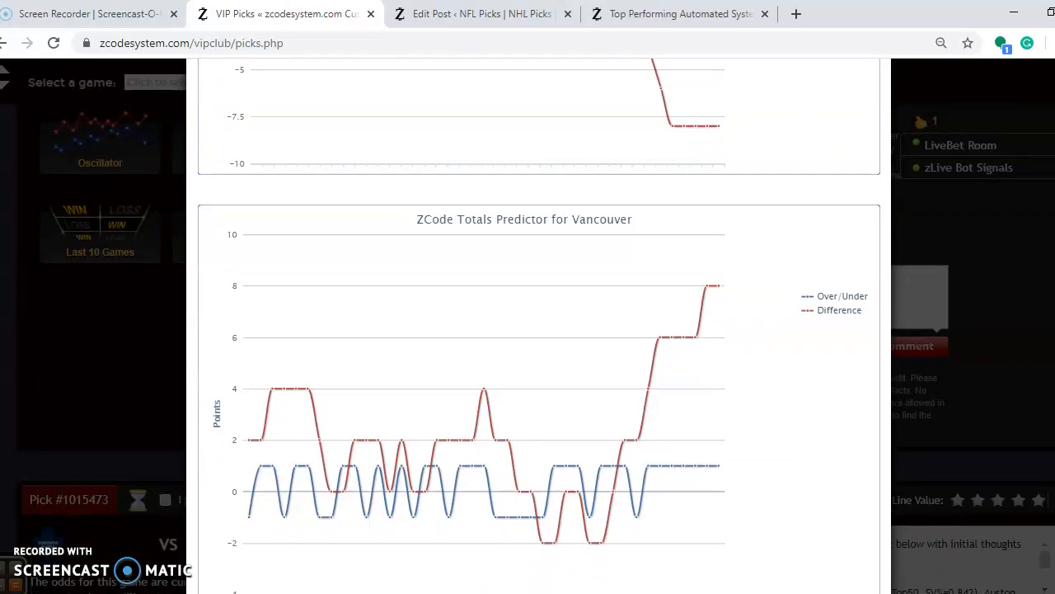
{"action": "mouse_move", "coordinate": [967, 404]}
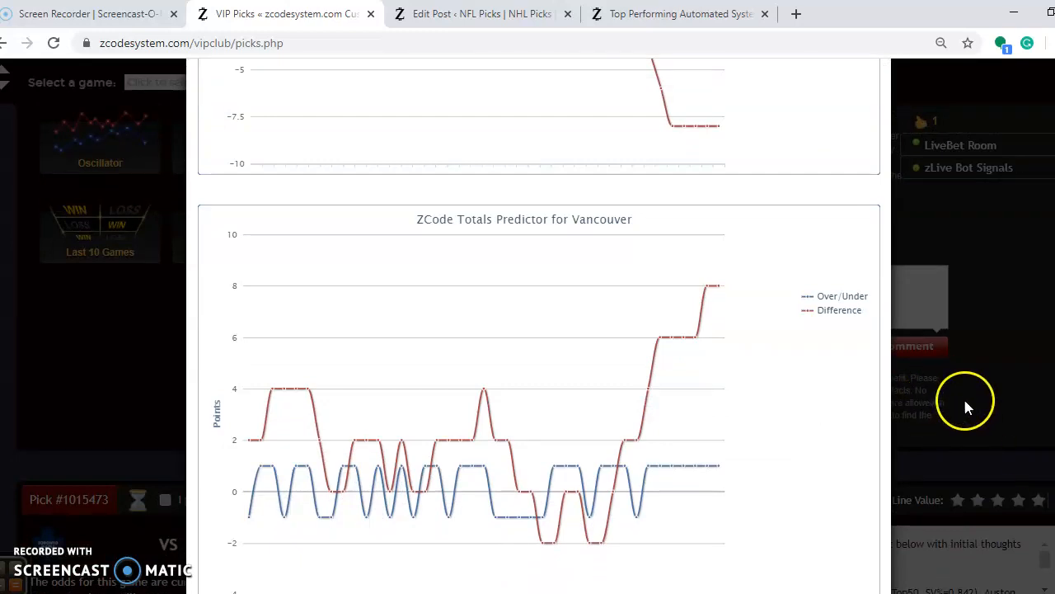
{"action": "scroll", "scroll_direction": "up", "scroll_amount": 3}
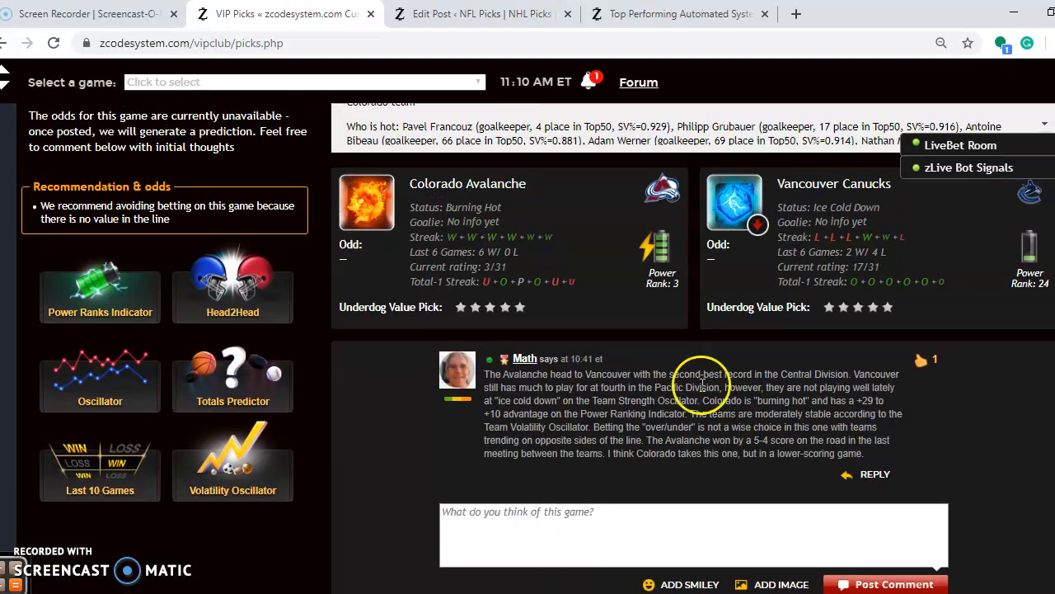
{"action": "left_click", "coordinate": [100, 291]}
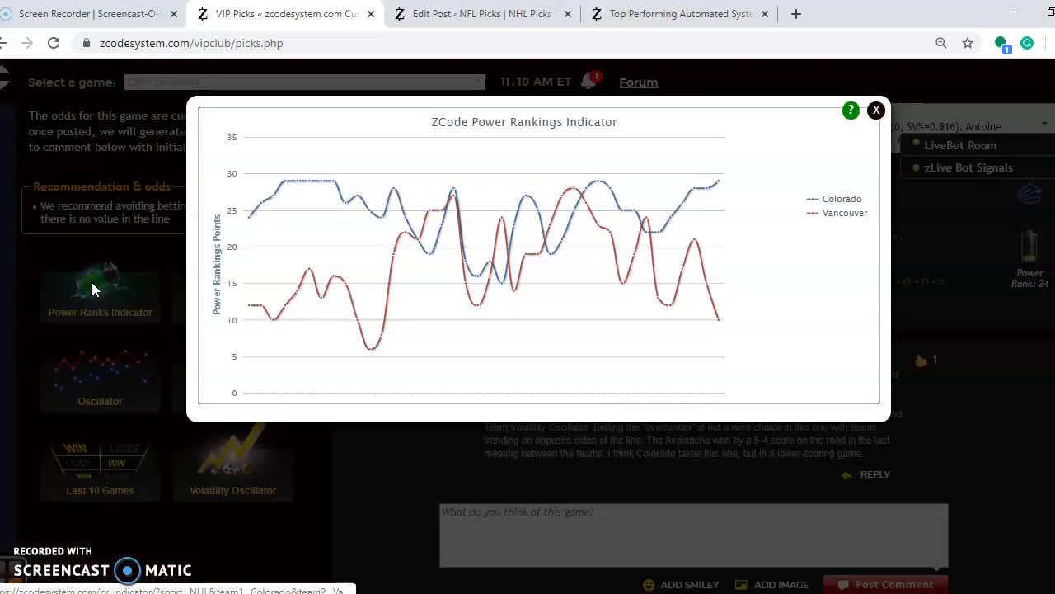
{"action": "mouse_move", "coordinate": [692, 239]}
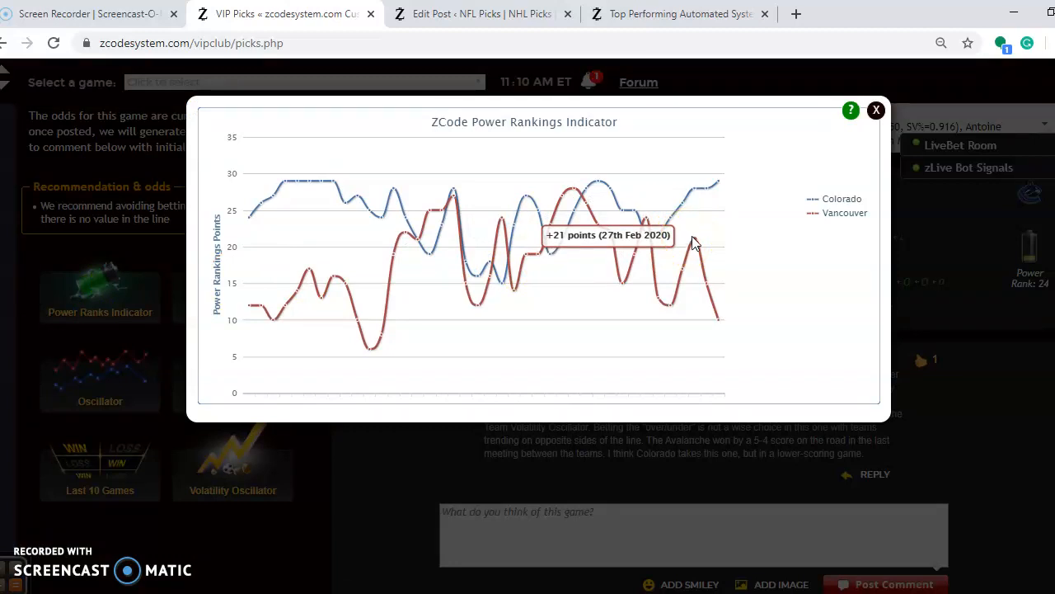
{"action": "mouse_move", "coordinate": [719, 320]}
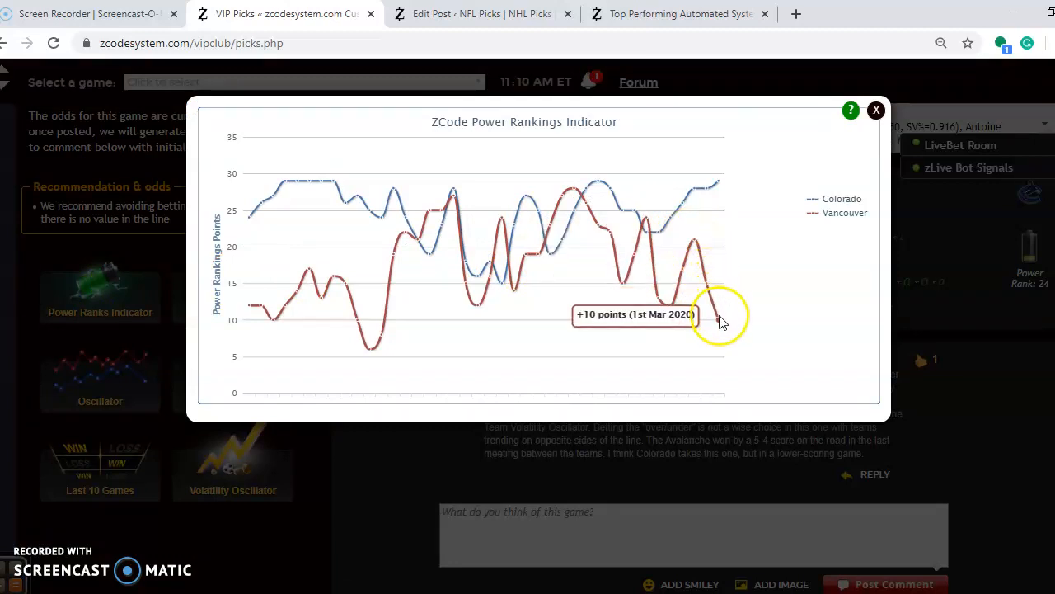
{"action": "mouse_move", "coordinate": [672, 251]}
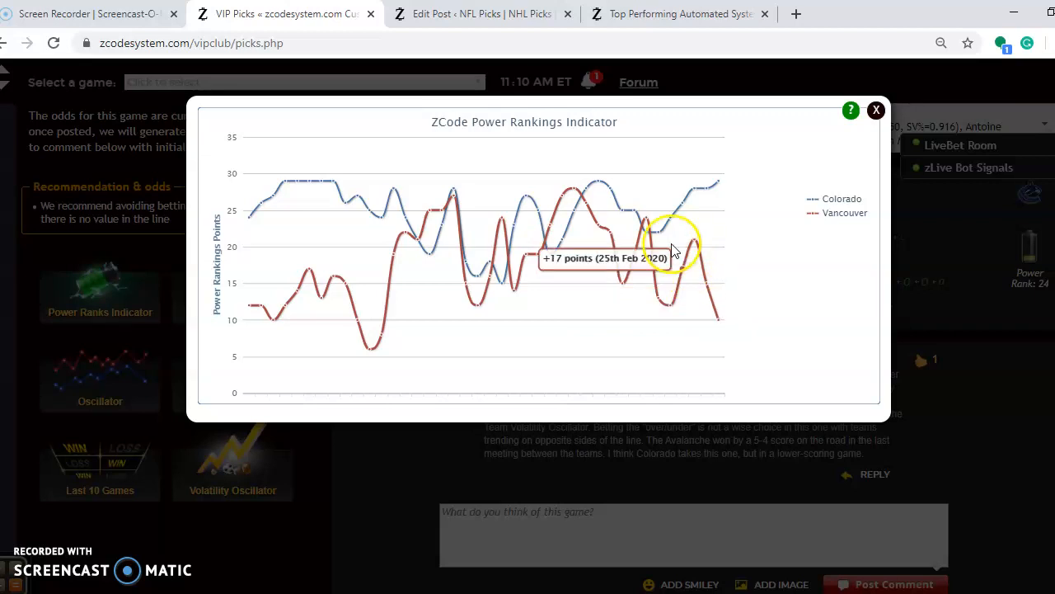
{"action": "mouse_move", "coordinate": [695, 191]}
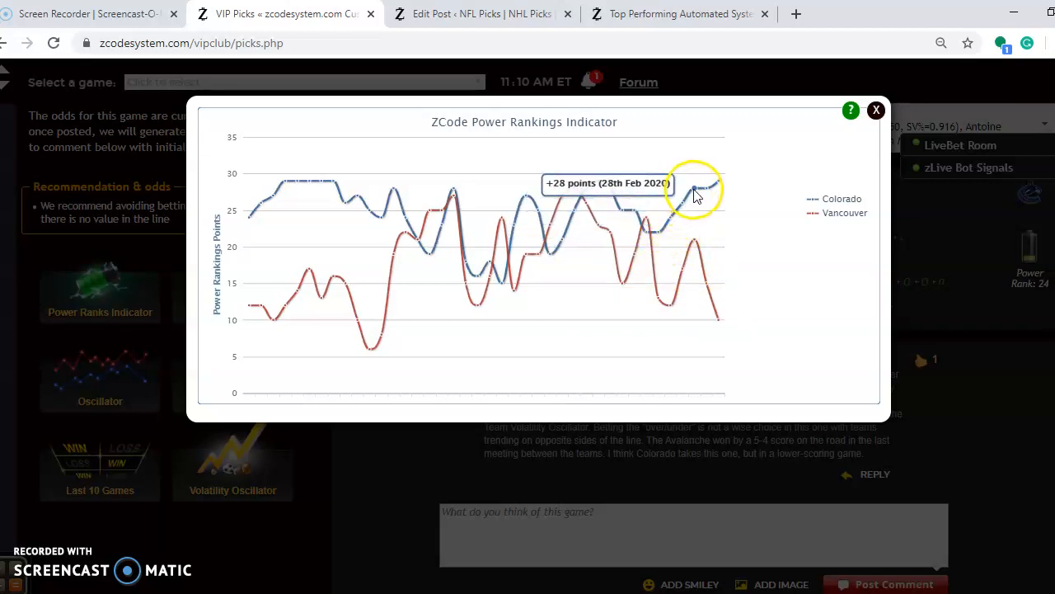
{"action": "mouse_move", "coordinate": [716, 183]}
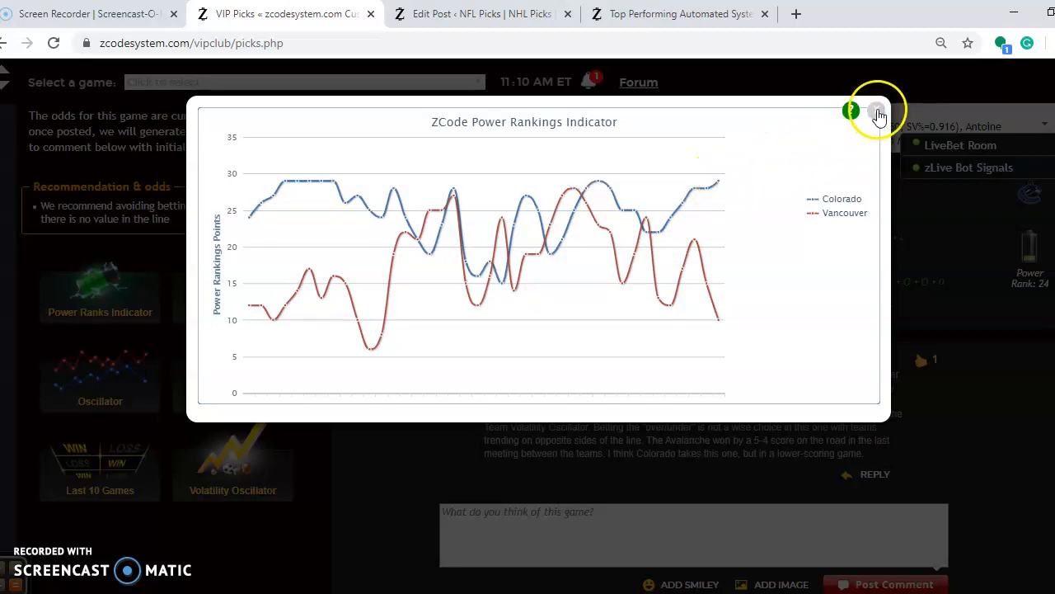
{"action": "left_click", "coordinate": [878, 113]}
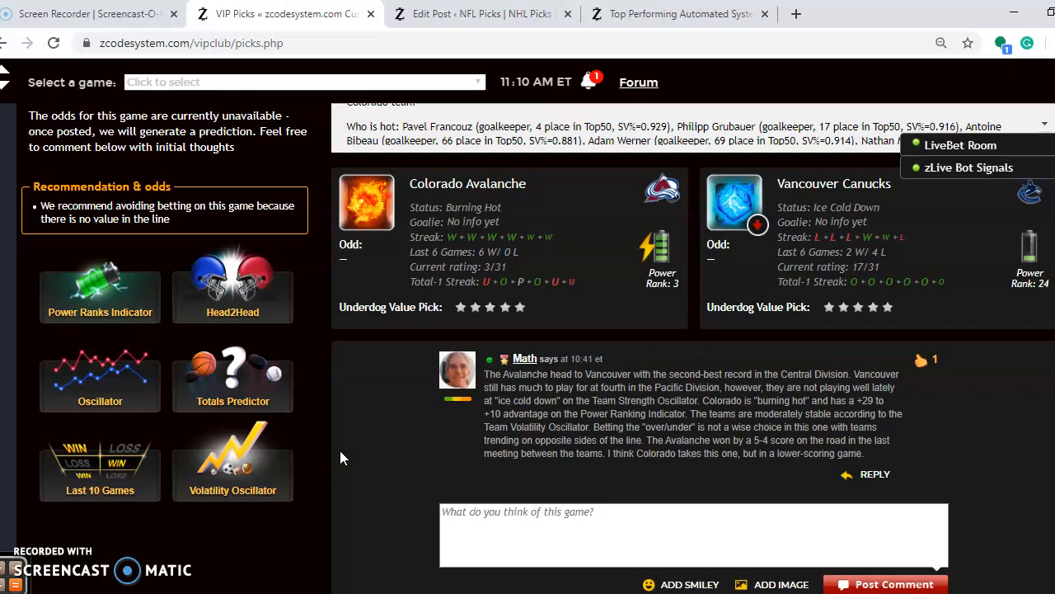
- Scroll down to the Toronto Maple Leafs at Anaheim Ducks pick with its stats and comment
{"action": "scroll", "scroll_direction": "down", "scroll_amount": 3}
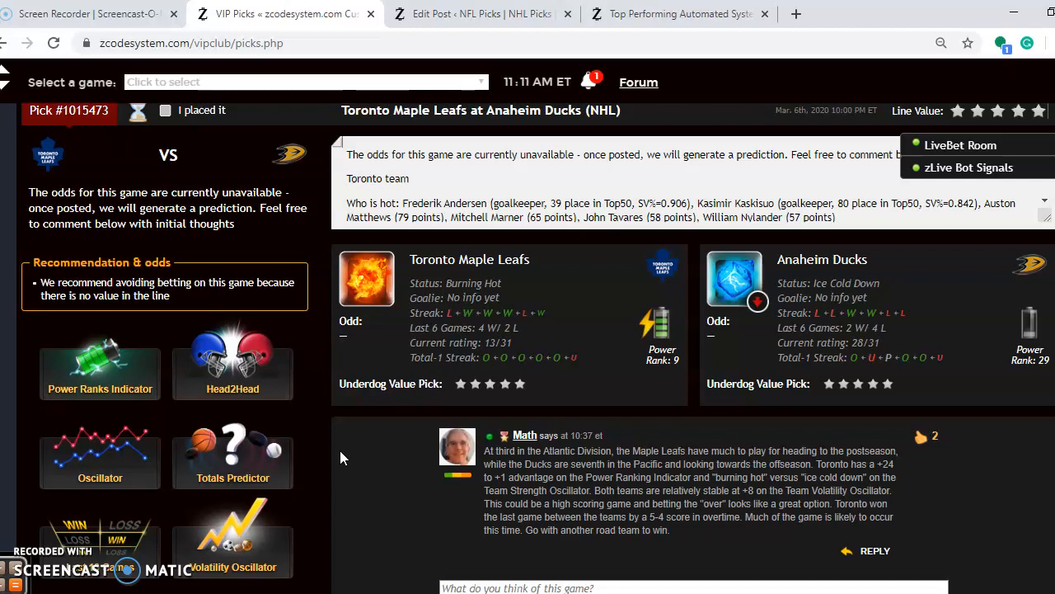
{"action": "mouse_move", "coordinate": [474, 314]}
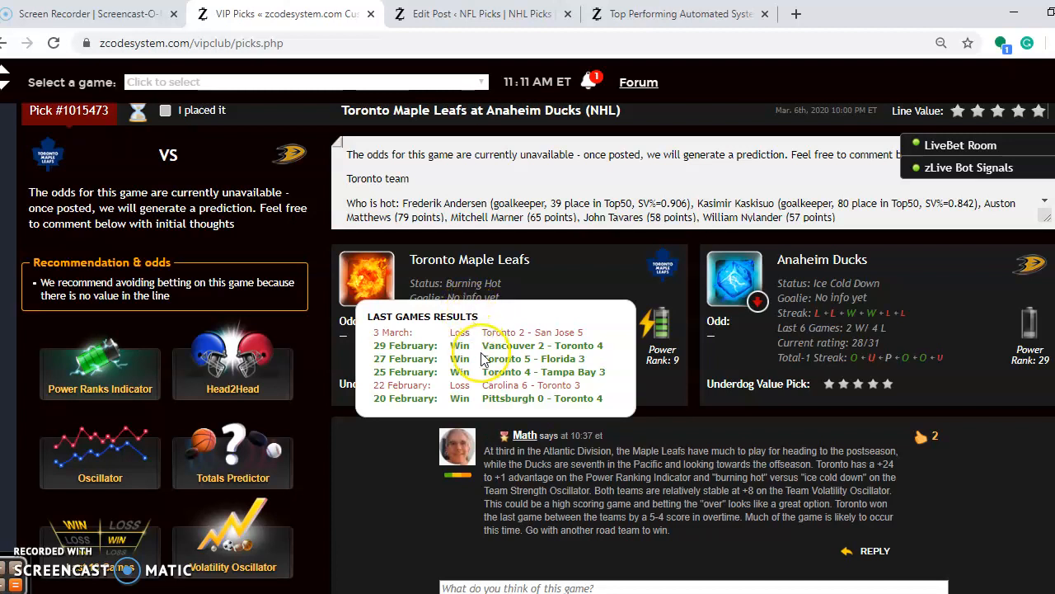
{"action": "mouse_move", "coordinate": [787, 243]}
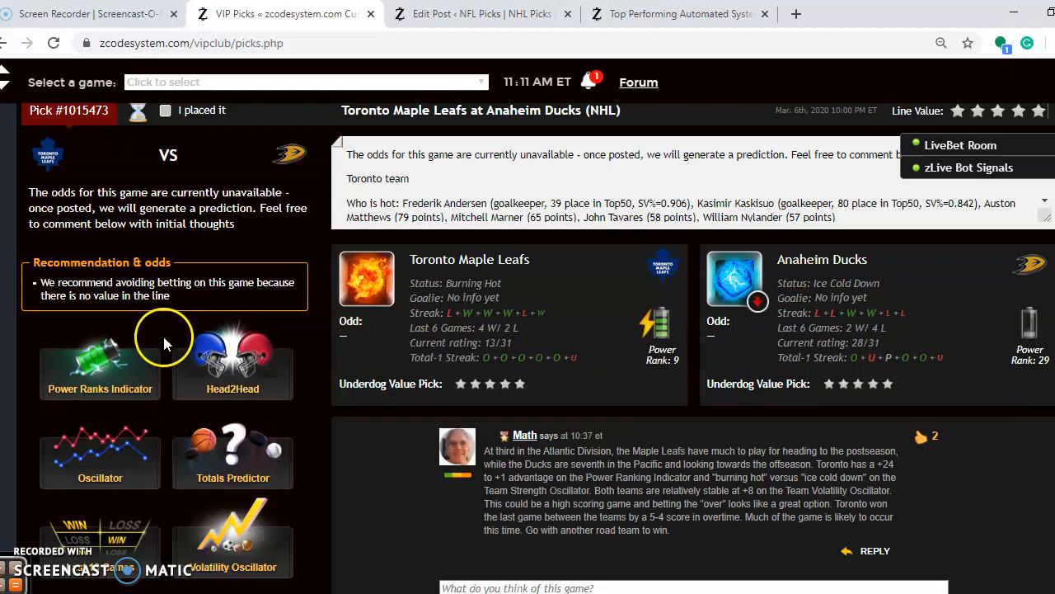
{"action": "left_click", "coordinate": [100, 363]}
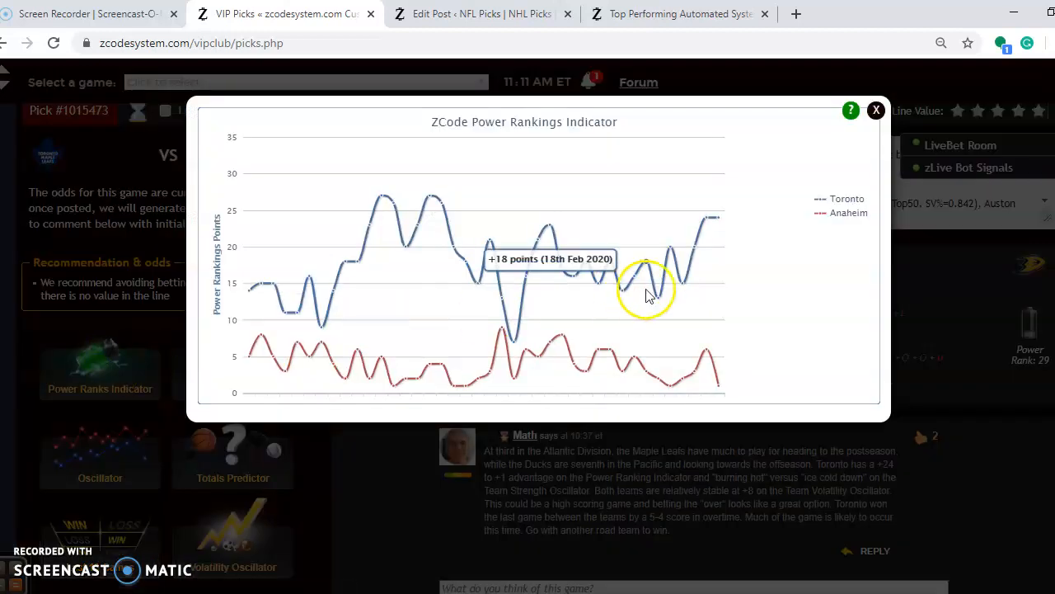
{"action": "mouse_move", "coordinate": [721, 216]}
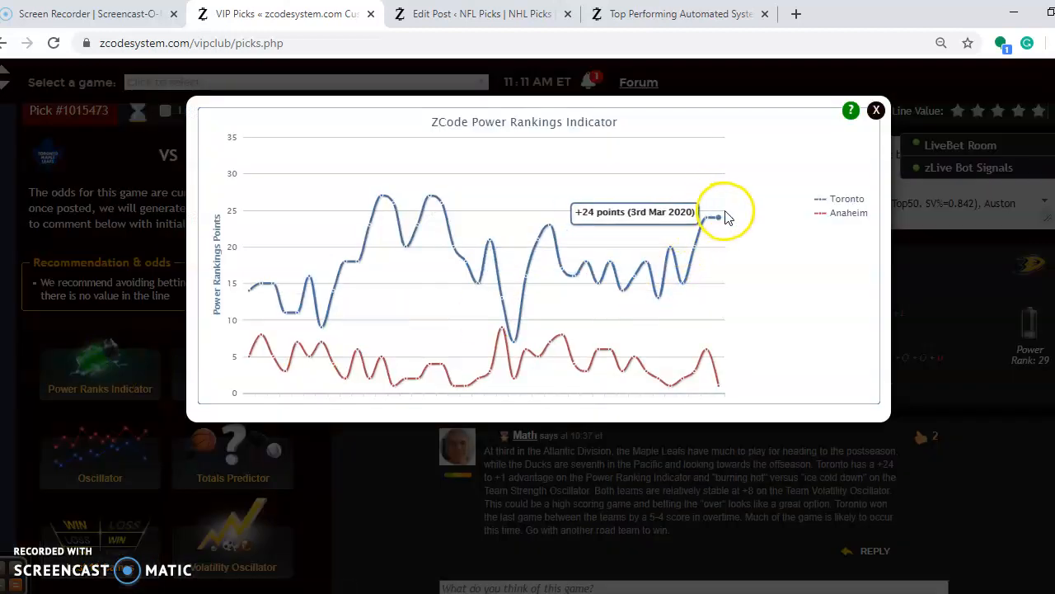
{"action": "mouse_move", "coordinate": [708, 349]}
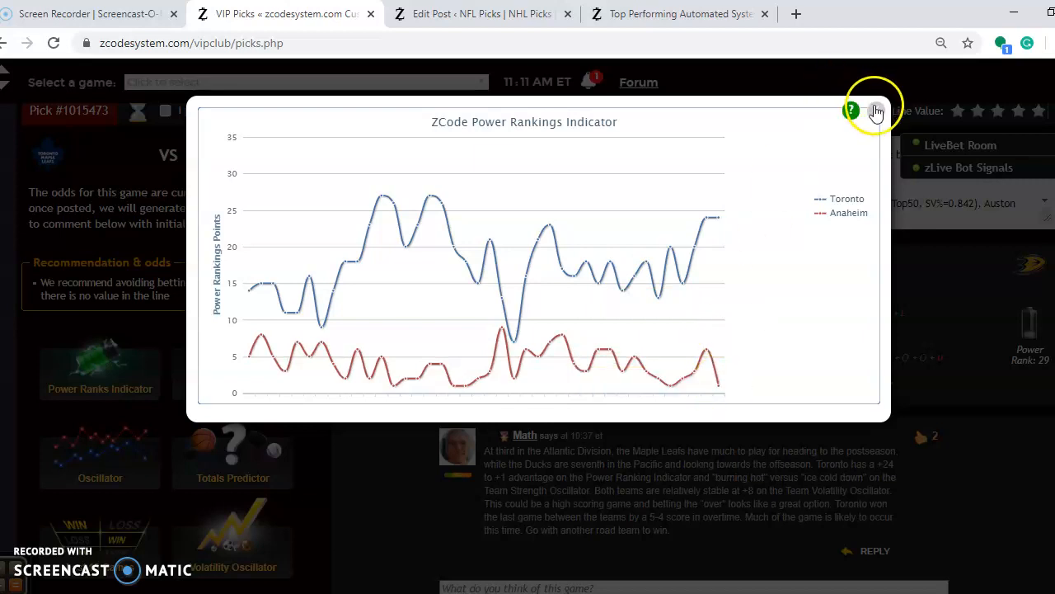
{"action": "left_click", "coordinate": [876, 110]}
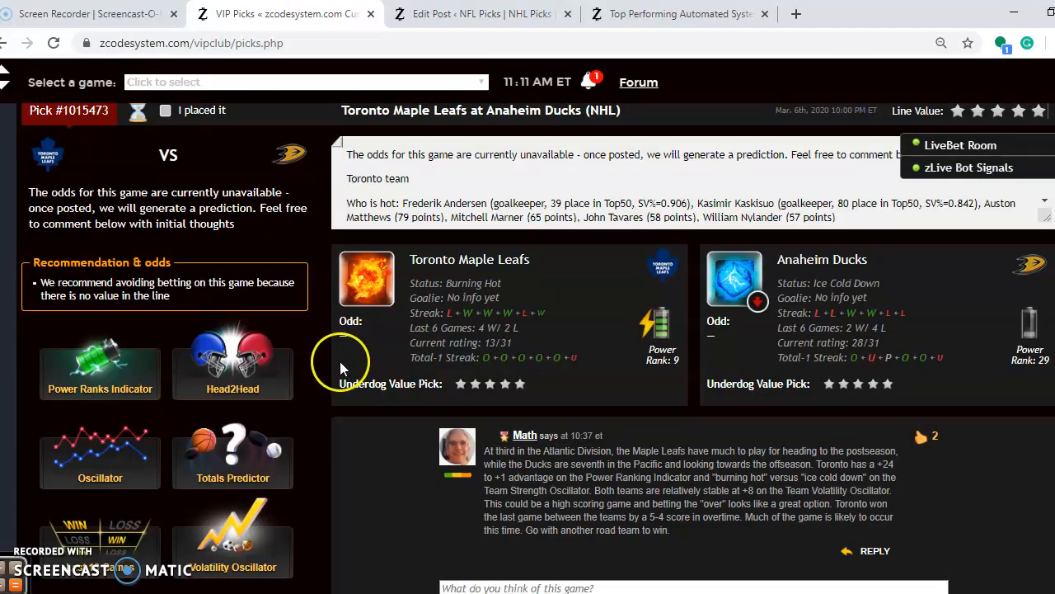
{"action": "left_click", "coordinate": [232, 457]}
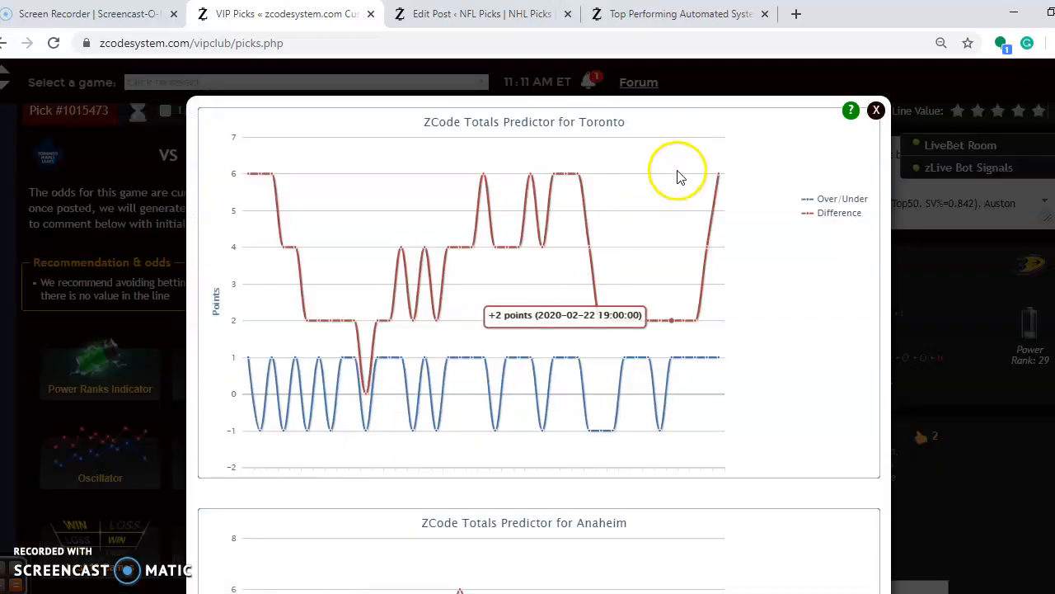
{"action": "mouse_move", "coordinate": [730, 161]}
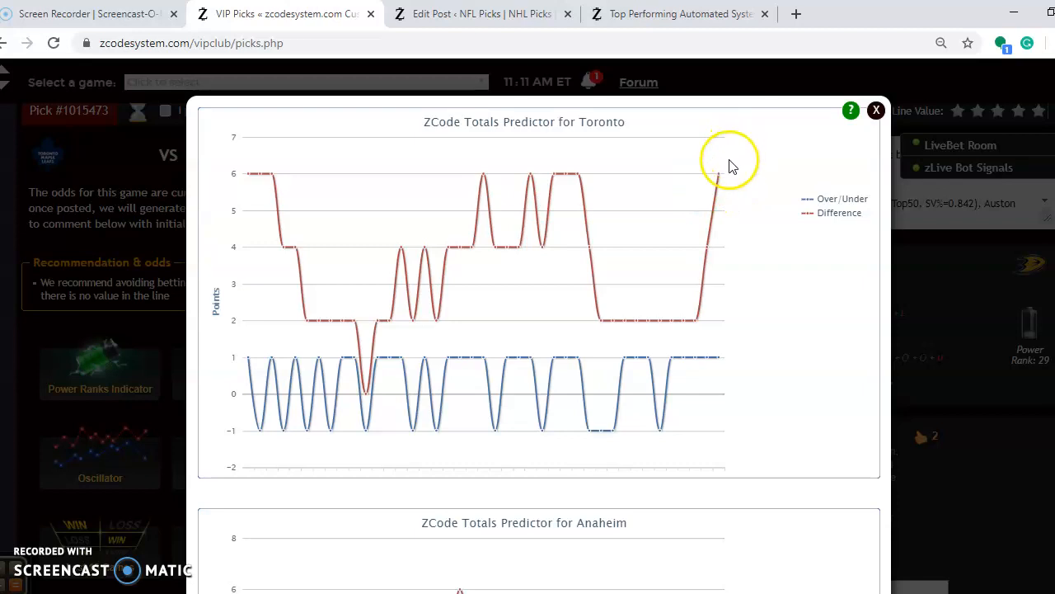
{"action": "mouse_move", "coordinate": [705, 342]}
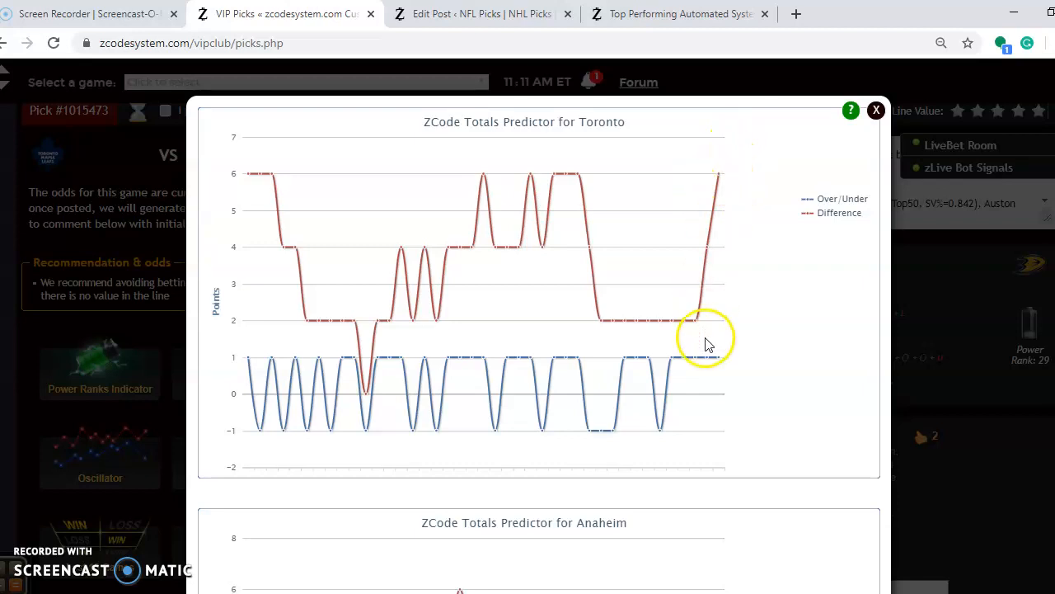
{"action": "scroll", "scroll_direction": "down", "scroll_amount": 3}
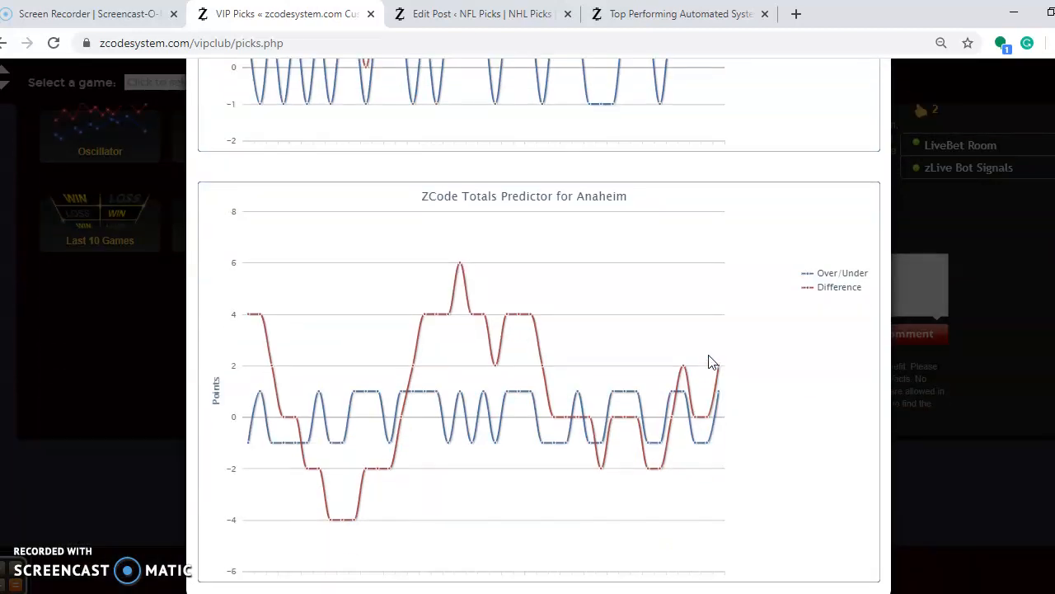
{"action": "mouse_move", "coordinate": [718, 367]}
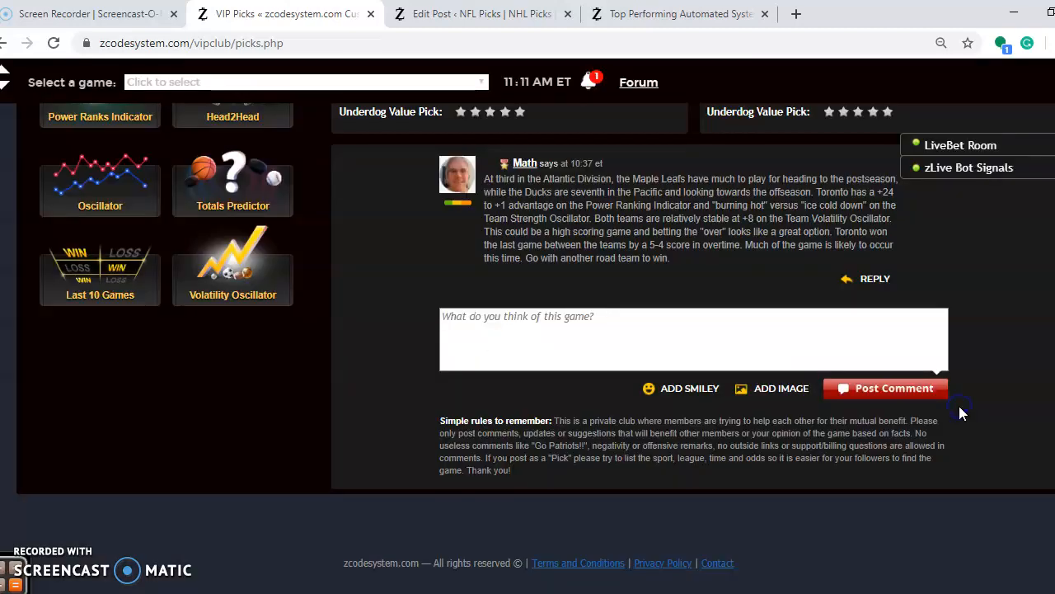
{"action": "scroll", "scroll_direction": "up", "scroll_amount": 3}
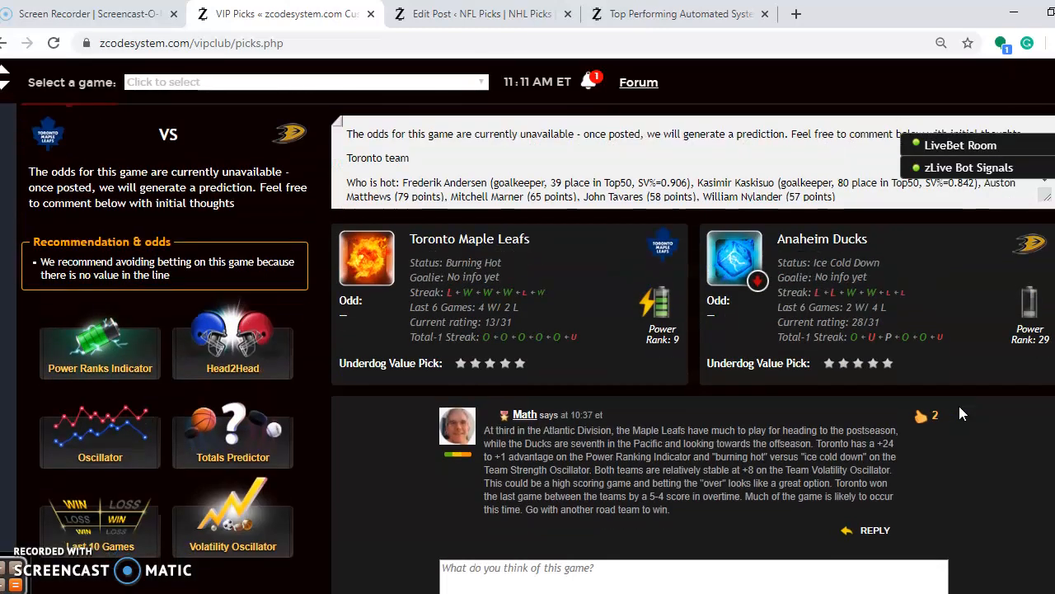
{"action": "scroll", "scroll_direction": "down", "scroll_amount": 3}
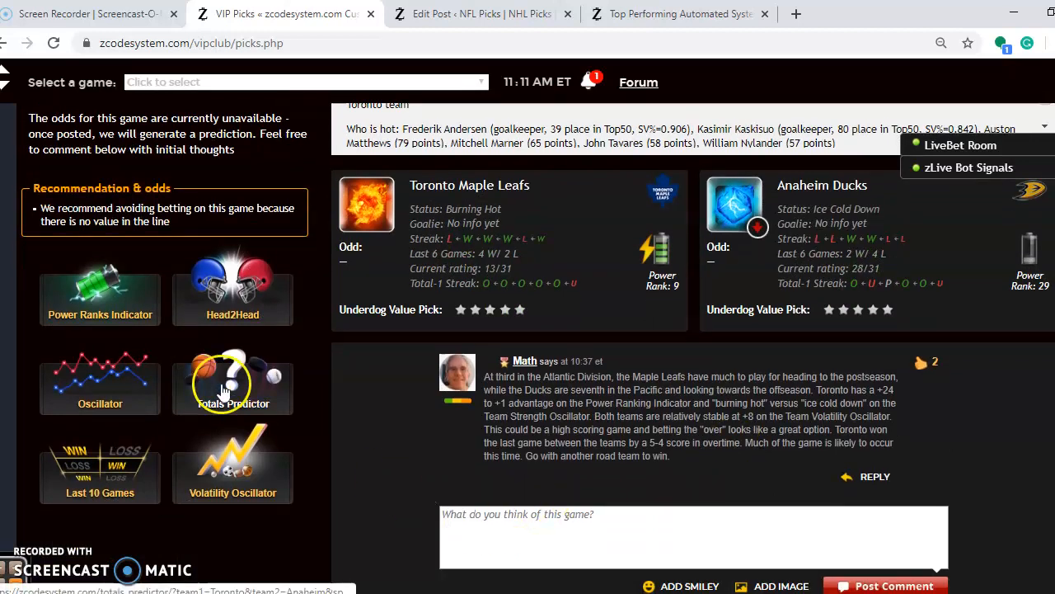
{"action": "left_click", "coordinate": [233, 383]}
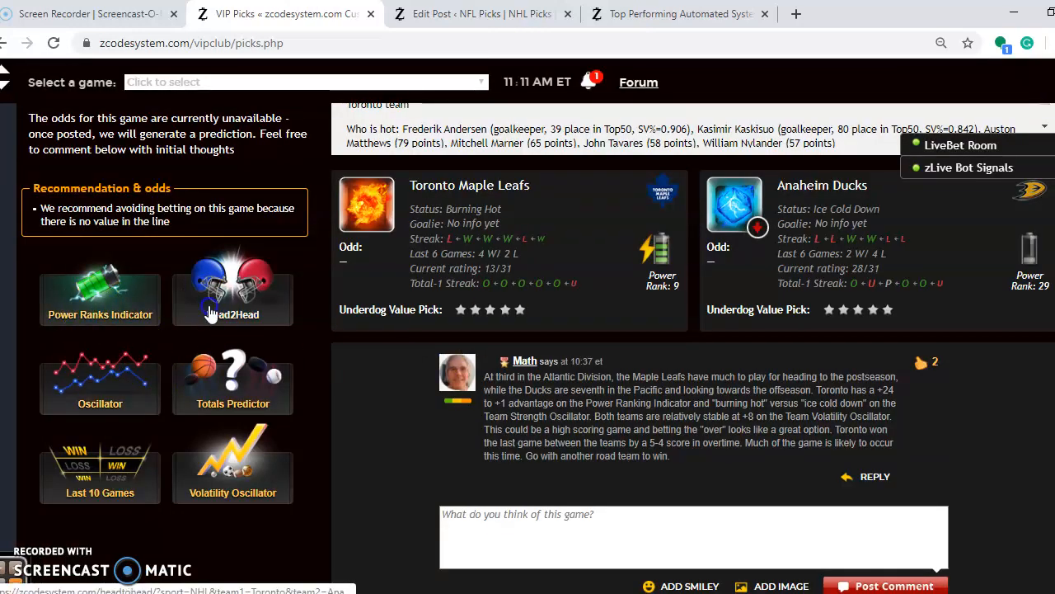
- Show the Head2Head table of past Anaheim–Toronto games with scores and odds
{"action": "left_click", "coordinate": [232, 297]}
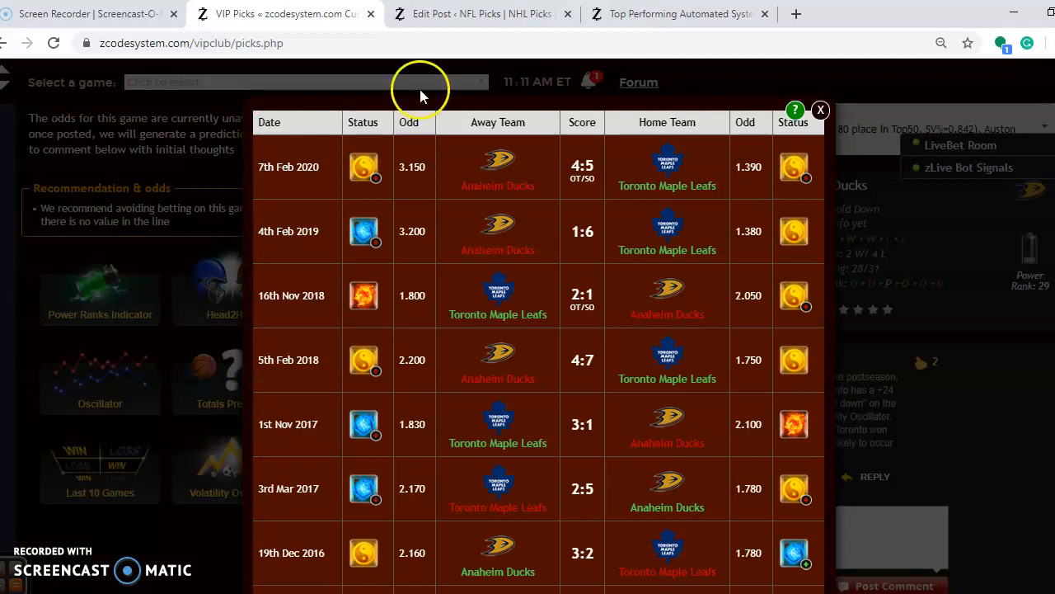
{"action": "mouse_move", "coordinate": [460, 175]}
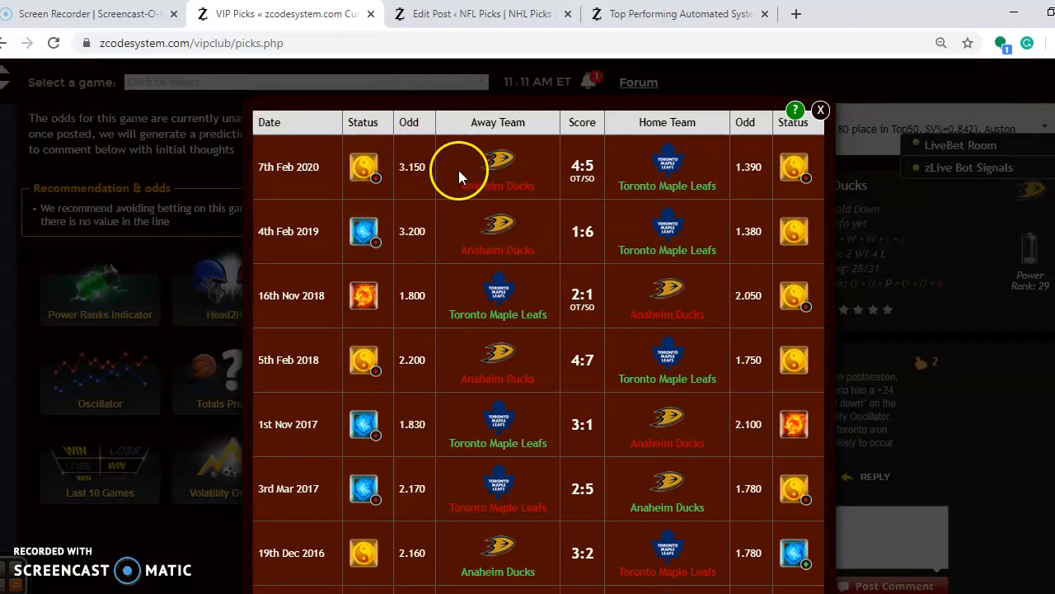
{"action": "mouse_move", "coordinate": [610, 179]}
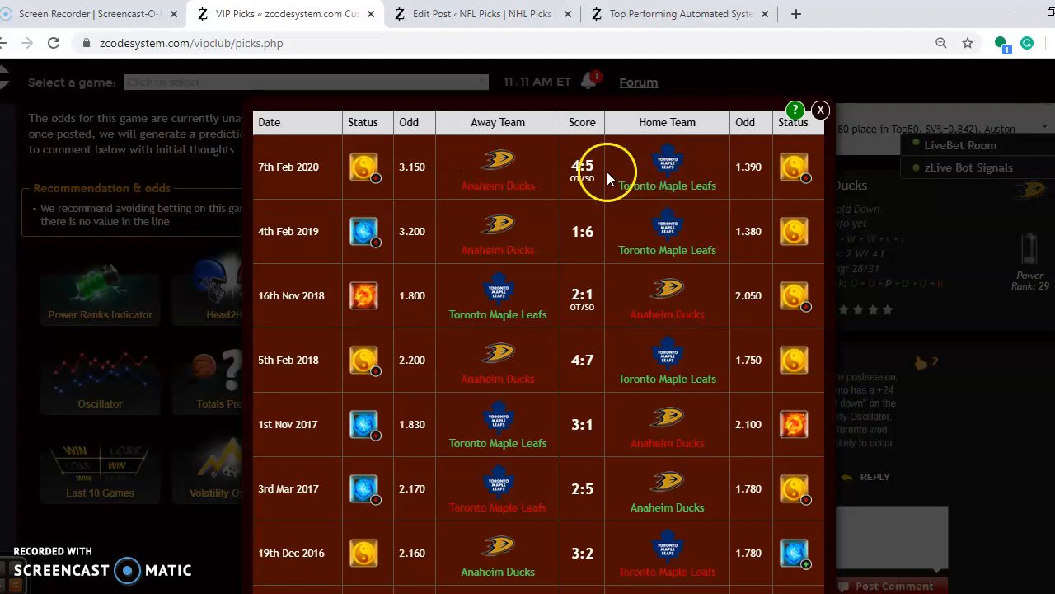
{"action": "mouse_move", "coordinate": [808, 124]}
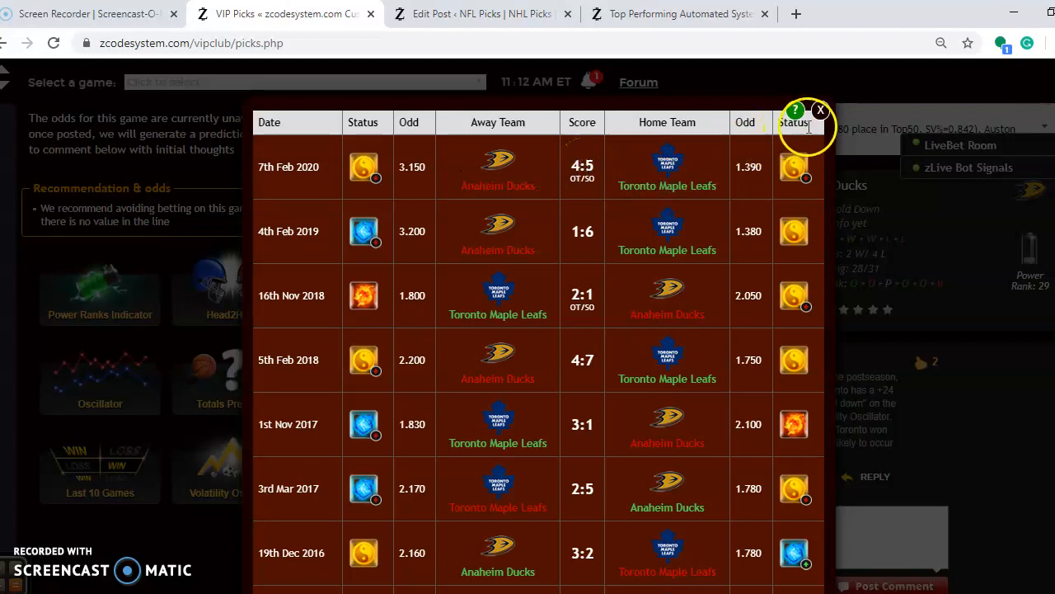
{"action": "left_click", "coordinate": [820, 111]}
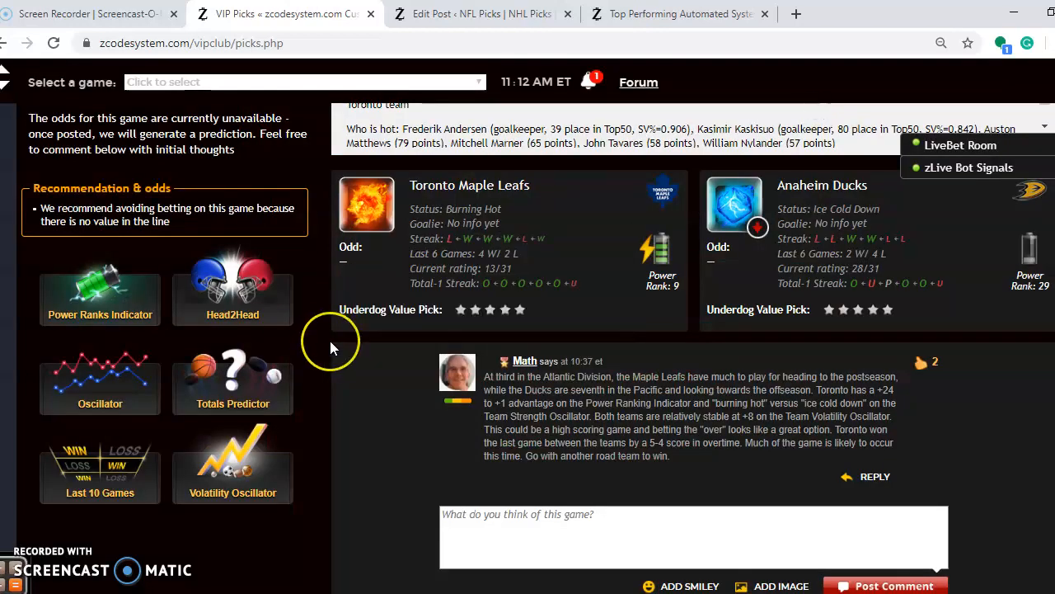
{"action": "mouse_move", "coordinate": [329, 347]}
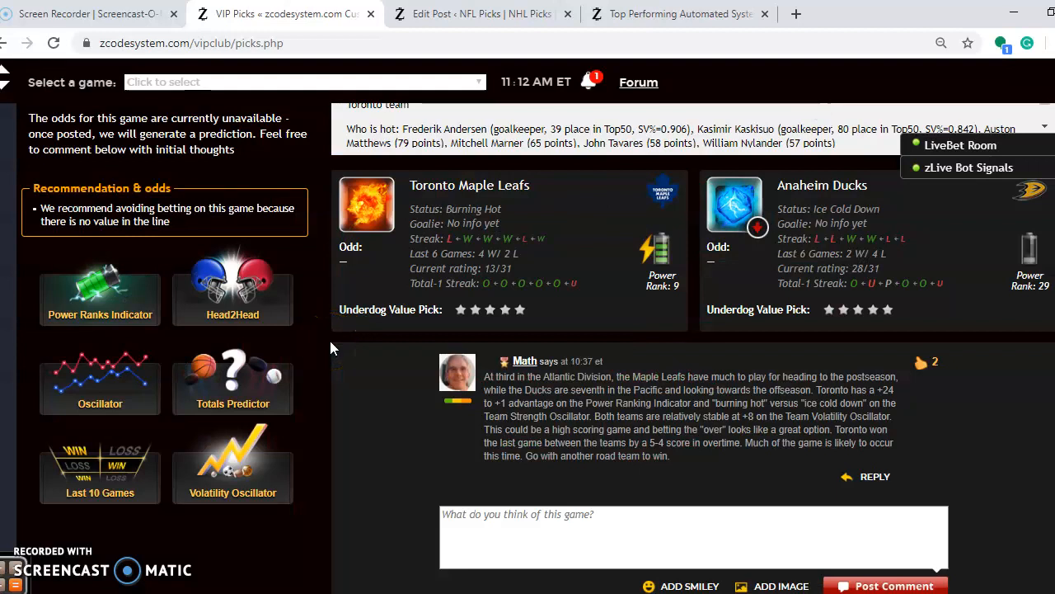
{"action": "mouse_move", "coordinate": [452, 443]}
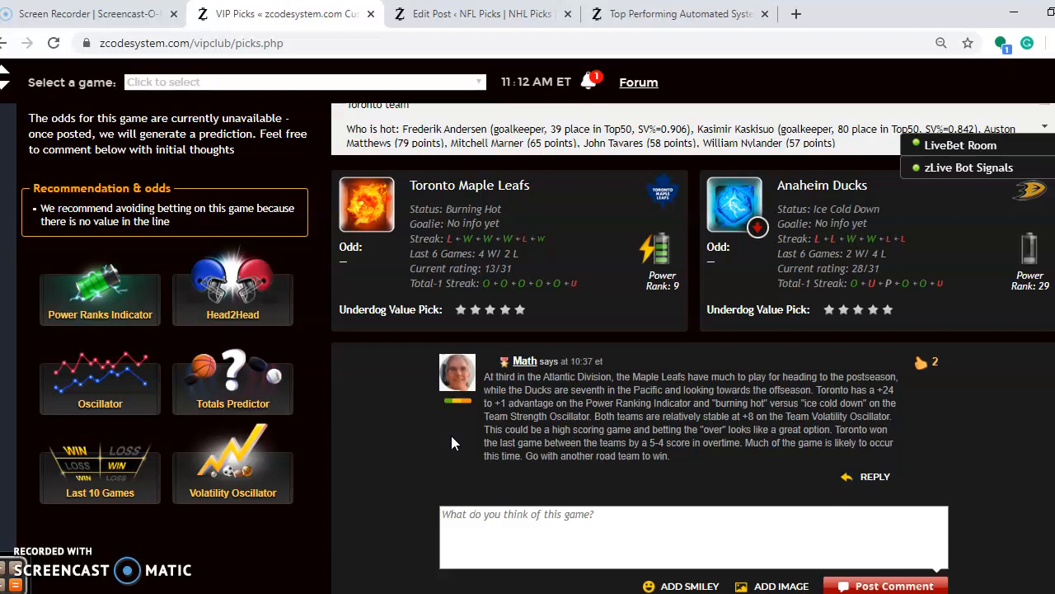
{"action": "scroll", "scroll_direction": "down", "scroll_amount": 3}
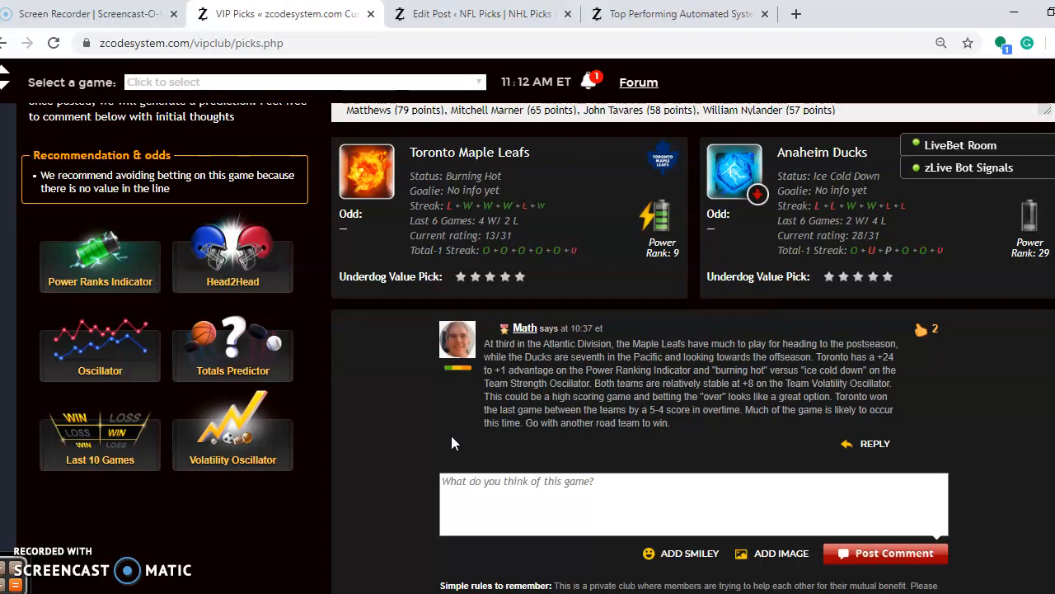
{"action": "mouse_move", "coordinate": [573, 243]}
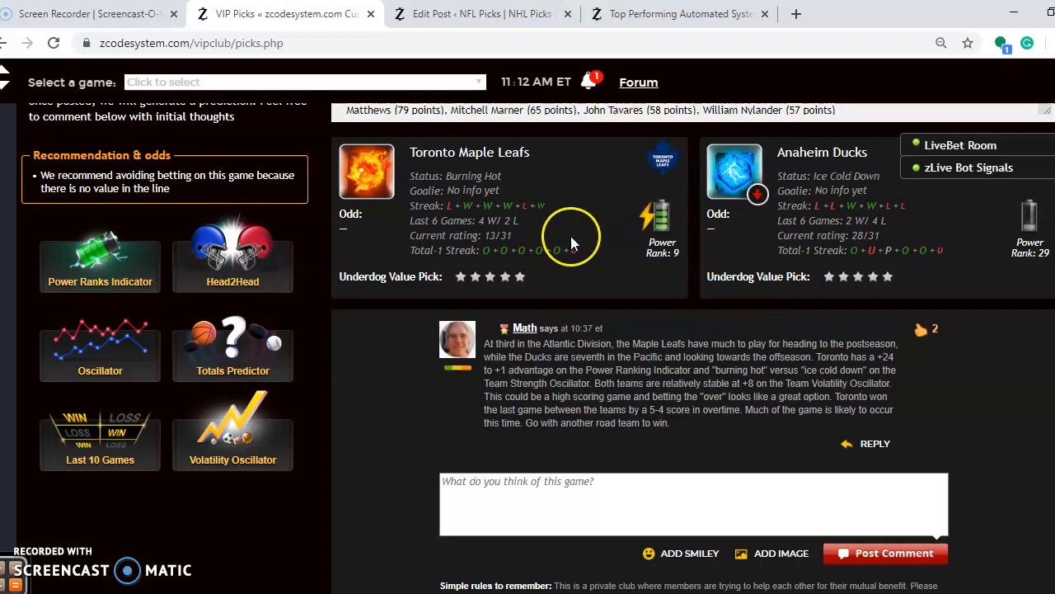
{"action": "mouse_move", "coordinate": [1043, 520]}
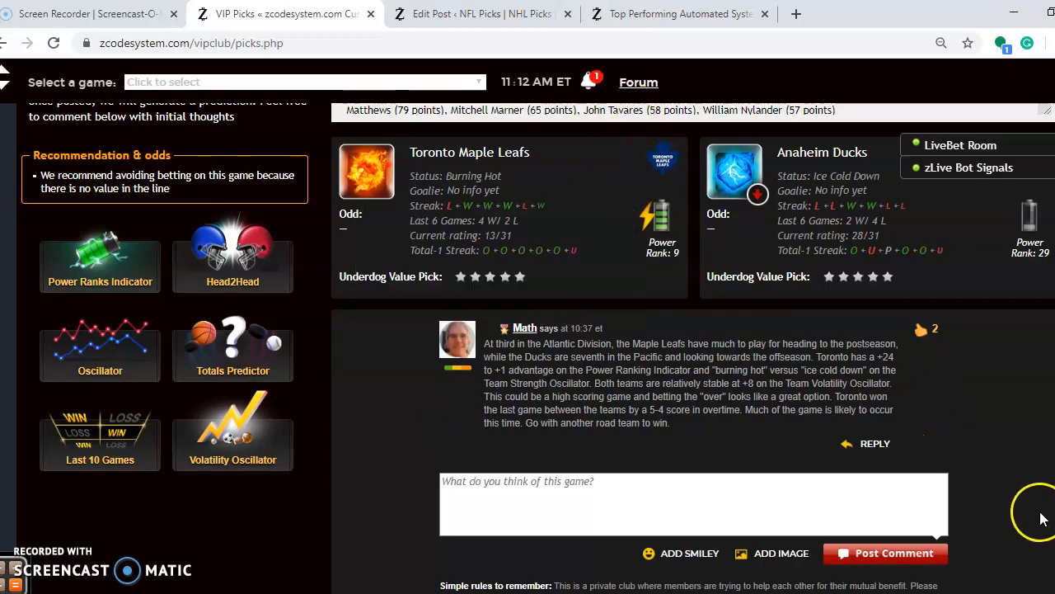
{"action": "scroll", "scroll_direction": "down", "scroll_amount": 3}
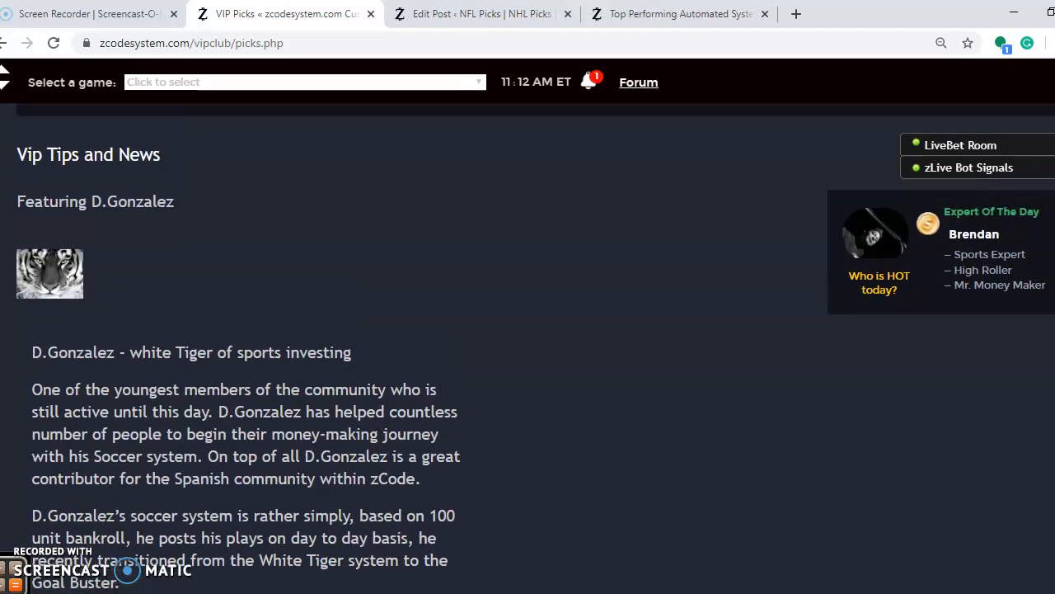
{"action": "scroll", "scroll_direction": "up", "scroll_amount": 3}
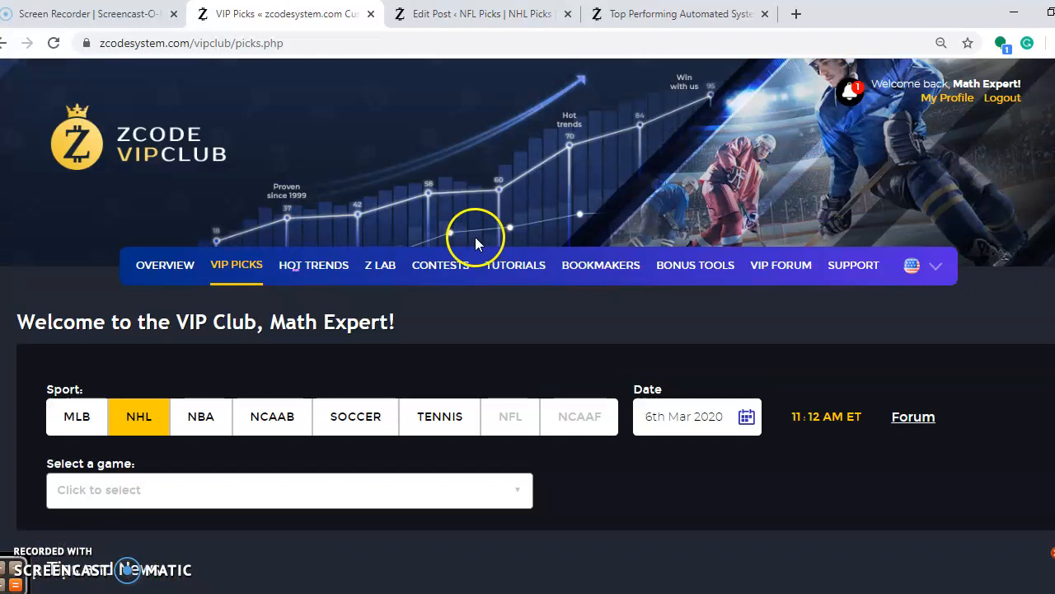
{"action": "left_click", "coordinate": [313, 264]}
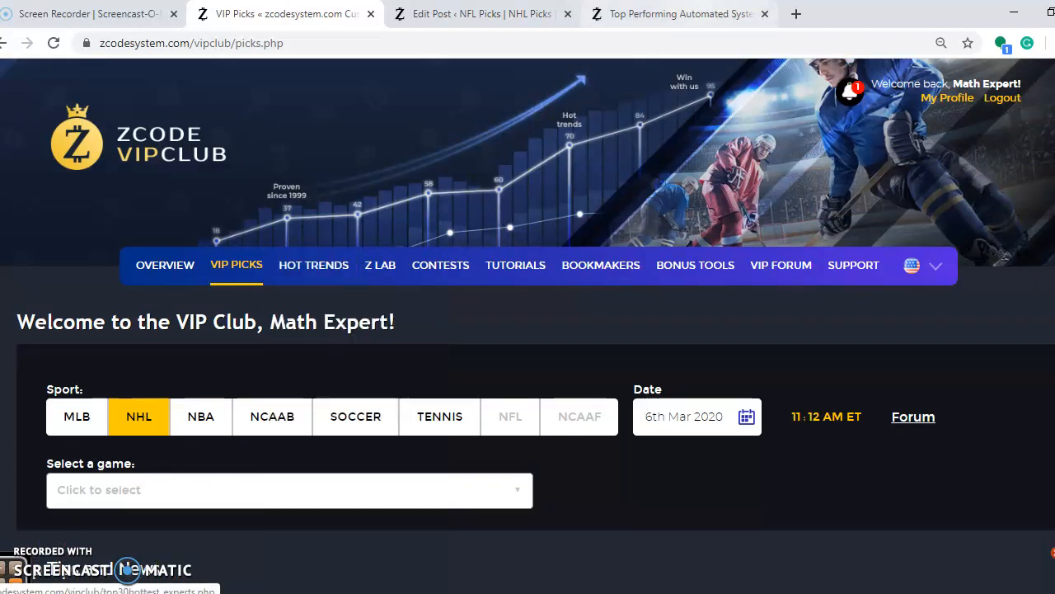
- Filter the Top Performing Automated Systems ranking to NHL, showing Pete System first
{"action": "left_click", "coordinate": [676, 14]}
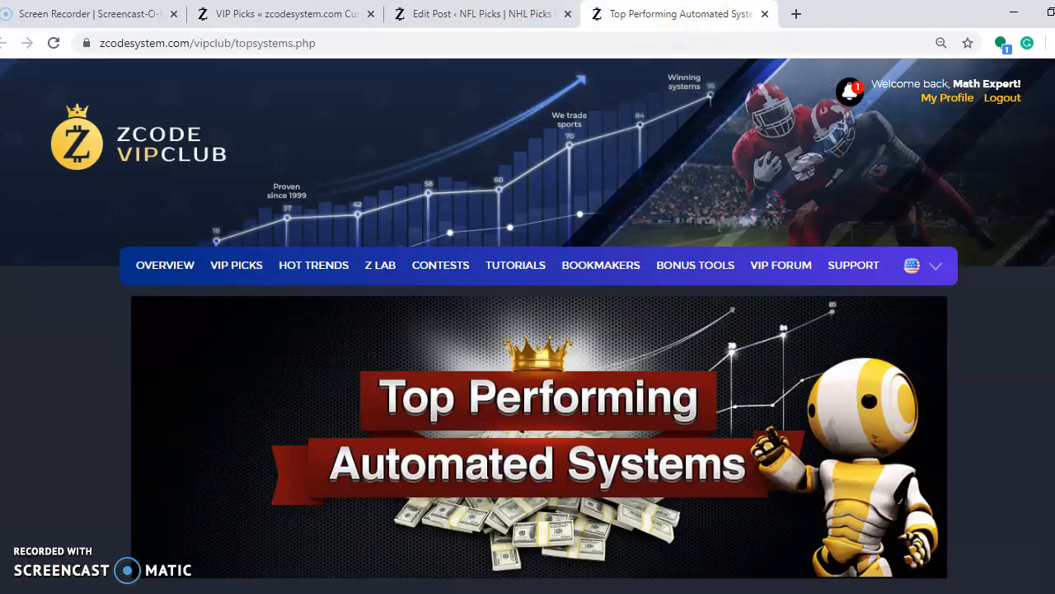
{"action": "scroll", "scroll_direction": "down", "scroll_amount": 3}
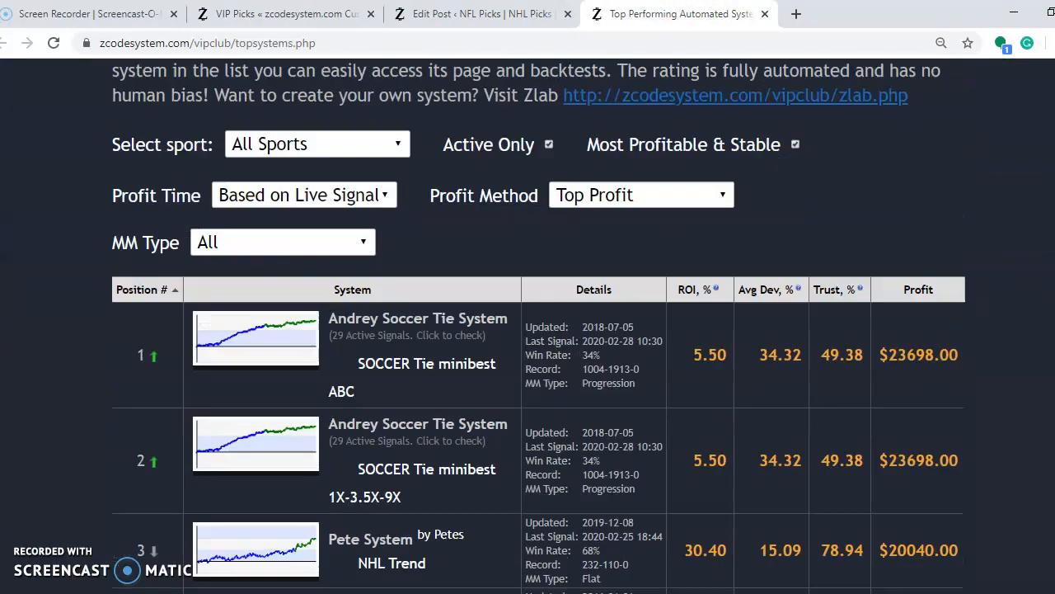
{"action": "scroll", "scroll_direction": "down", "scroll_amount": 3}
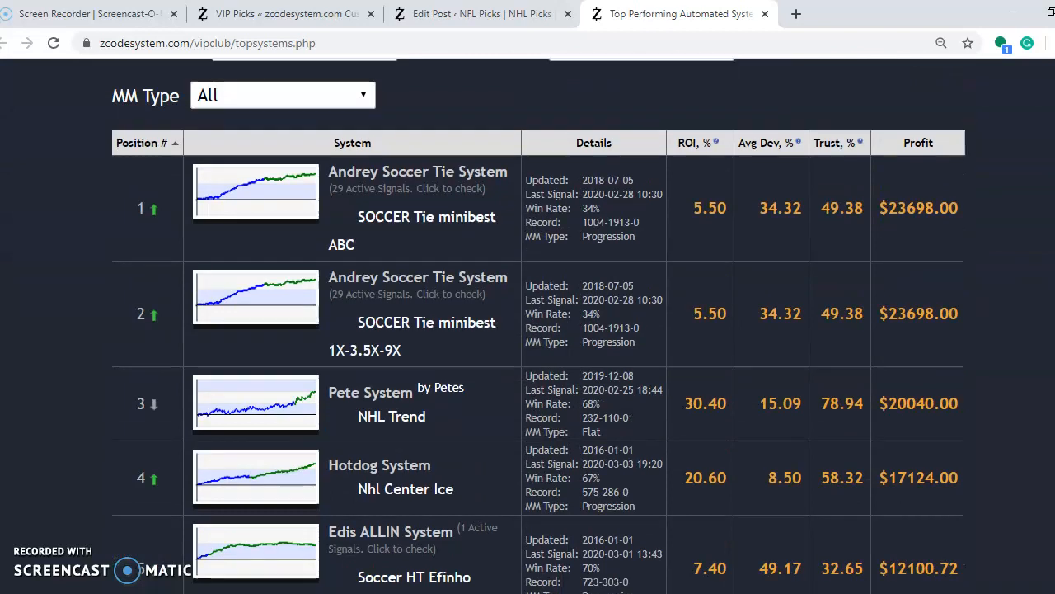
{"action": "scroll", "scroll_direction": "up", "scroll_amount": 3}
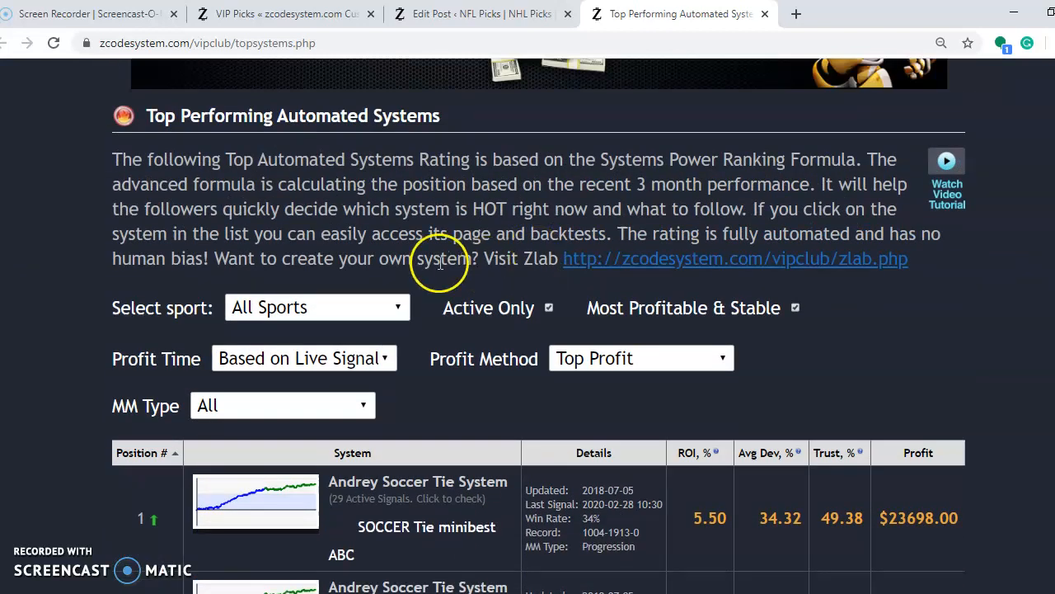
{"action": "left_click", "coordinate": [317, 307]}
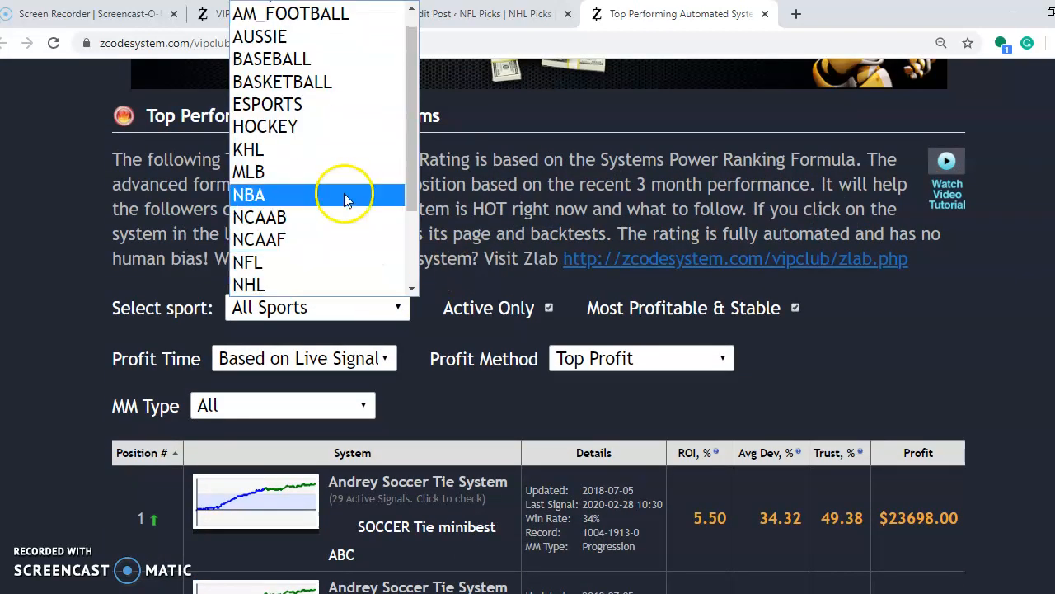
{"action": "mouse_move", "coordinate": [342, 240]}
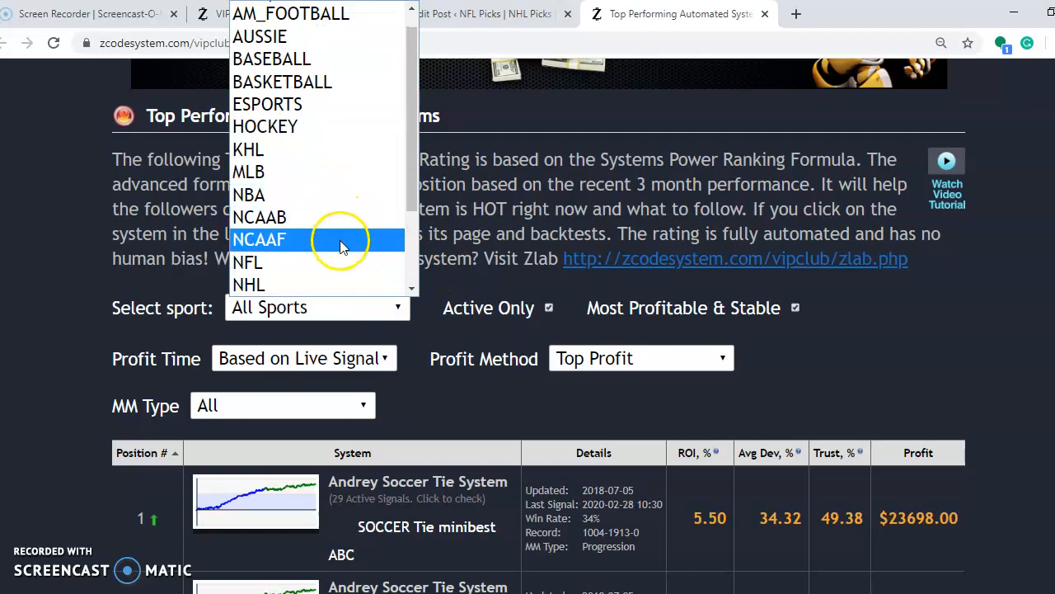
{"action": "left_click", "coordinate": [248, 284]}
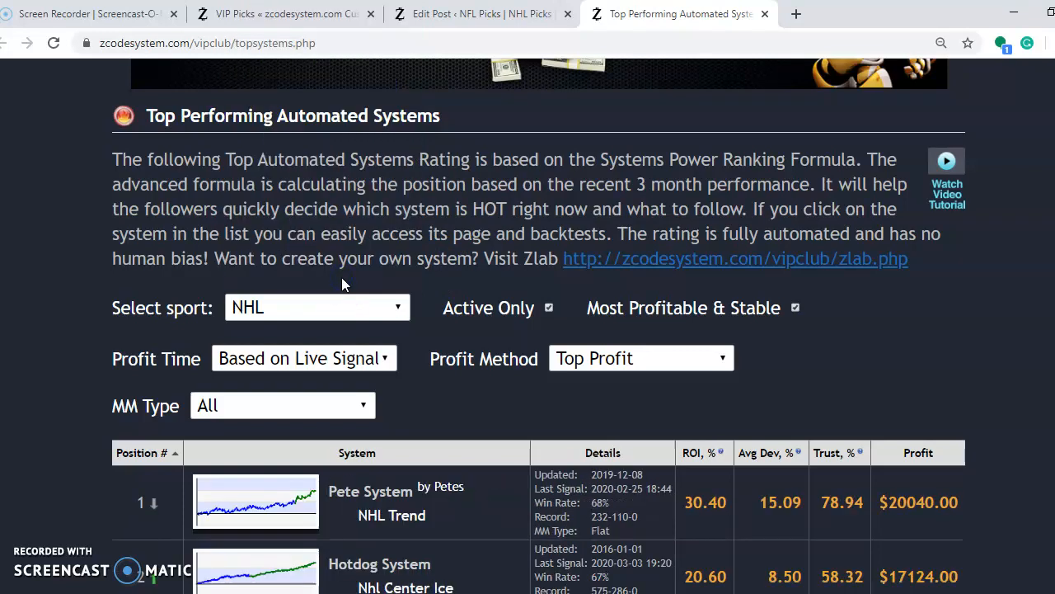
{"action": "scroll", "scroll_direction": "down", "scroll_amount": 3}
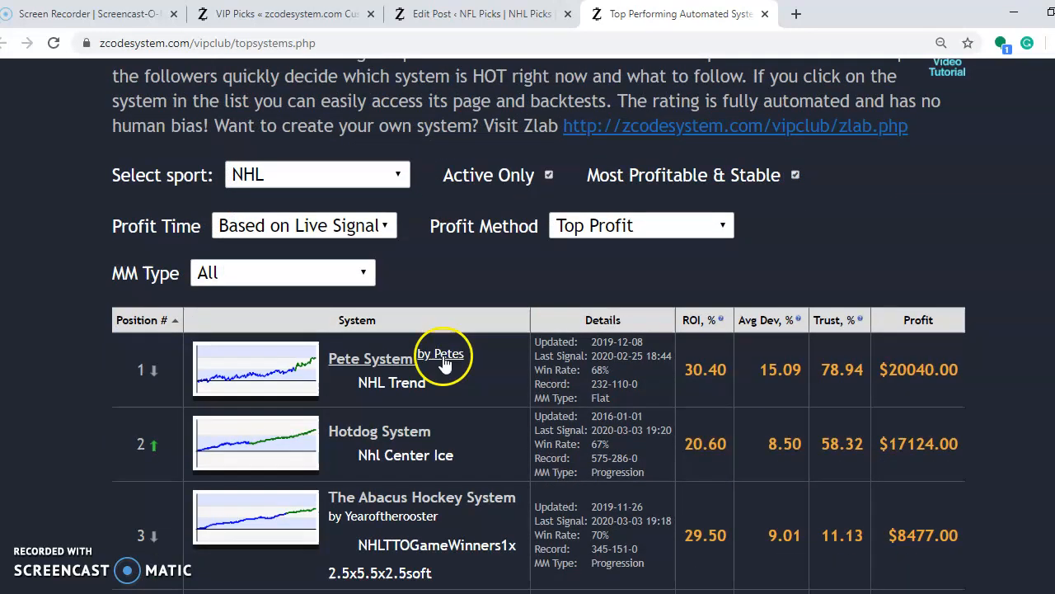
{"action": "mouse_move", "coordinate": [895, 398]}
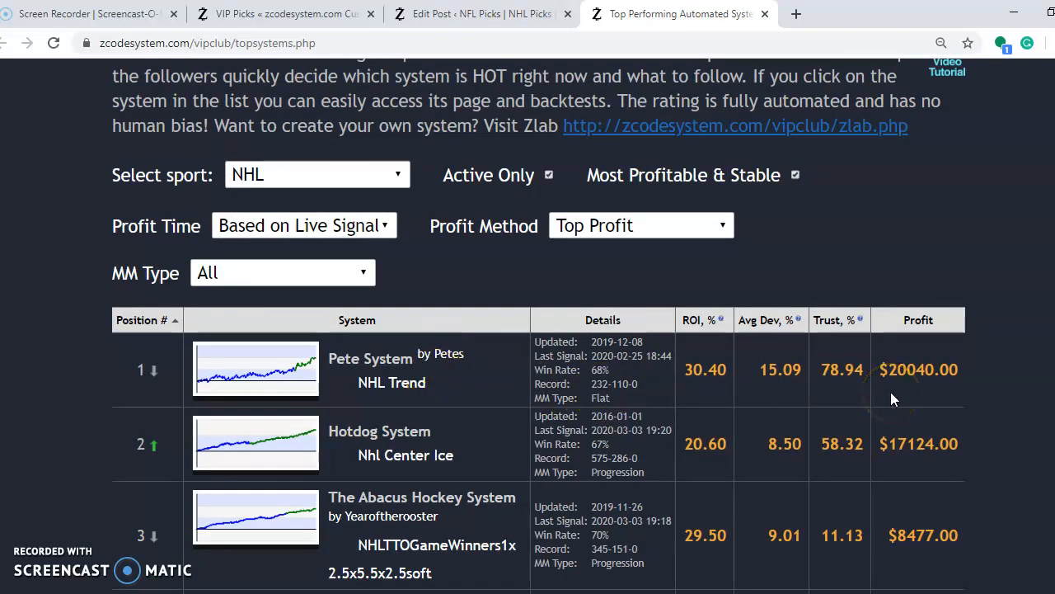
{"action": "mouse_move", "coordinate": [911, 386]}
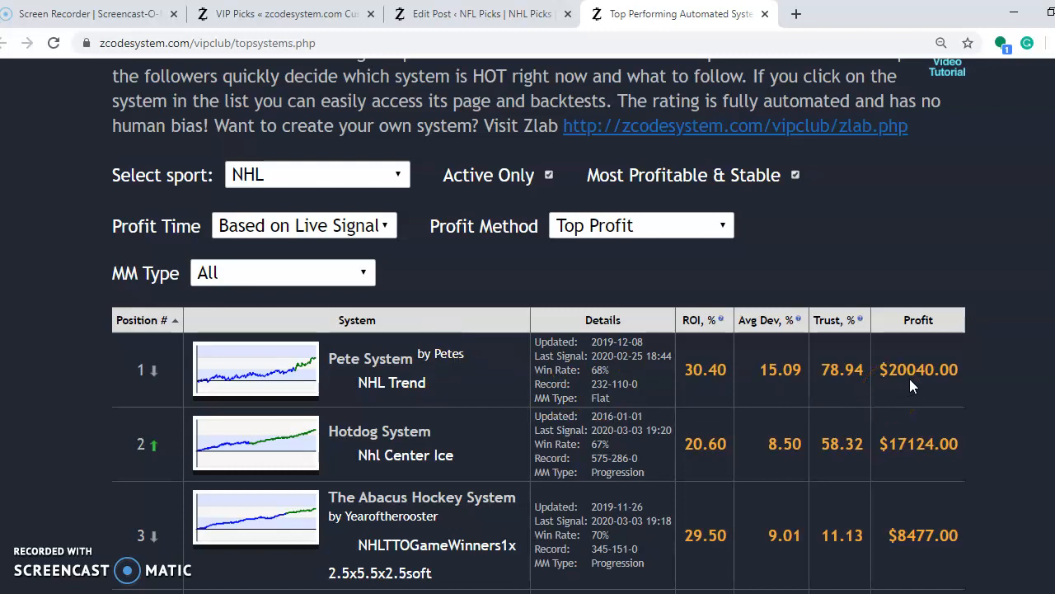
{"action": "mouse_move", "coordinate": [841, 320]}
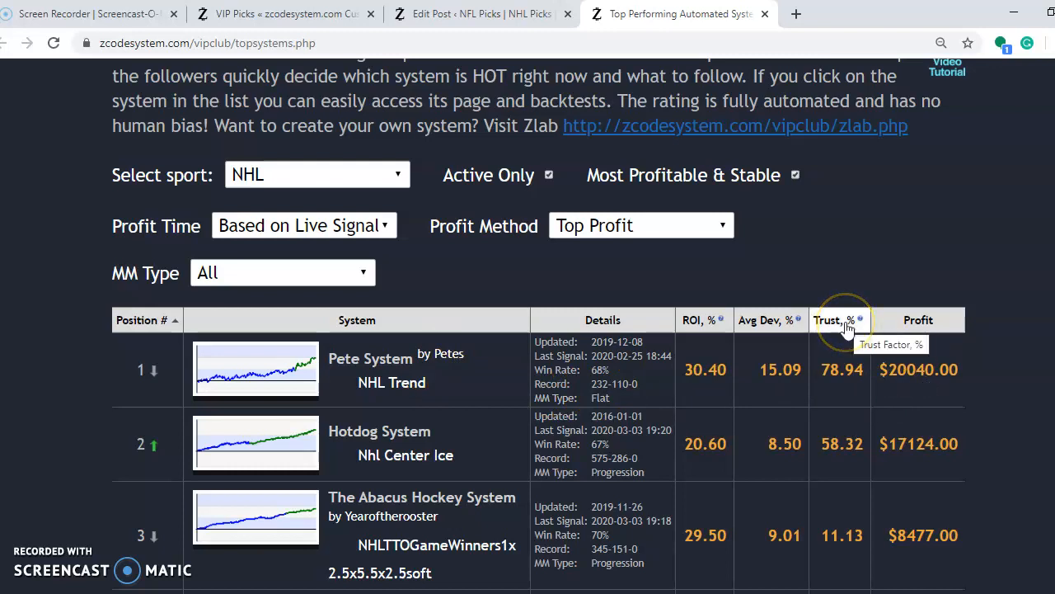
{"action": "mouse_move", "coordinate": [251, 381]}
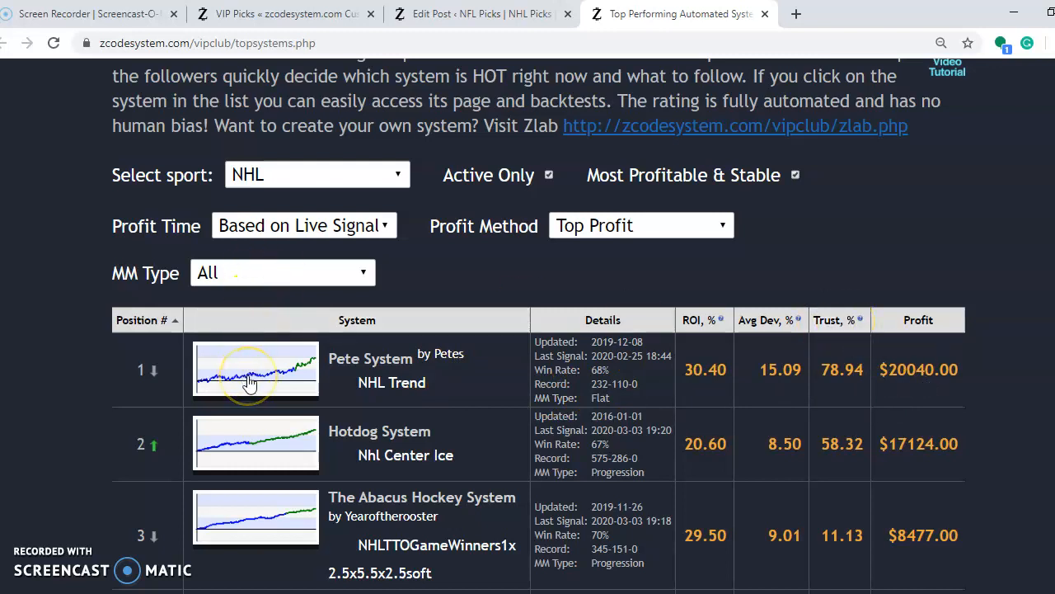
{"action": "mouse_move", "coordinate": [697, 315]}
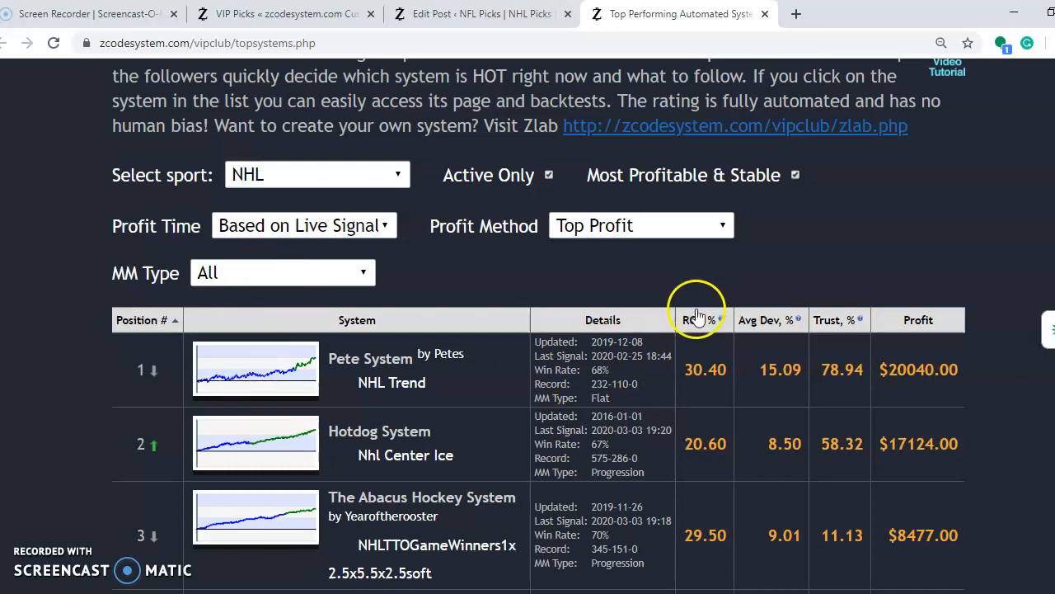
{"action": "mouse_move", "coordinate": [750, 320]}
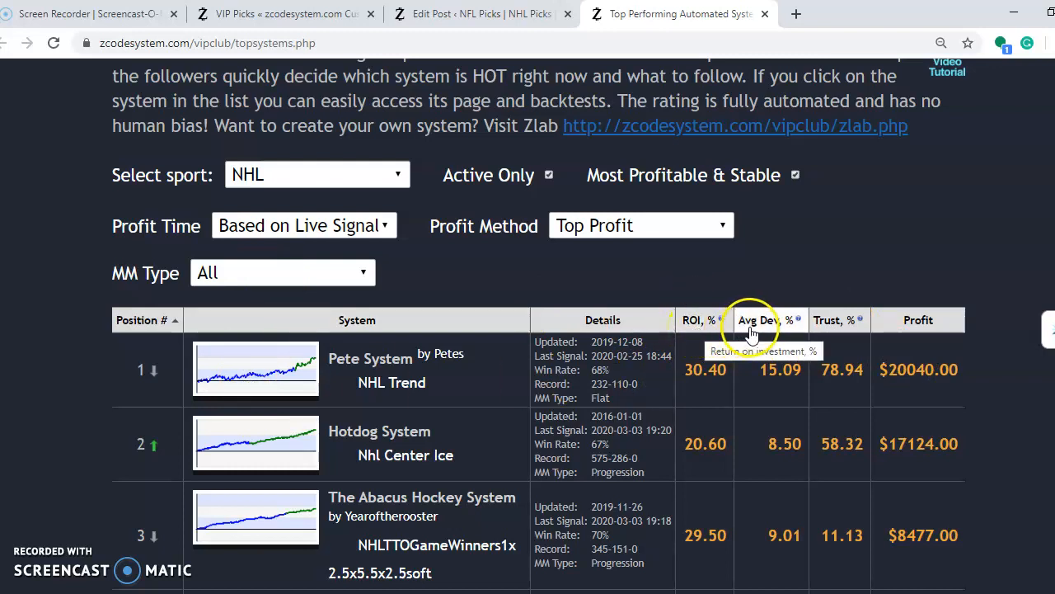
{"action": "mouse_move", "coordinate": [758, 330]}
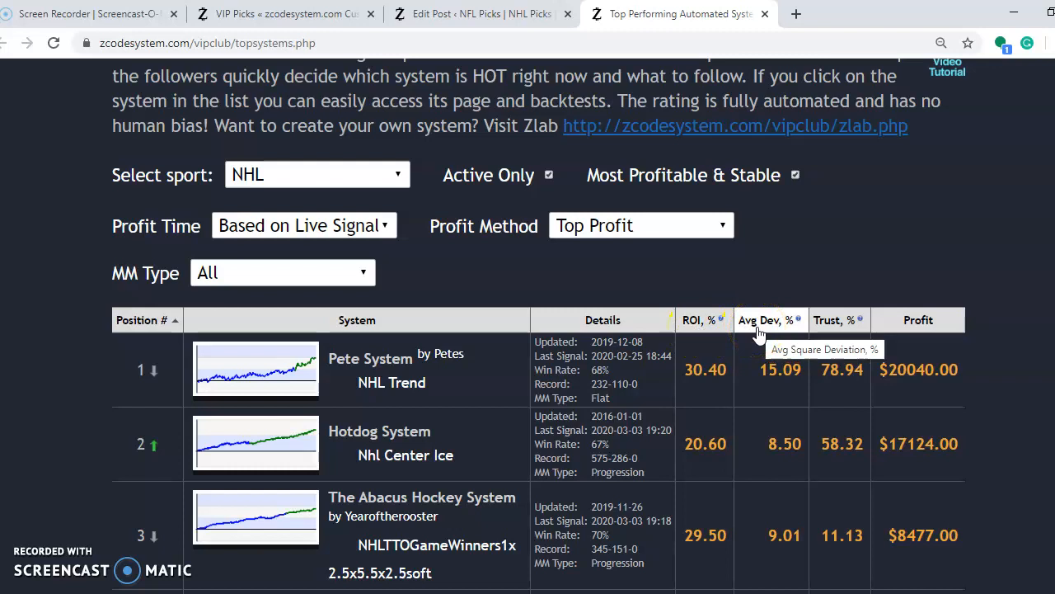
{"action": "mouse_move", "coordinate": [835, 320]}
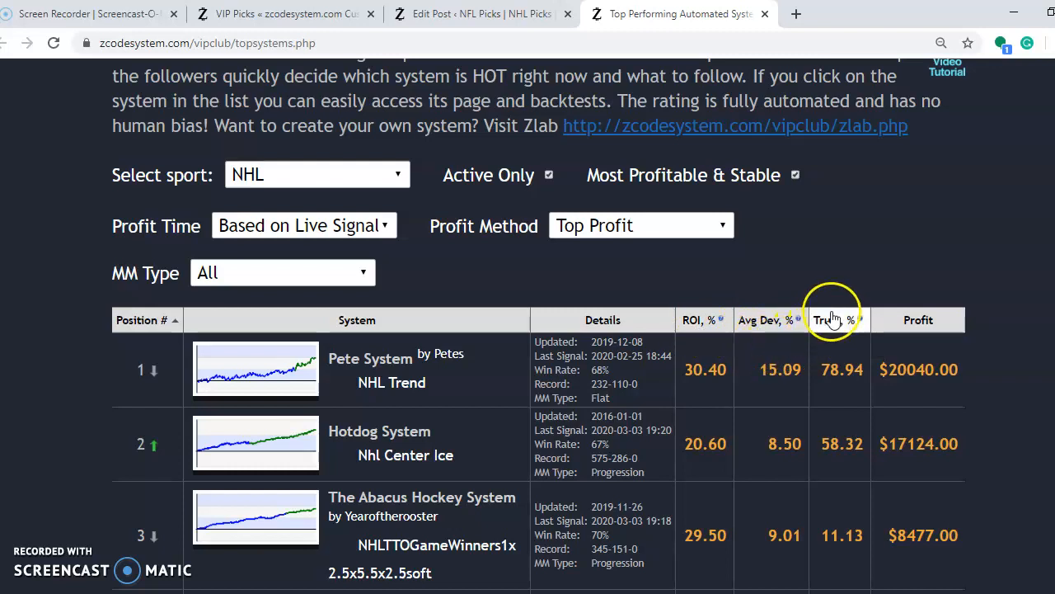
{"action": "mouse_move", "coordinate": [833, 319]}
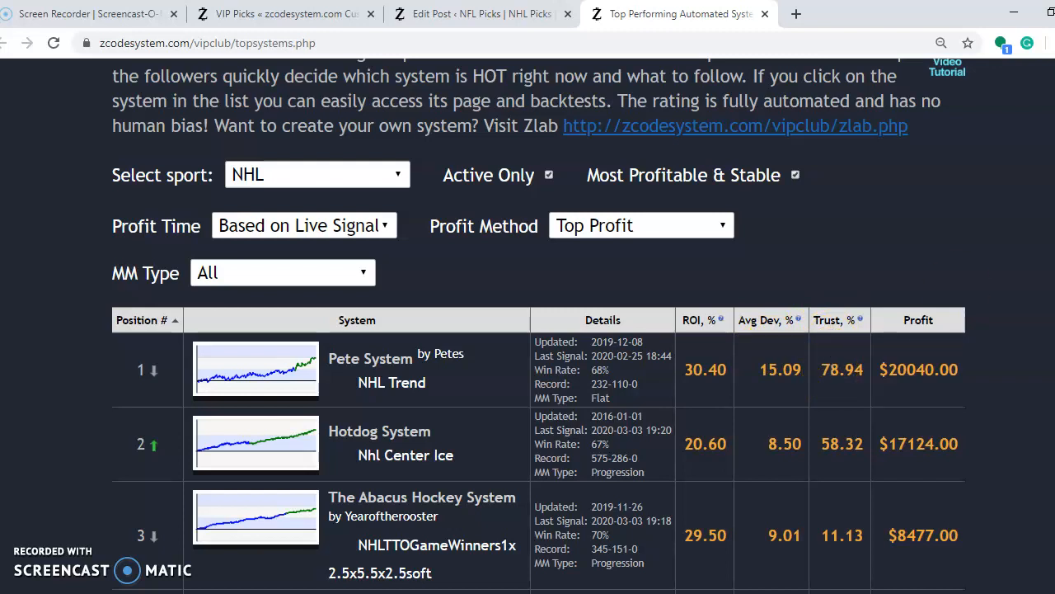
- Go back to the VIP Picks tab showing NHL picks for 6th Mar 2020
{"action": "scroll", "scroll_direction": "up", "scroll_amount": 3}
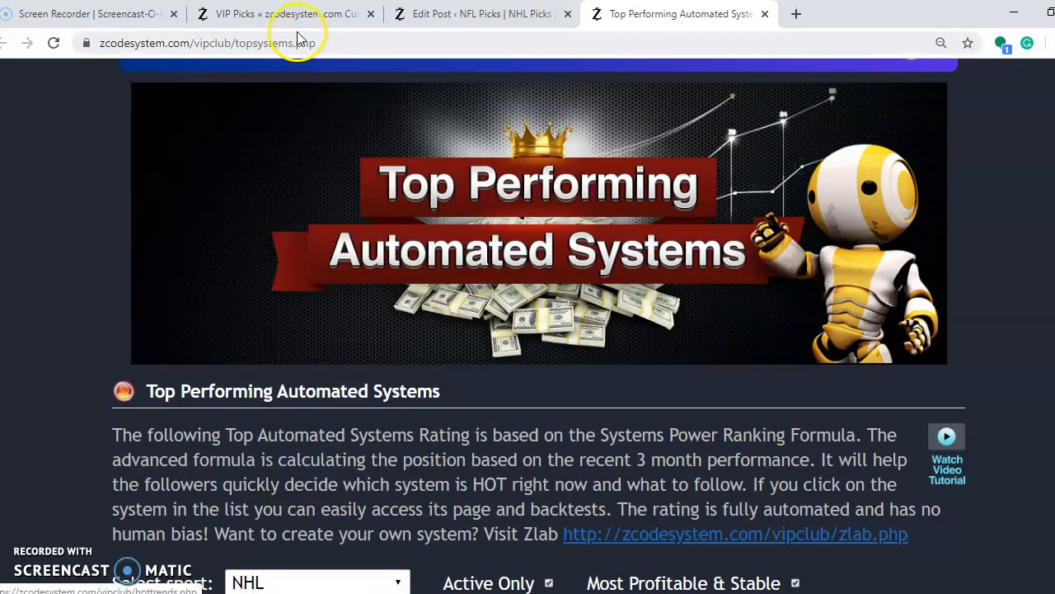
{"action": "left_click", "coordinate": [285, 14]}
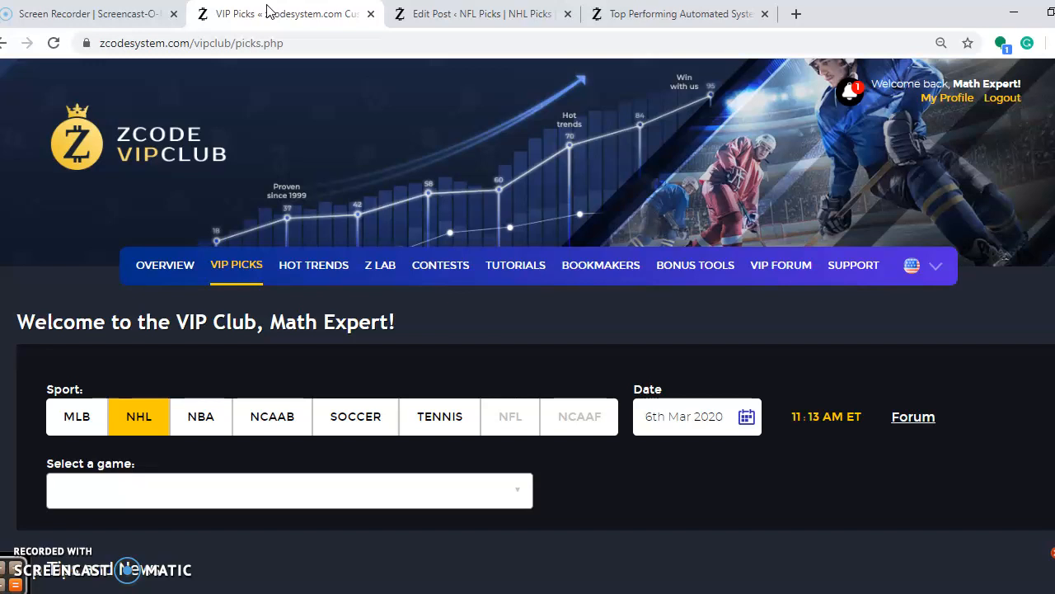
{"action": "mouse_move", "coordinate": [97, 536]}
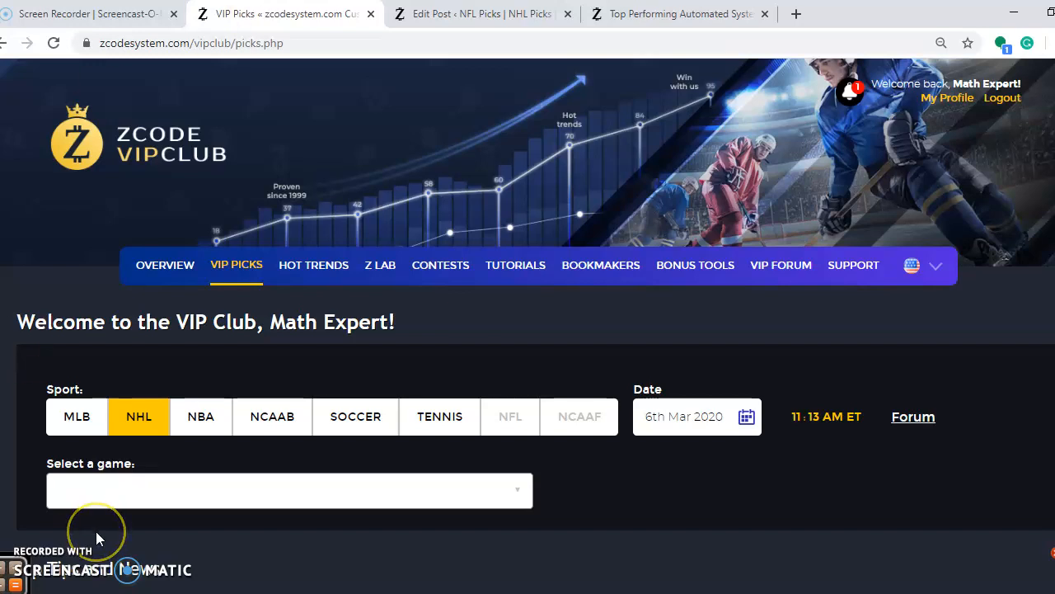